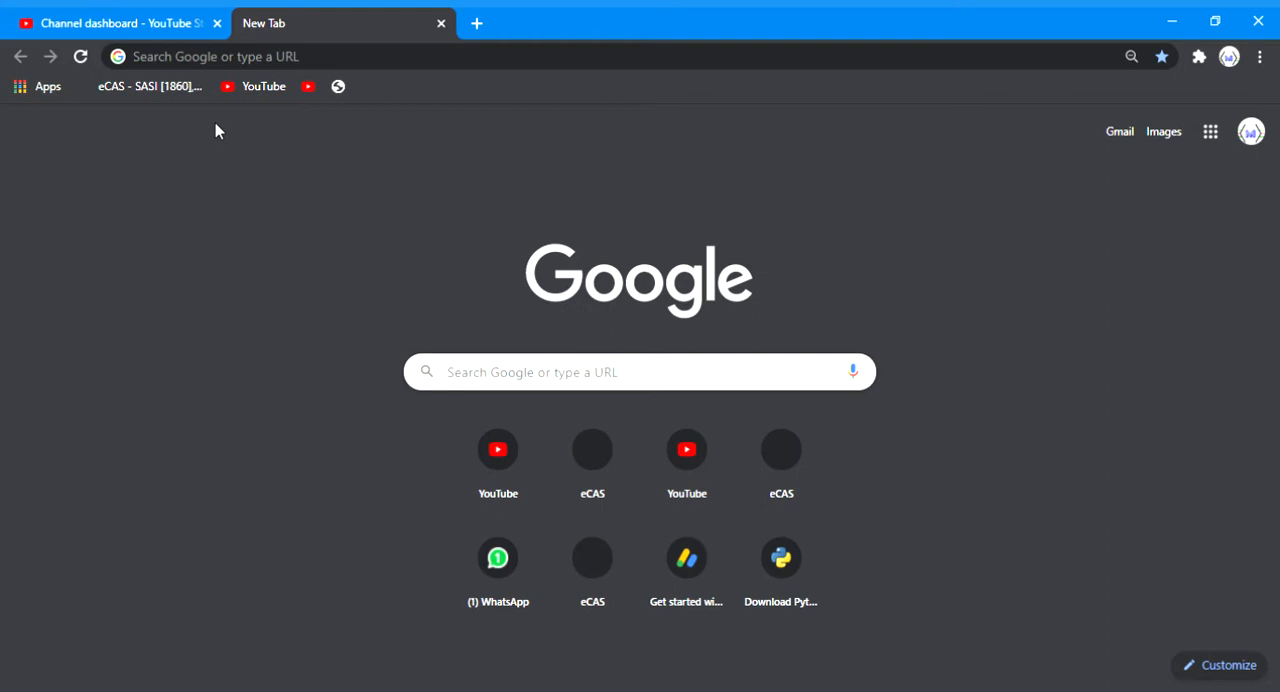
pyautogui.moveTo(510, 218)
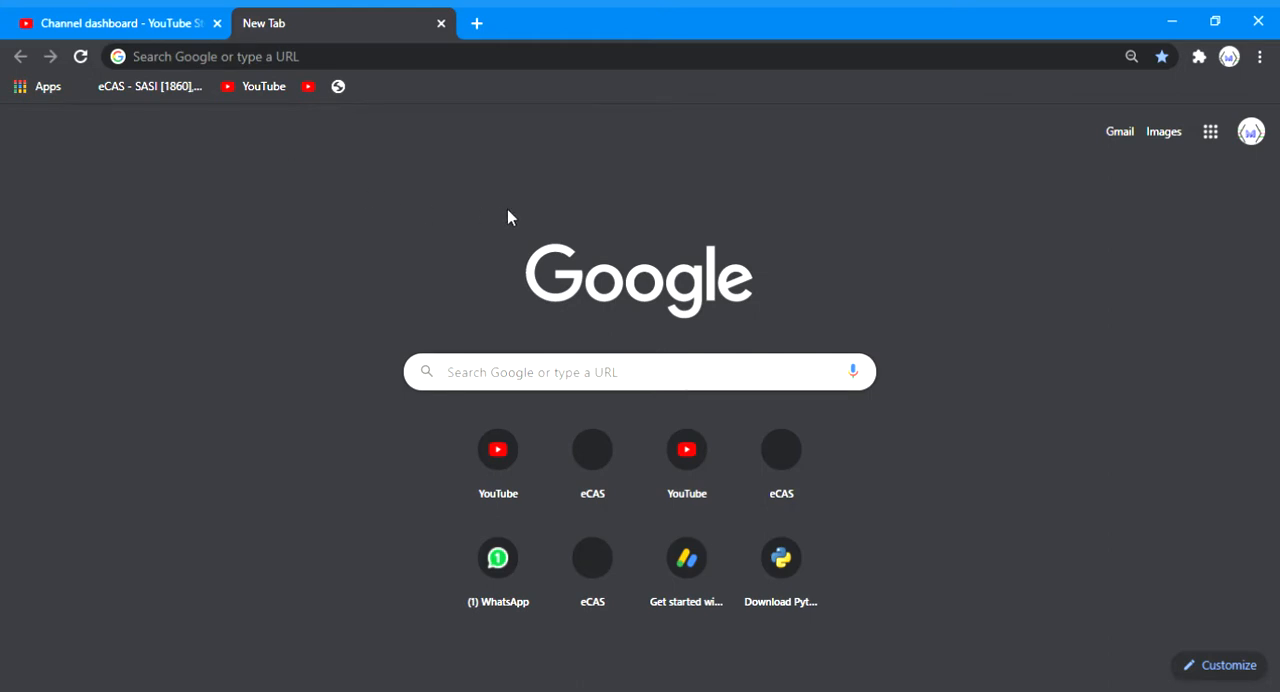
pyautogui.moveTo(1032, 296)
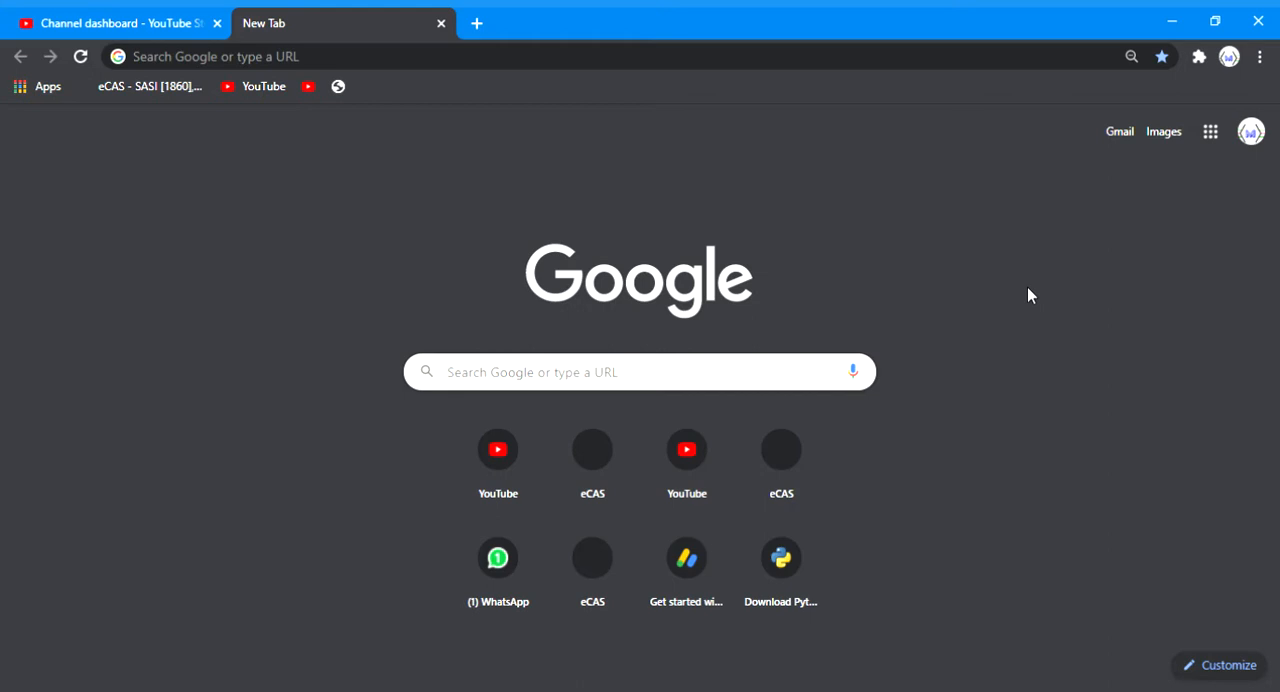
pyautogui.moveTo(1008, 280)
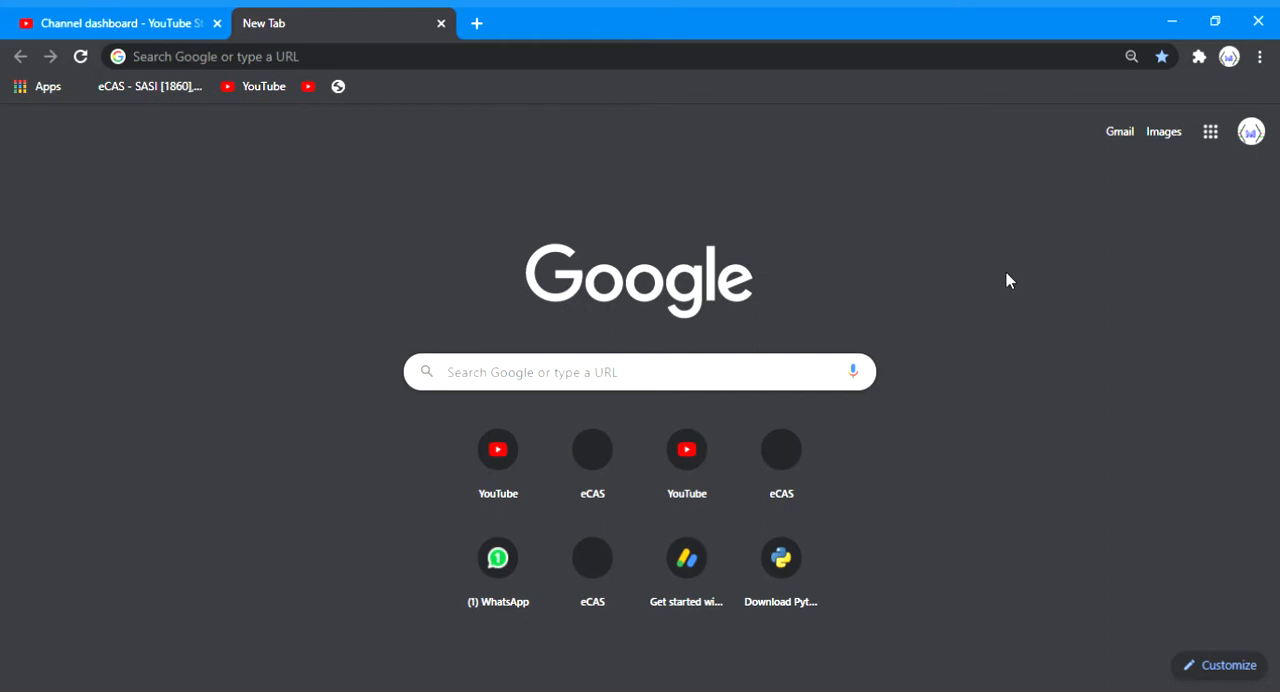
pyautogui.moveTo(780, 156)
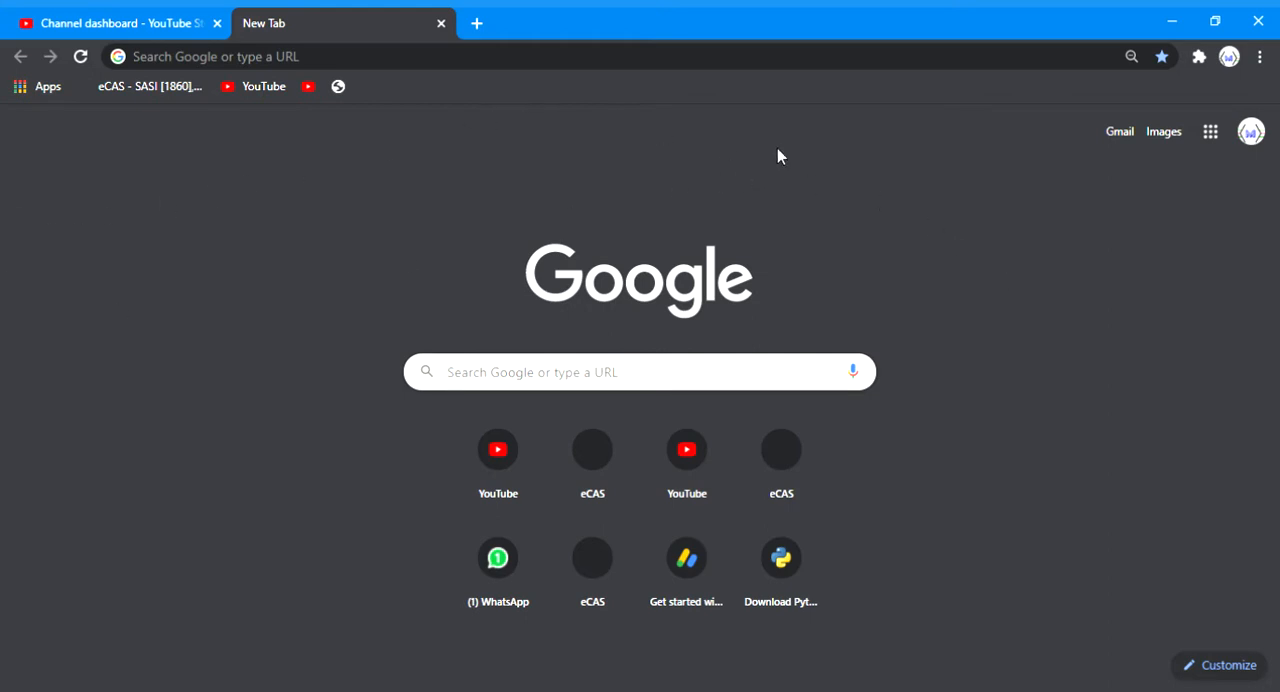
pyautogui.moveTo(244, 152)
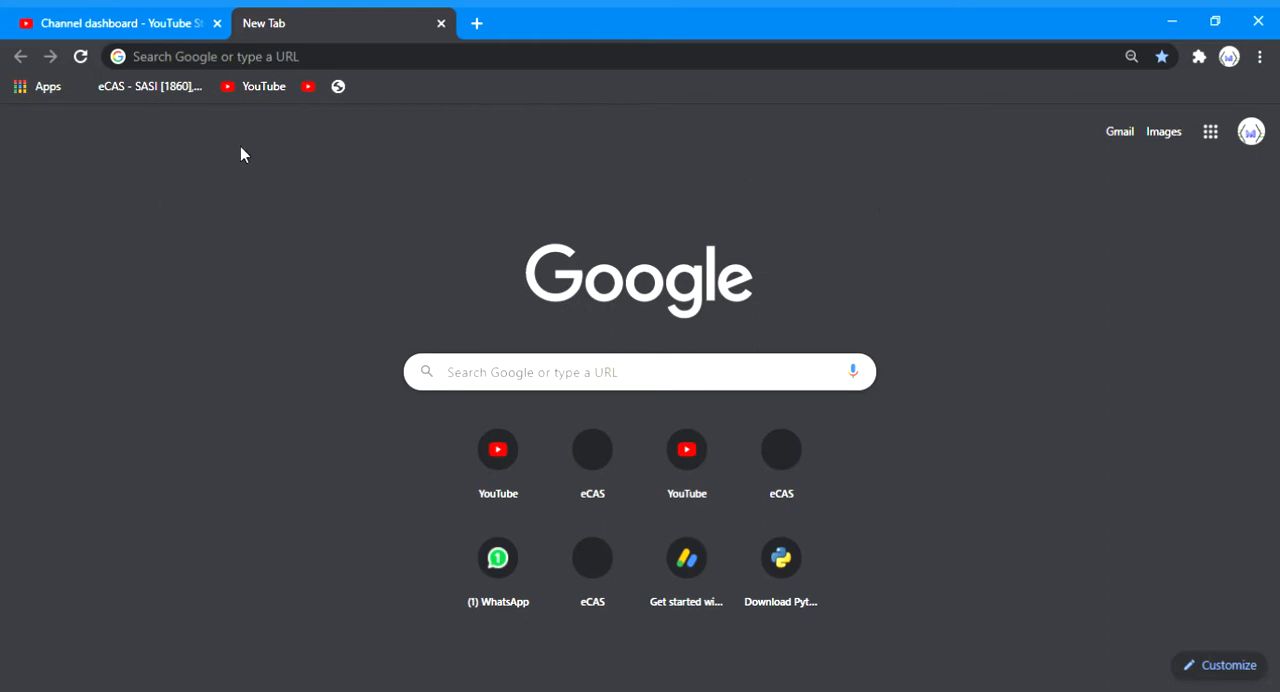
pyautogui.moveTo(218, 168)
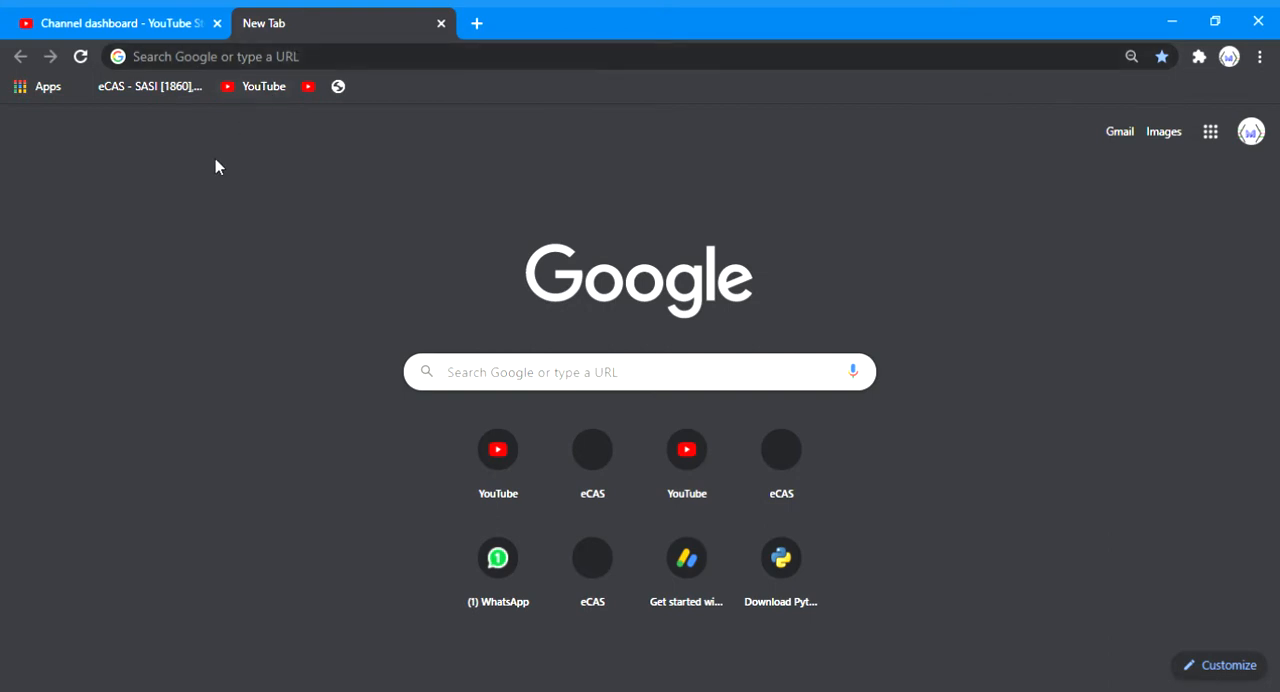
pyautogui.moveTo(112, 132)
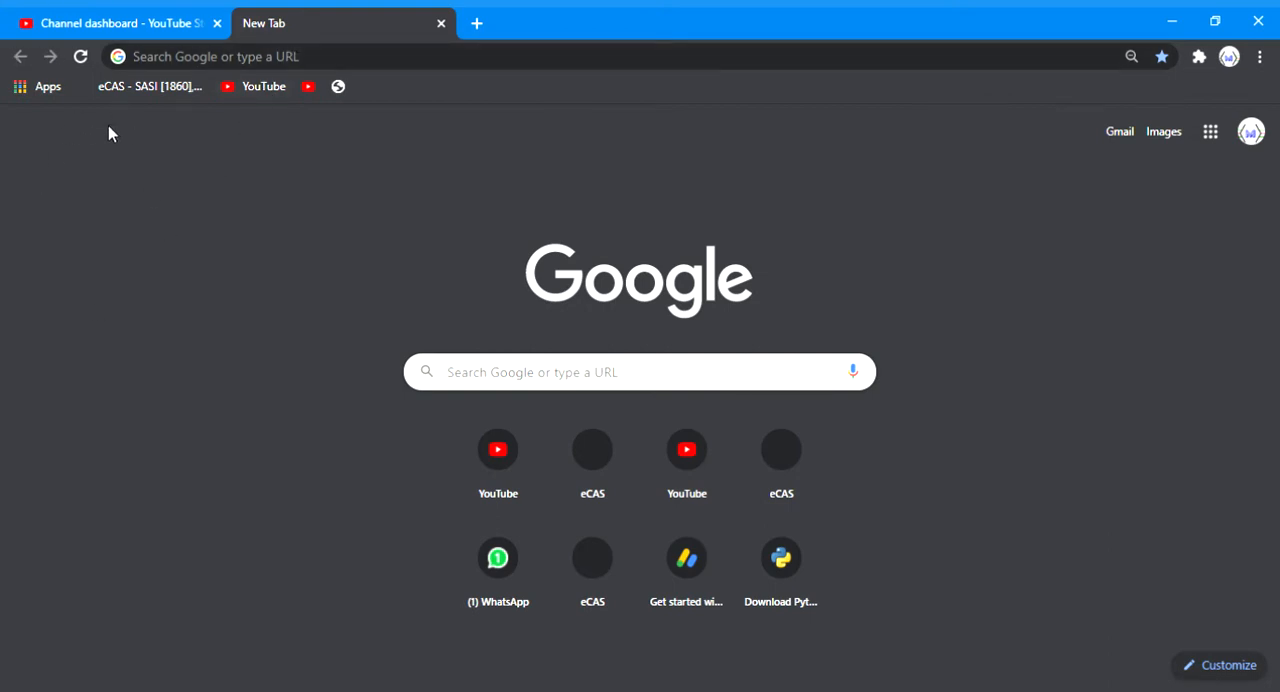
pyautogui.moveTo(362, 324)
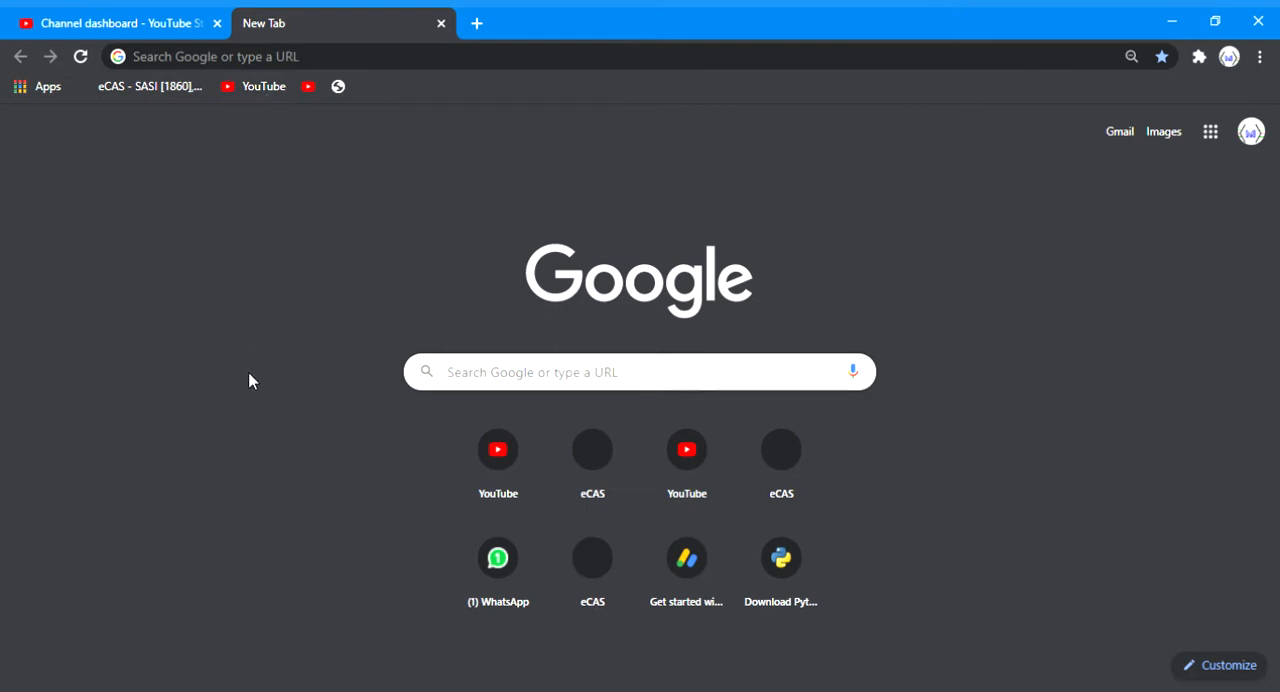
pyautogui.moveTo(552, 188)
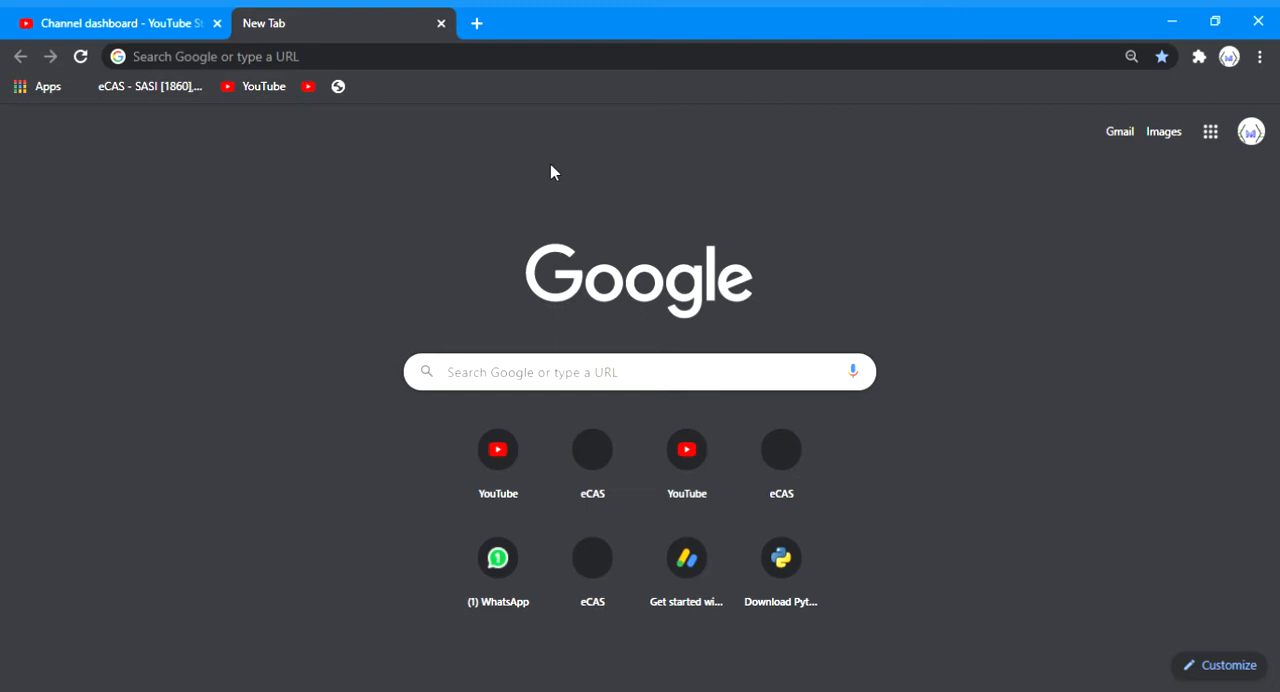
pyautogui.moveTo(488, 108)
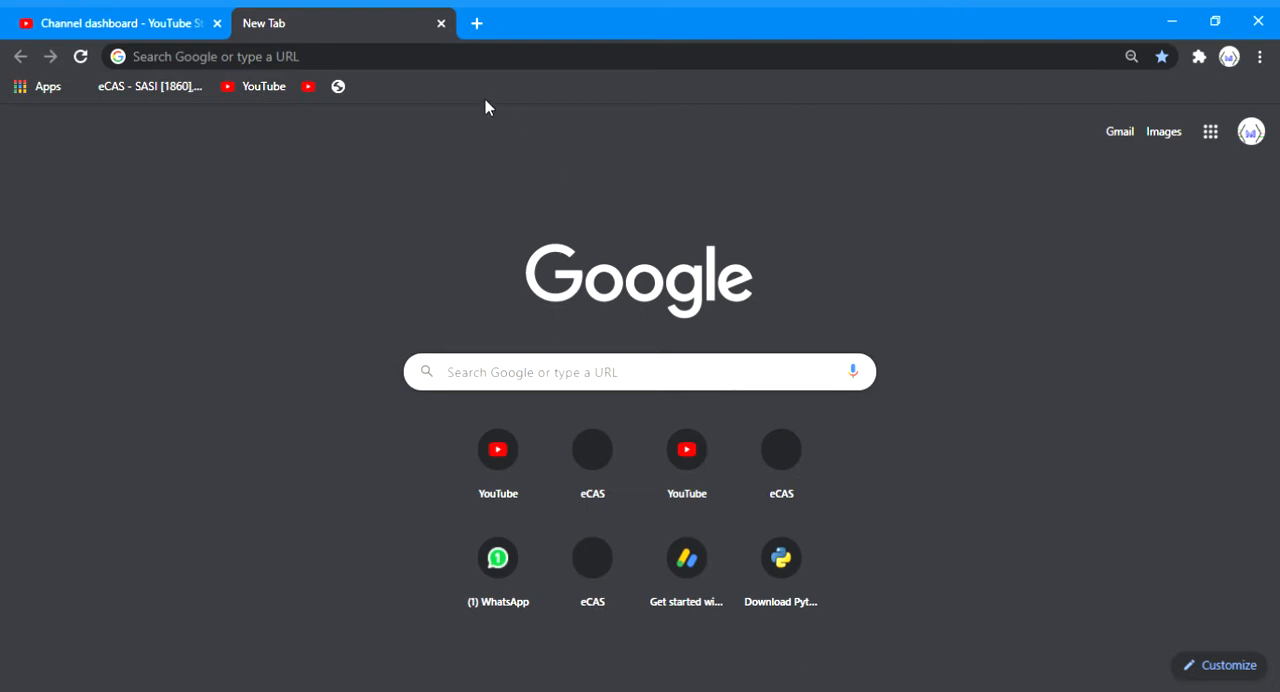
pyautogui.moveTo(556, 228)
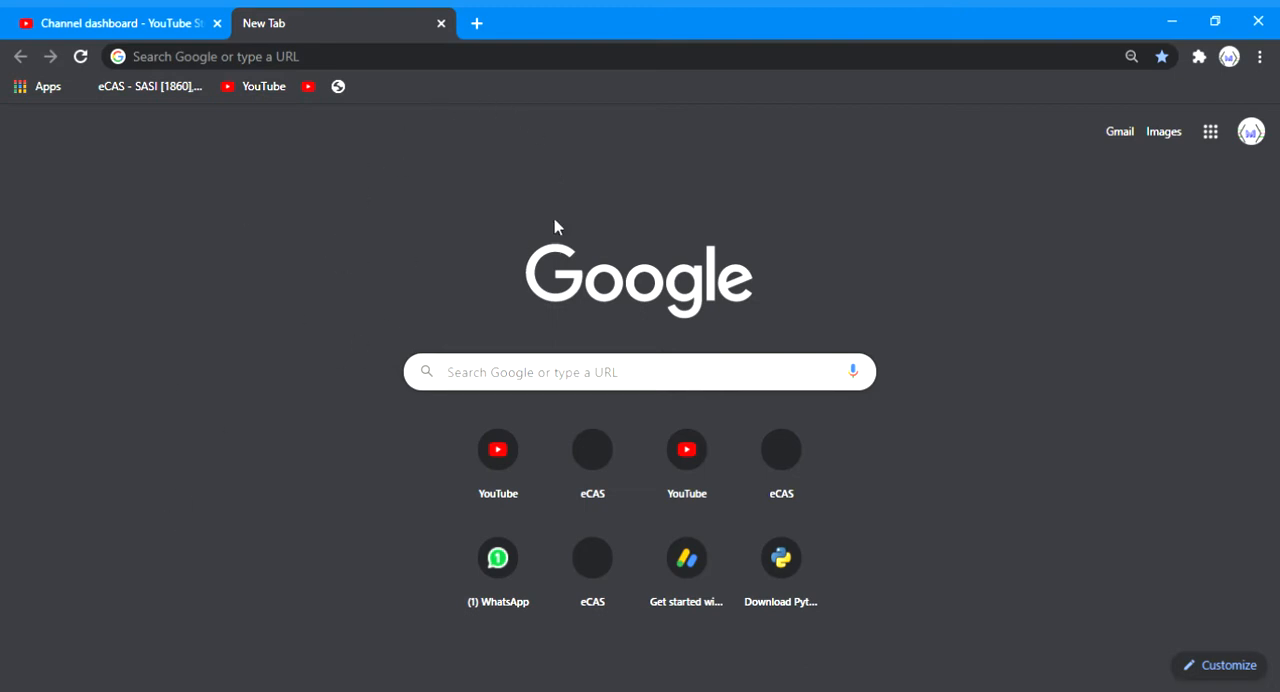
pyautogui.moveTo(536, 124)
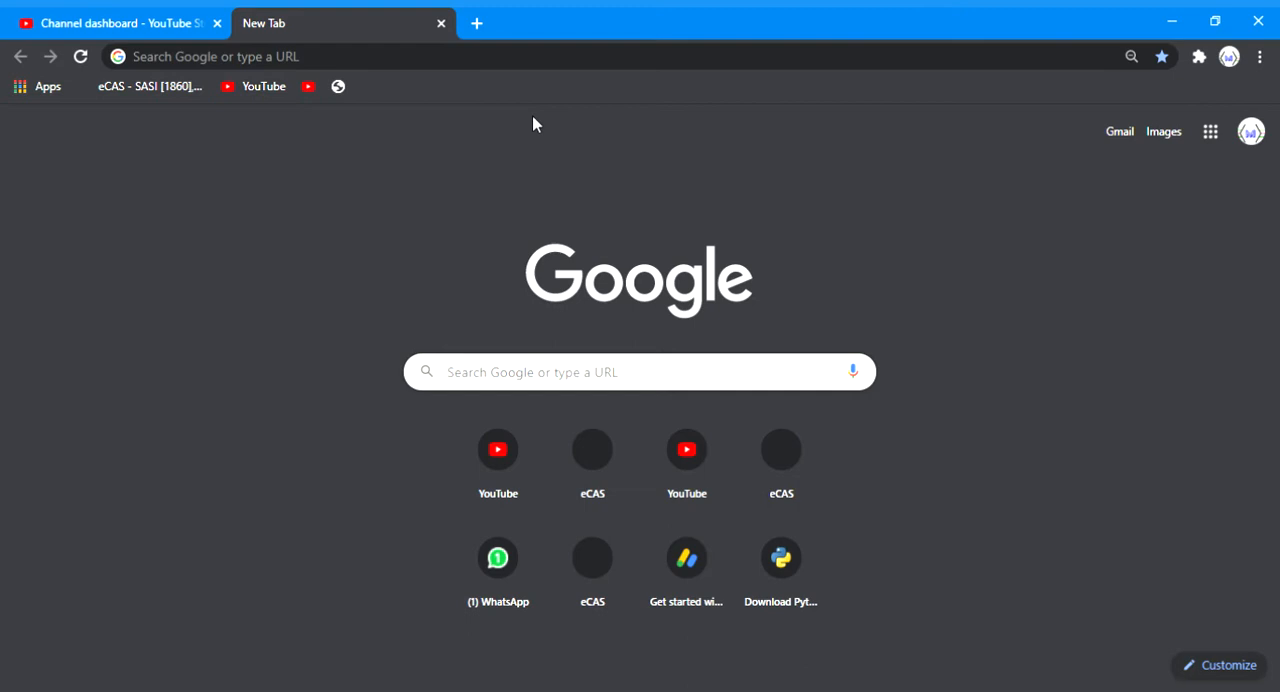
pyautogui.moveTo(432, 124)
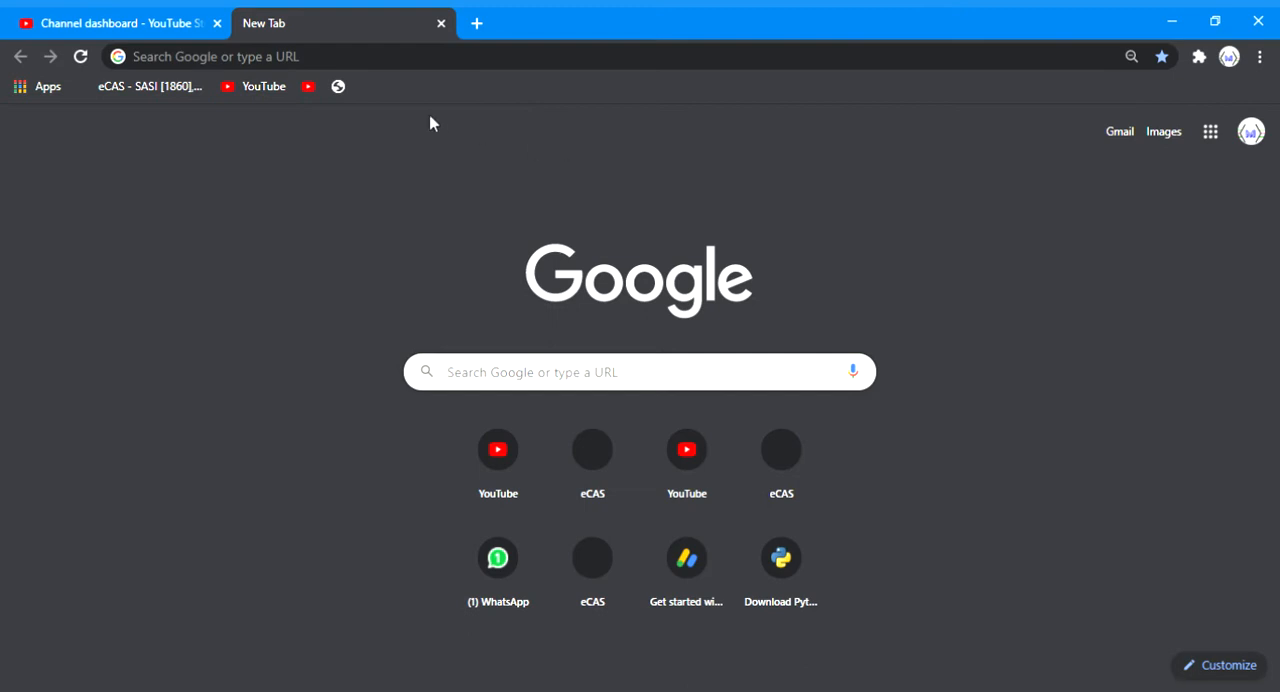
pyautogui.moveTo(202, 162)
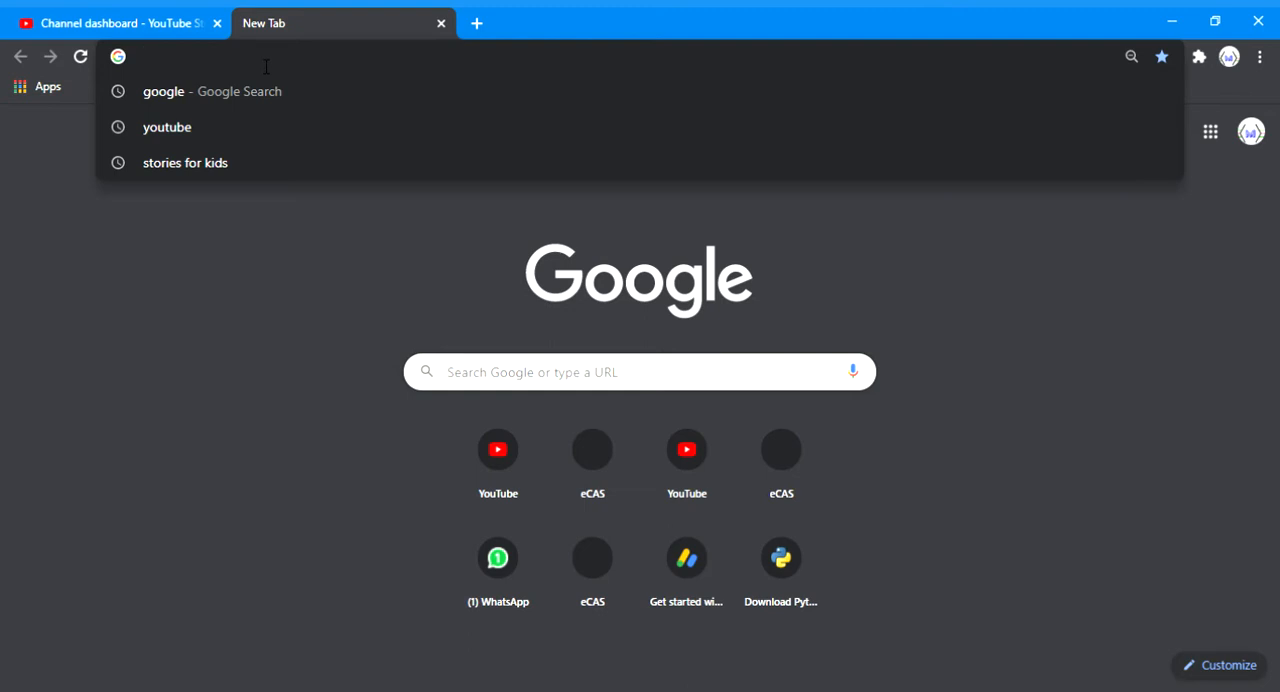
# Enter the Google search "Visual code install" in the address bar
pyautogui.write('v')
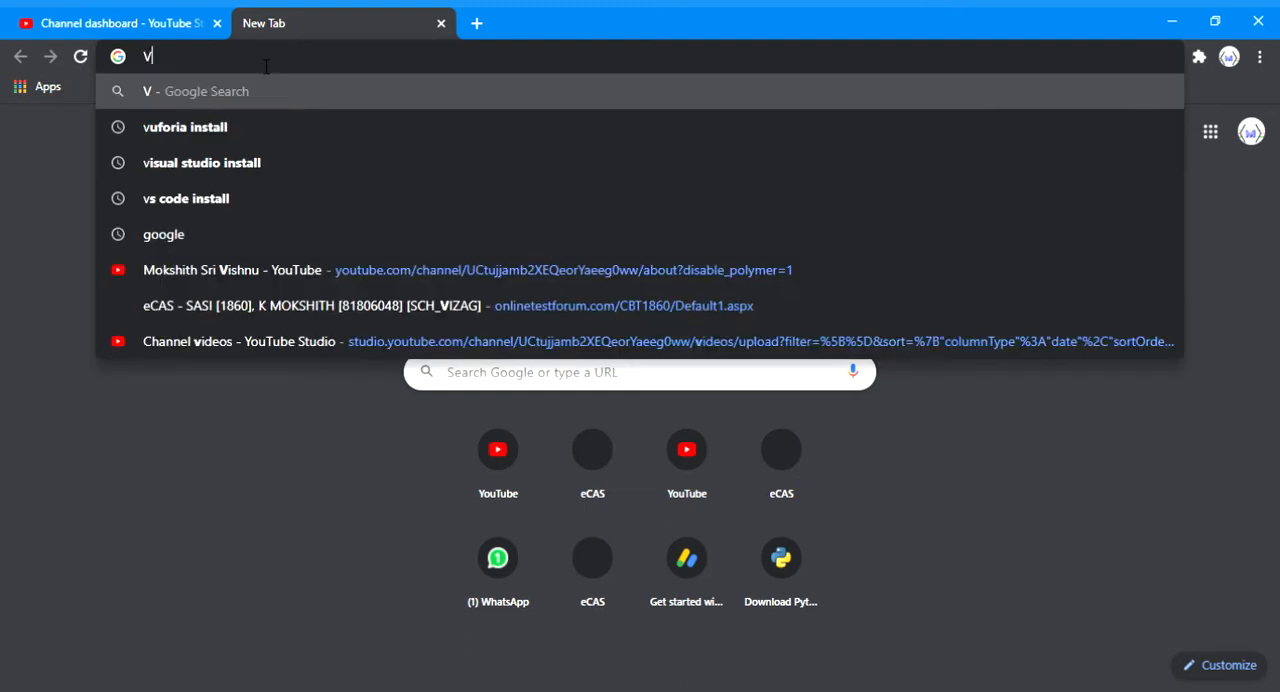
pyautogui.write('isual code install')
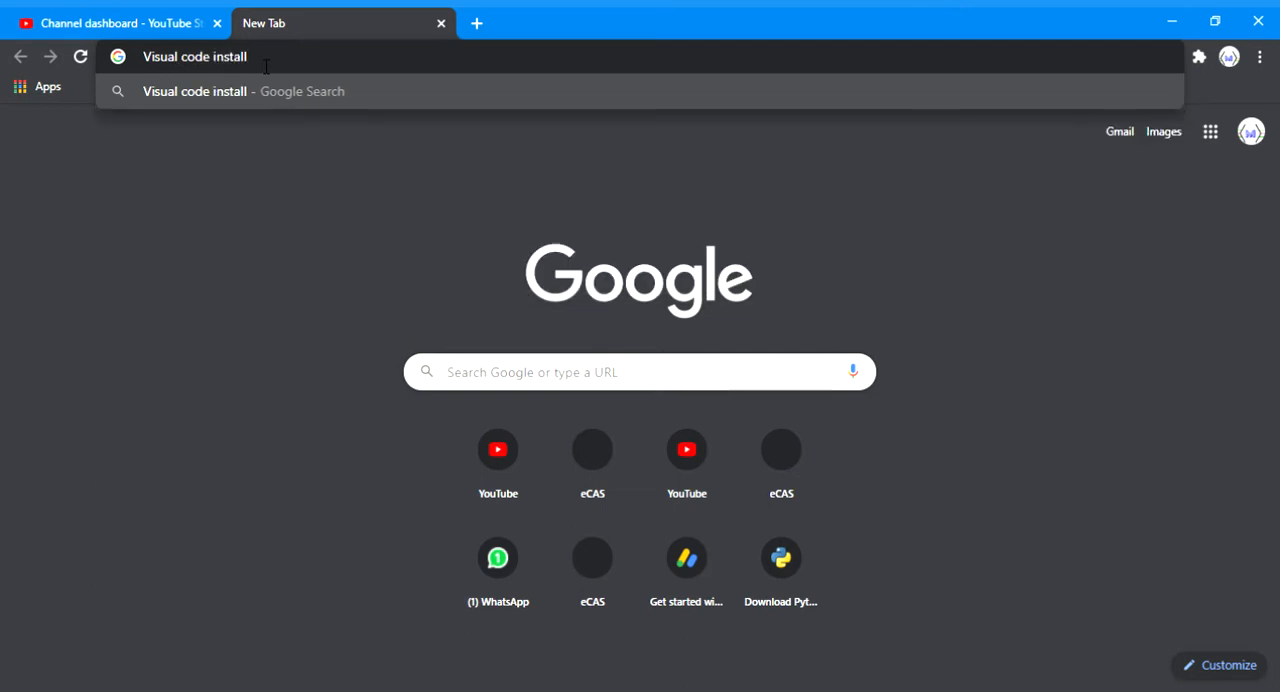
pyautogui.moveTo(264, 96)
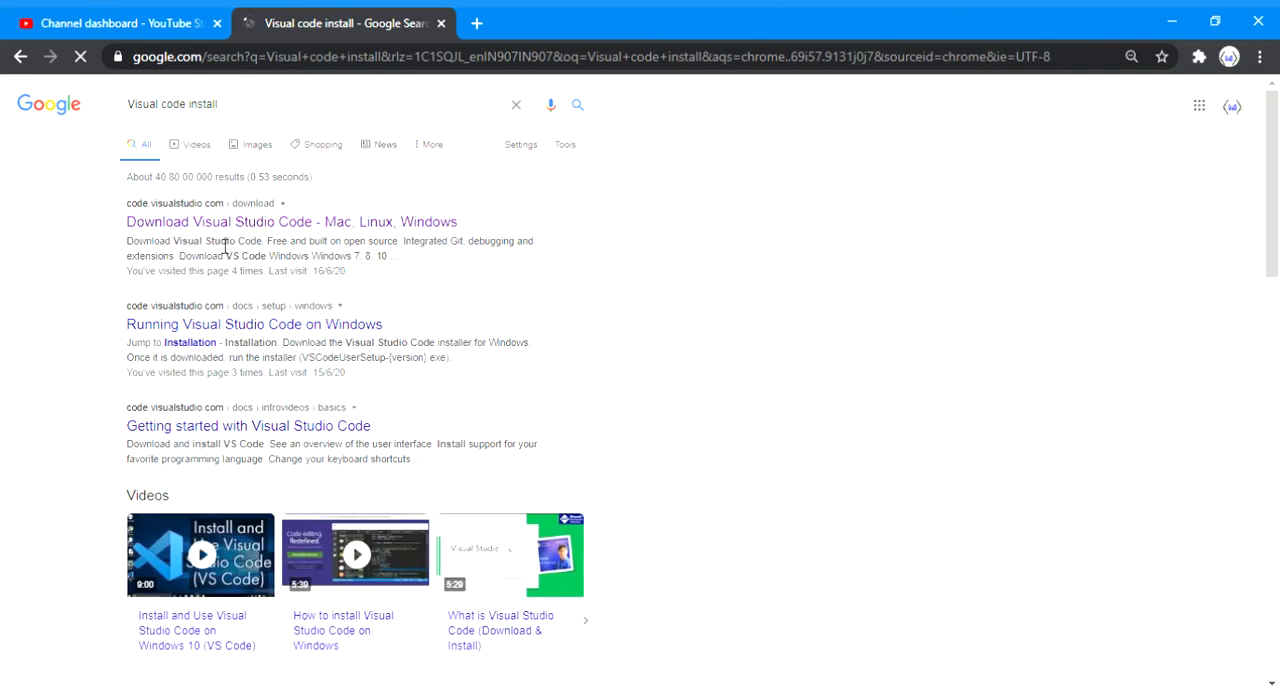
# Follow the 'Download Visual Studio Code - Mac, Linux, Windows' result to the download page
pyautogui.click(292, 222)
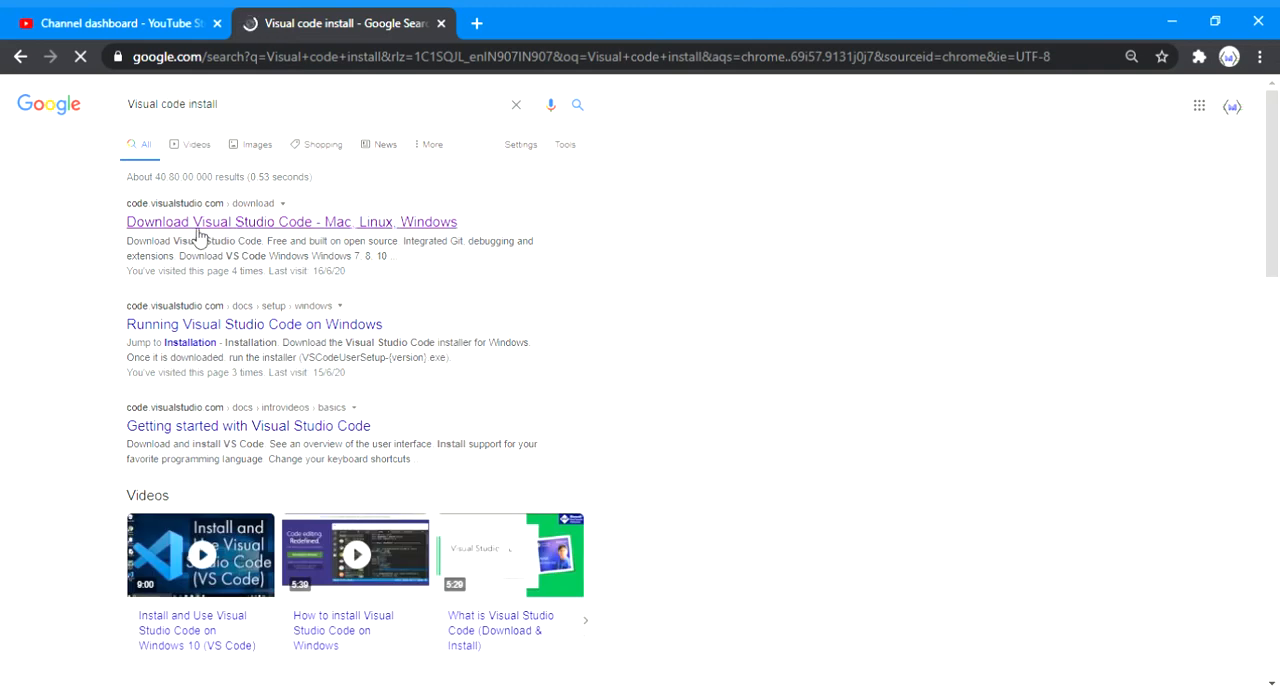
pyautogui.click(292, 222)
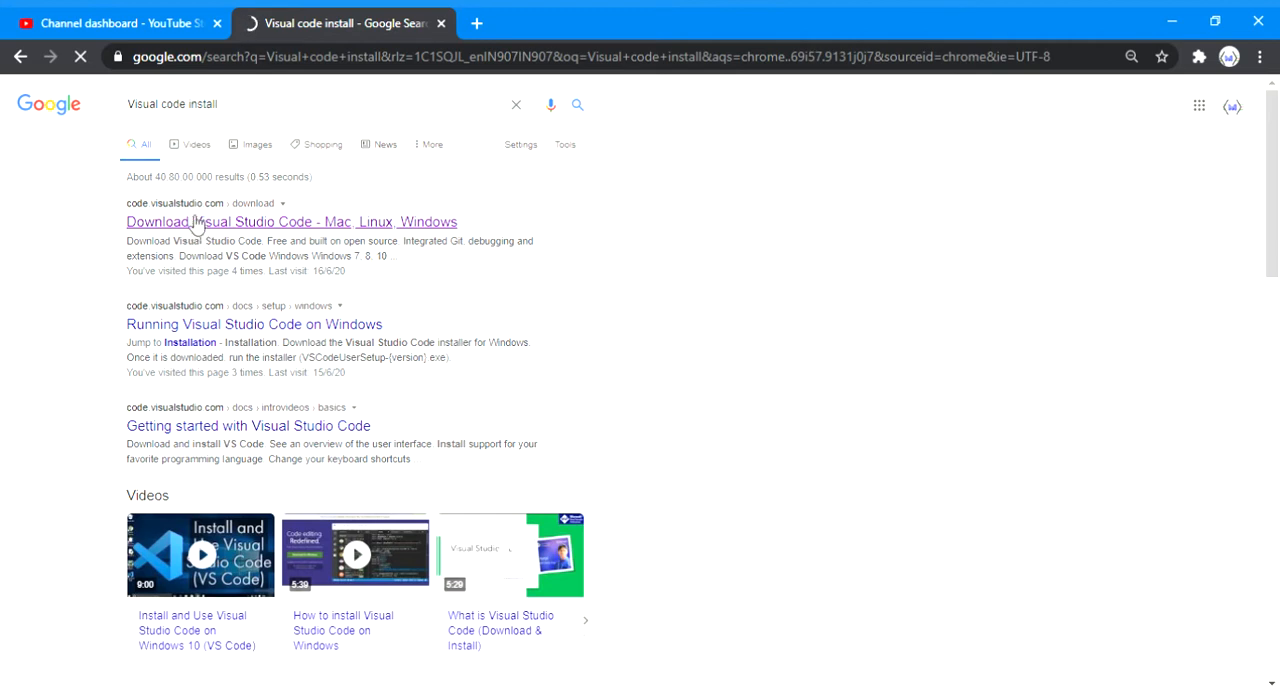
pyautogui.click(292, 222)
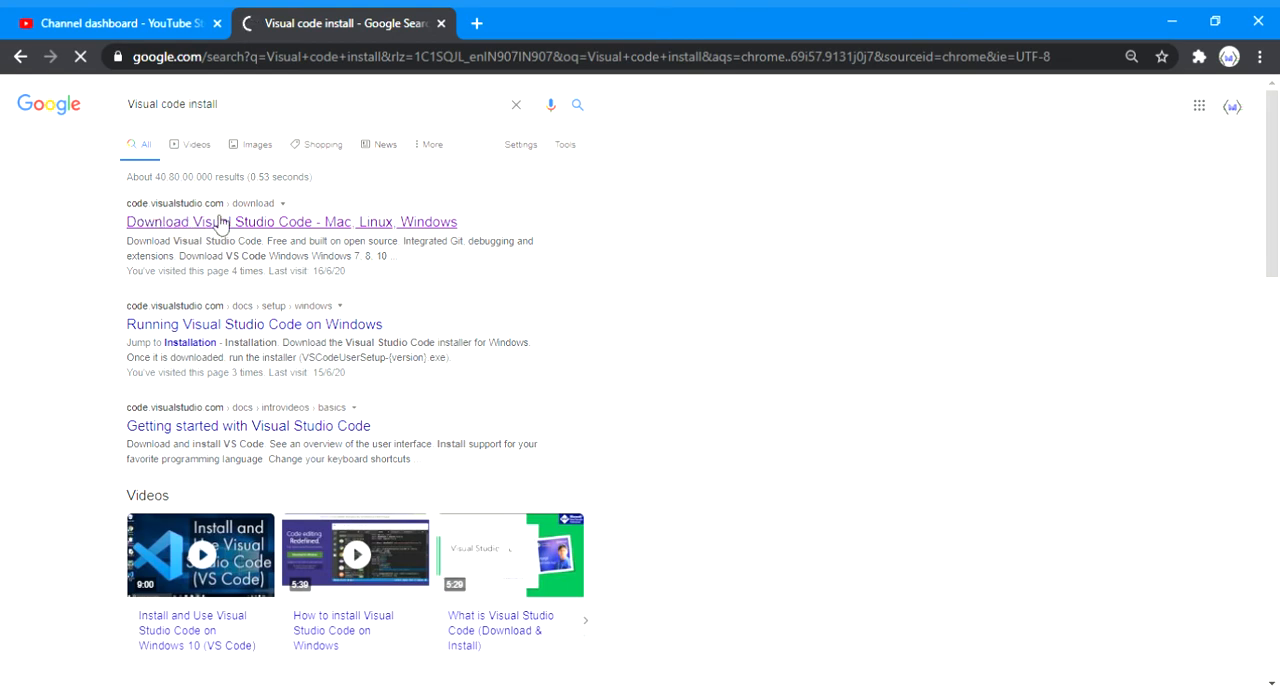
pyautogui.click(292, 222)
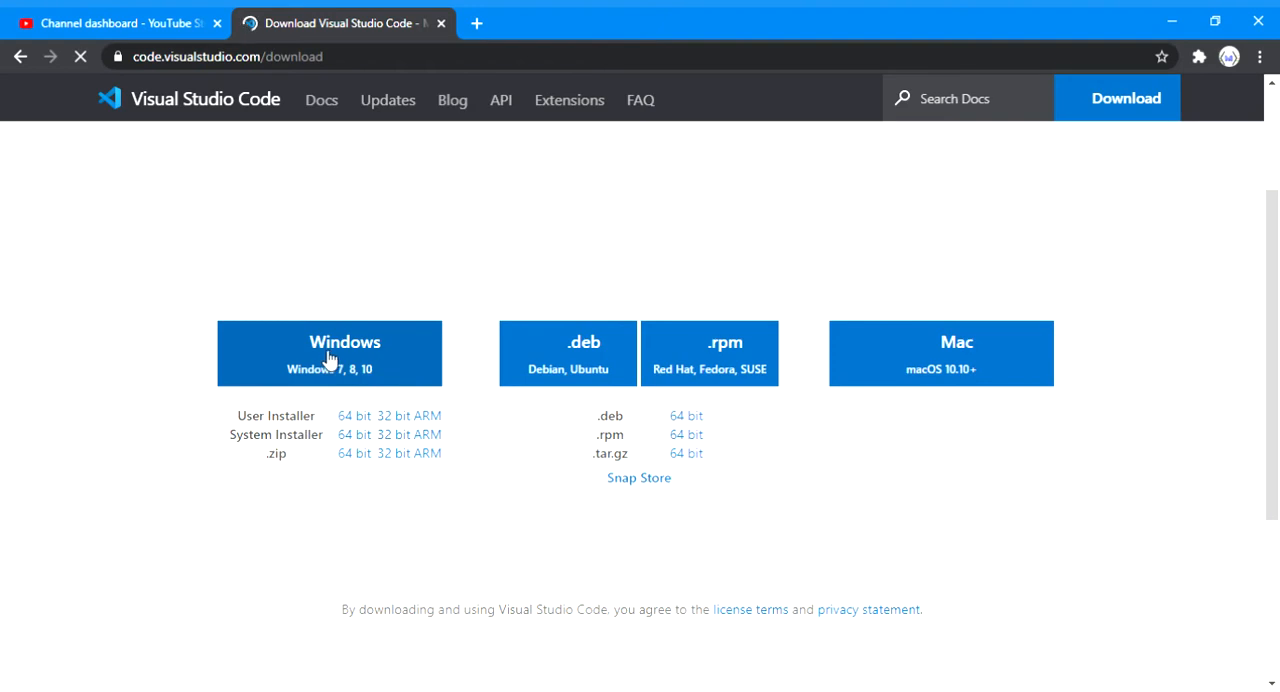
# Start the Windows download of Visual Studio Code from the download page
pyautogui.click(328, 352)
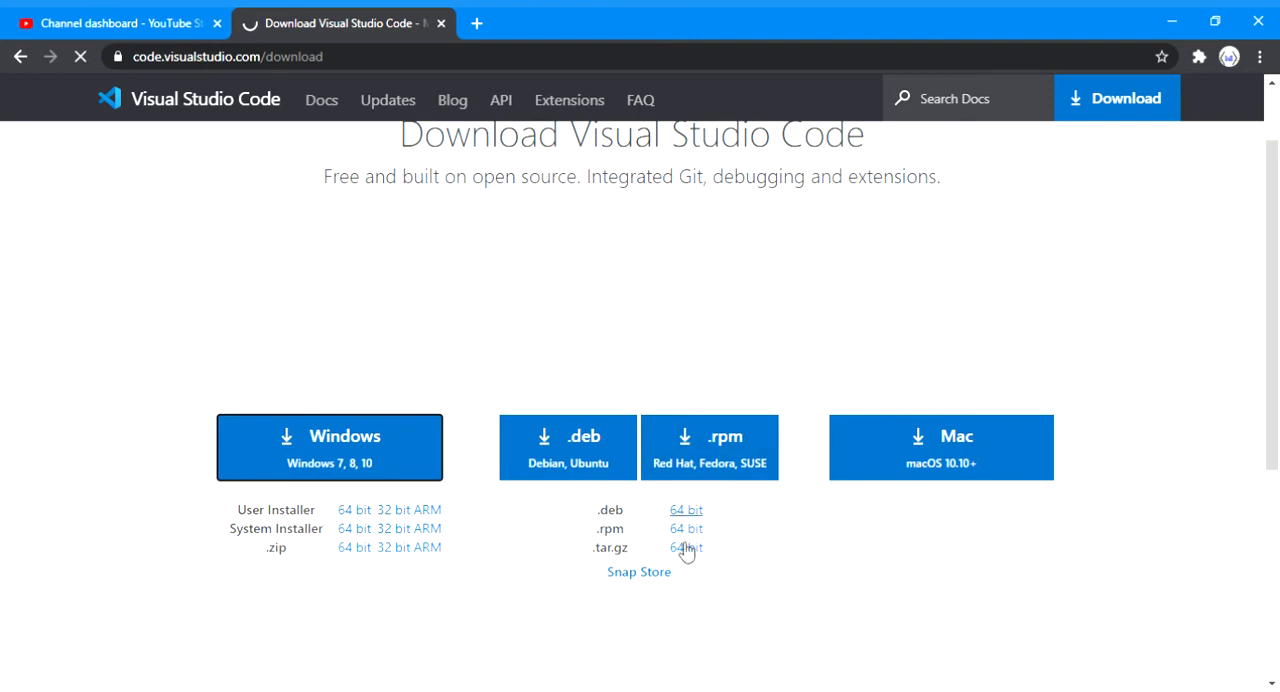
pyautogui.moveTo(990, 478)
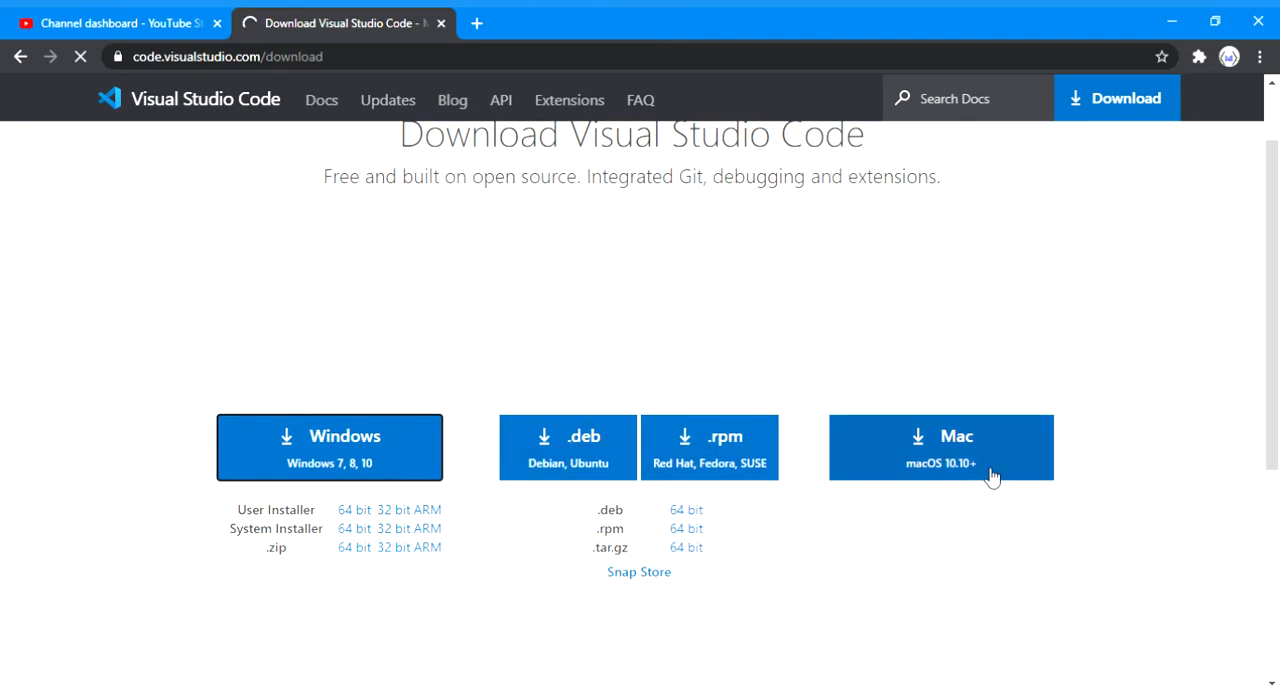
pyautogui.click(940, 448)
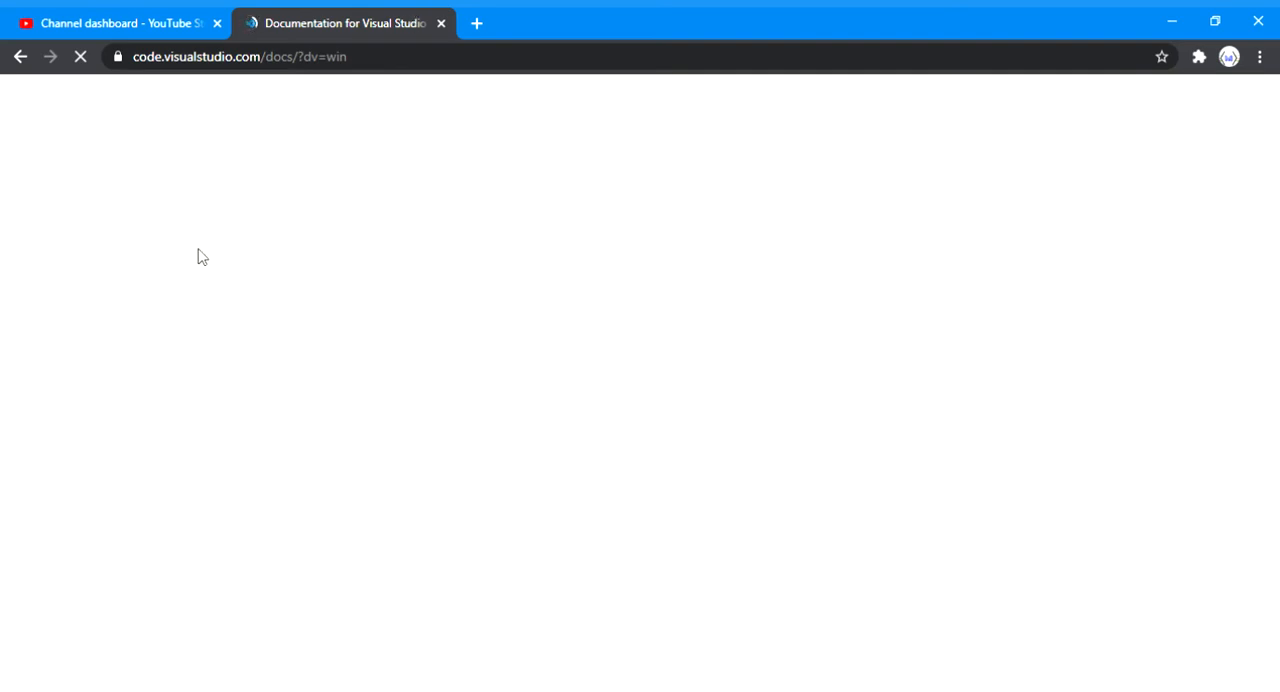
pyautogui.moveTo(260, 240)
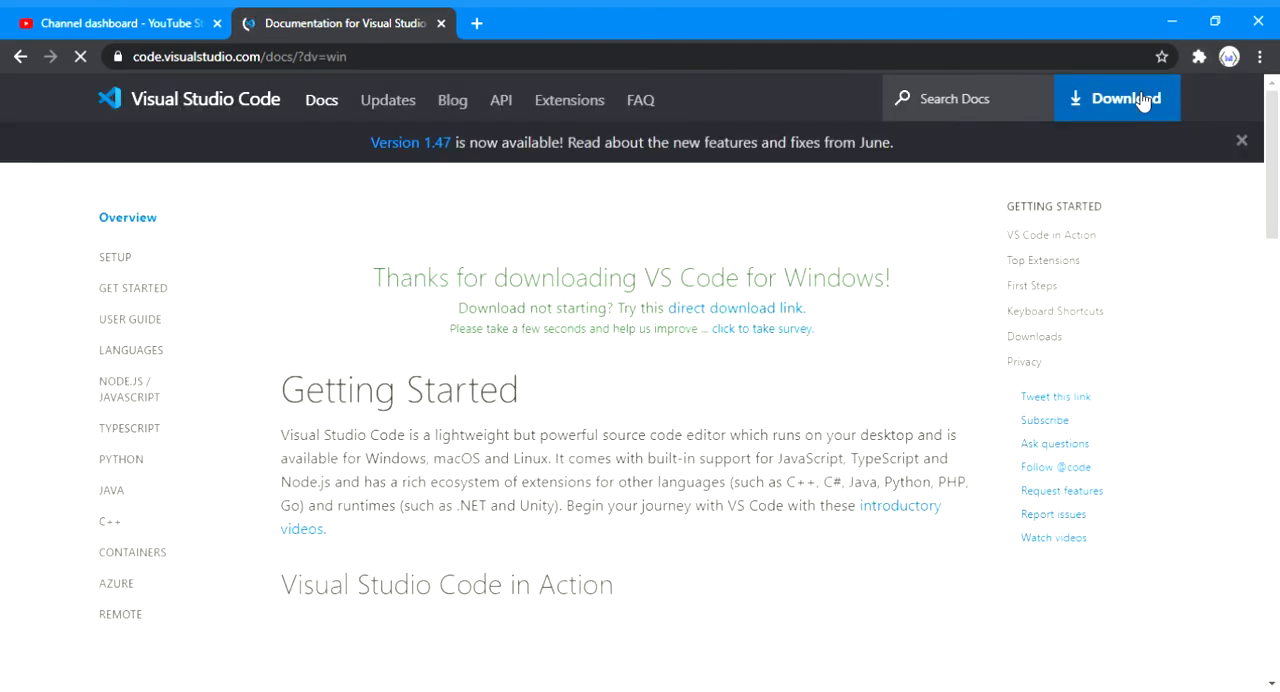
# Scroll the VS Code documentation page while VSCodeUserSetup.exe downloads
pyautogui.scroll(-3)
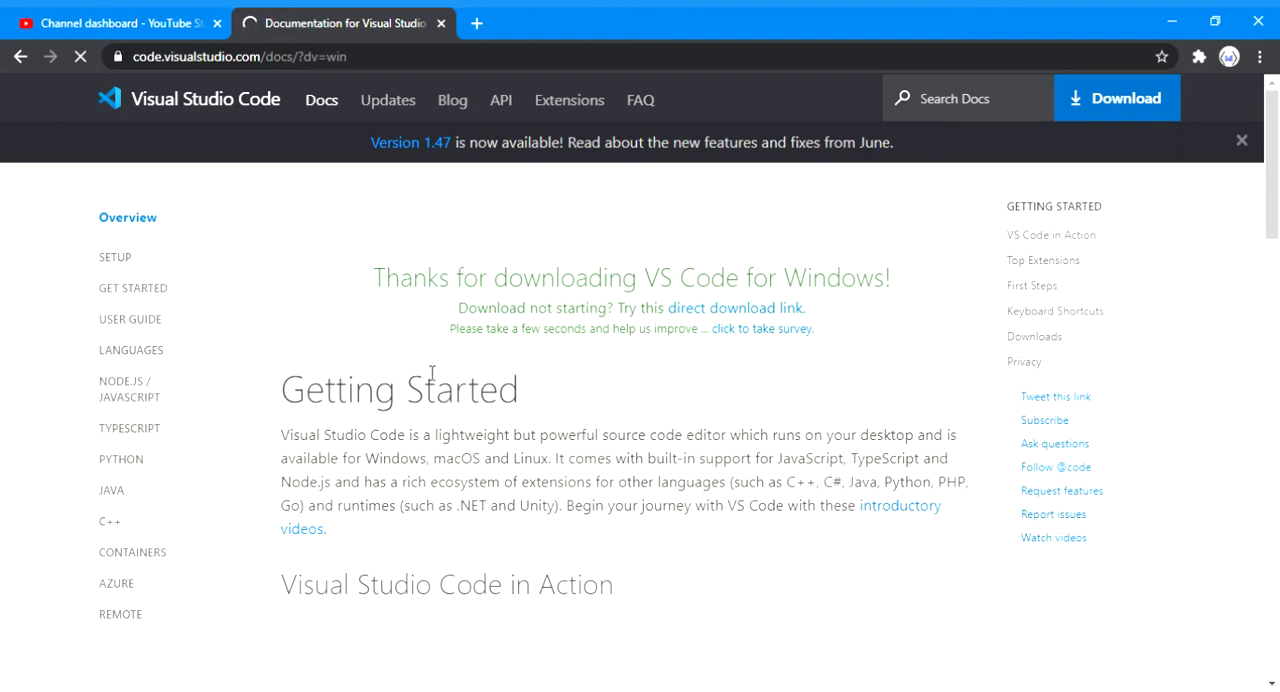
pyautogui.moveTo(416, 332)
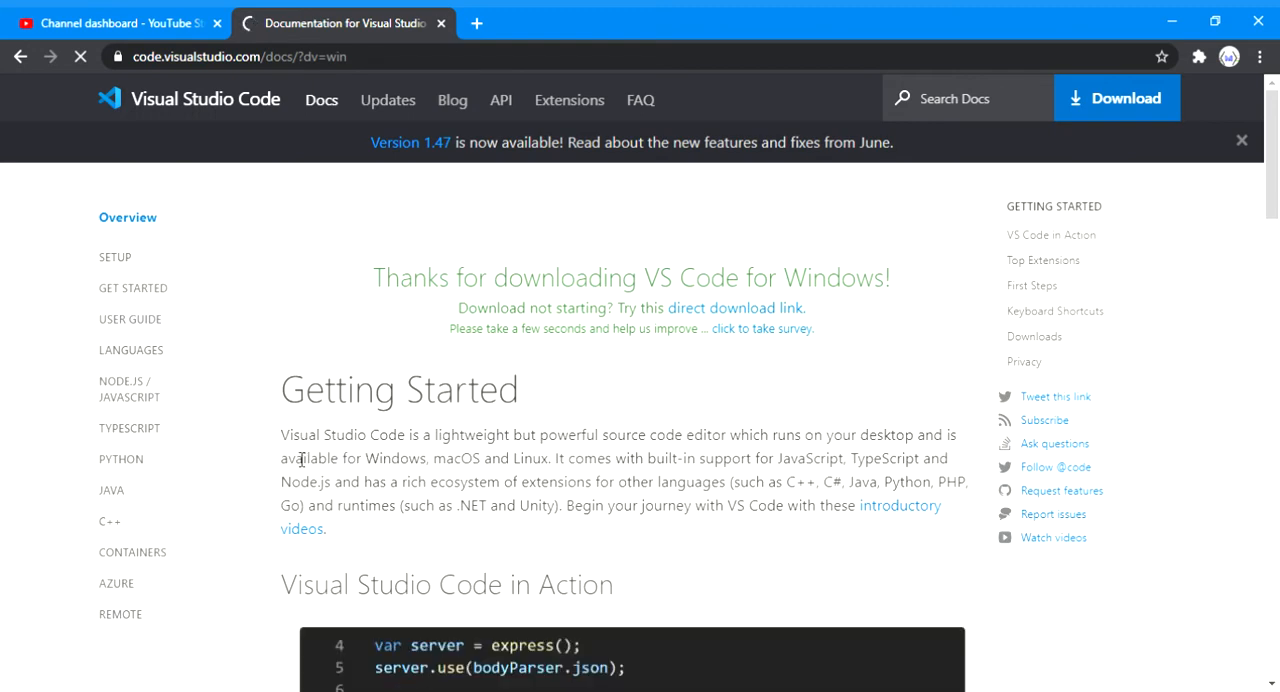
pyautogui.moveTo(492, 488)
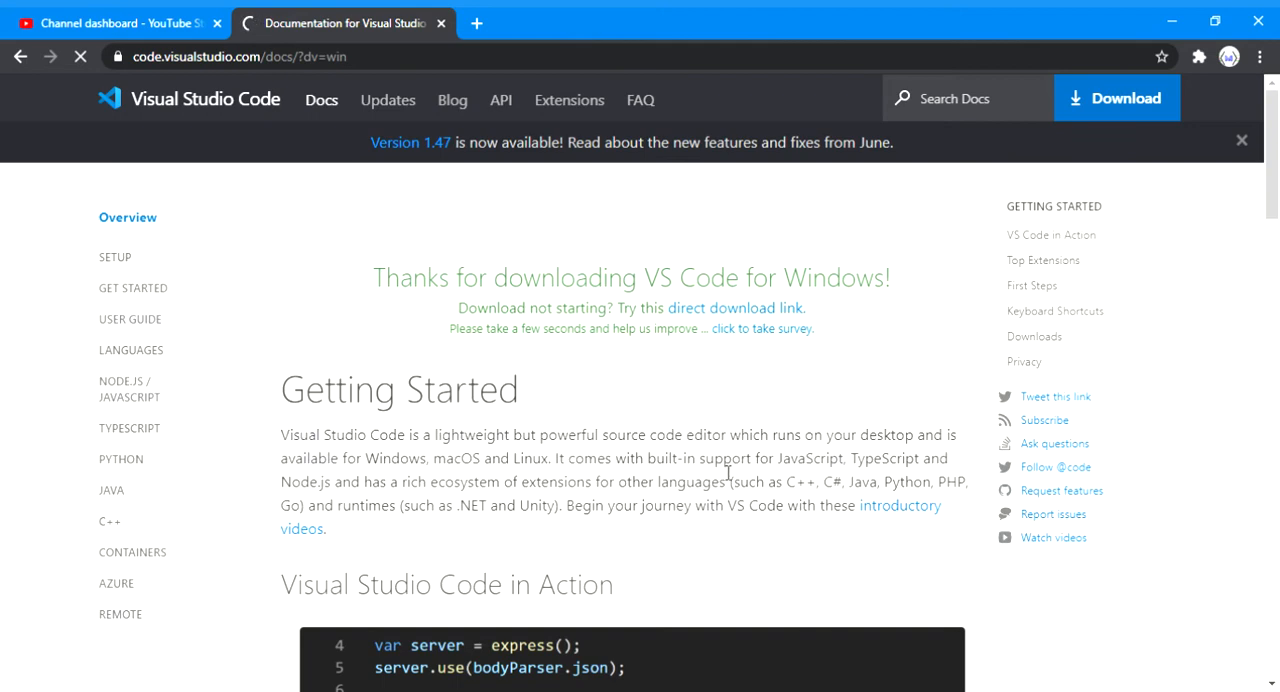
pyautogui.moveTo(910, 454)
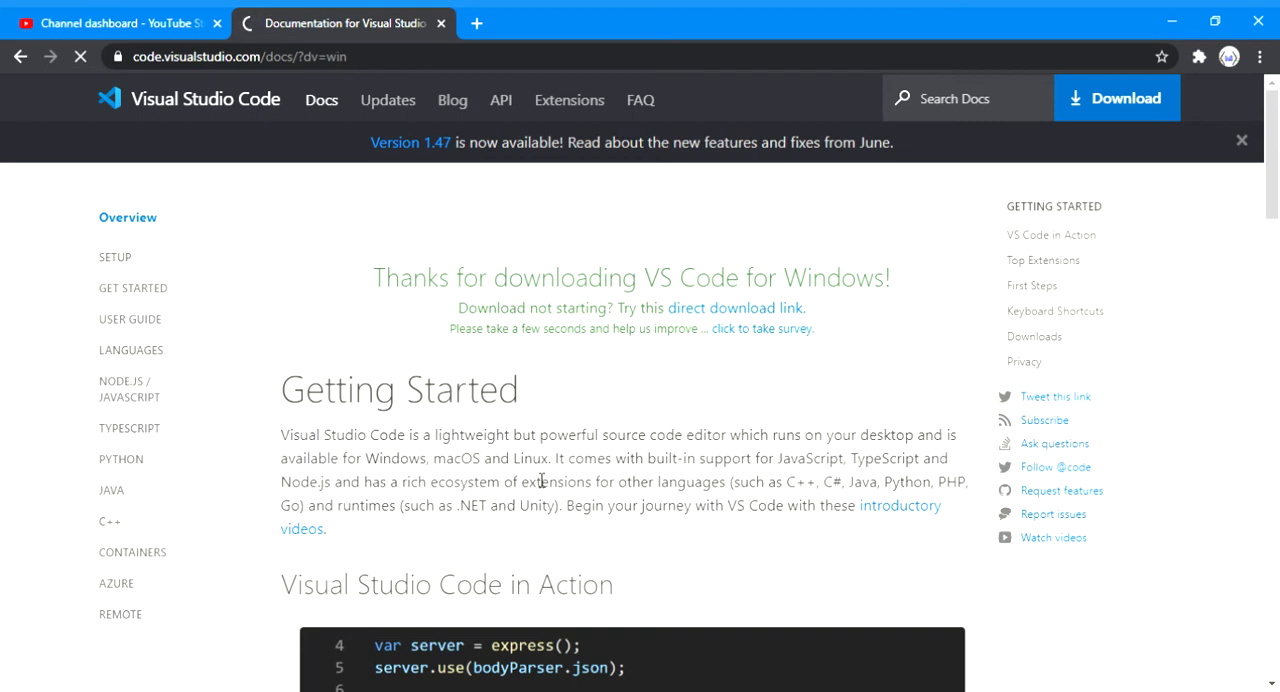
pyautogui.moveTo(668, 490)
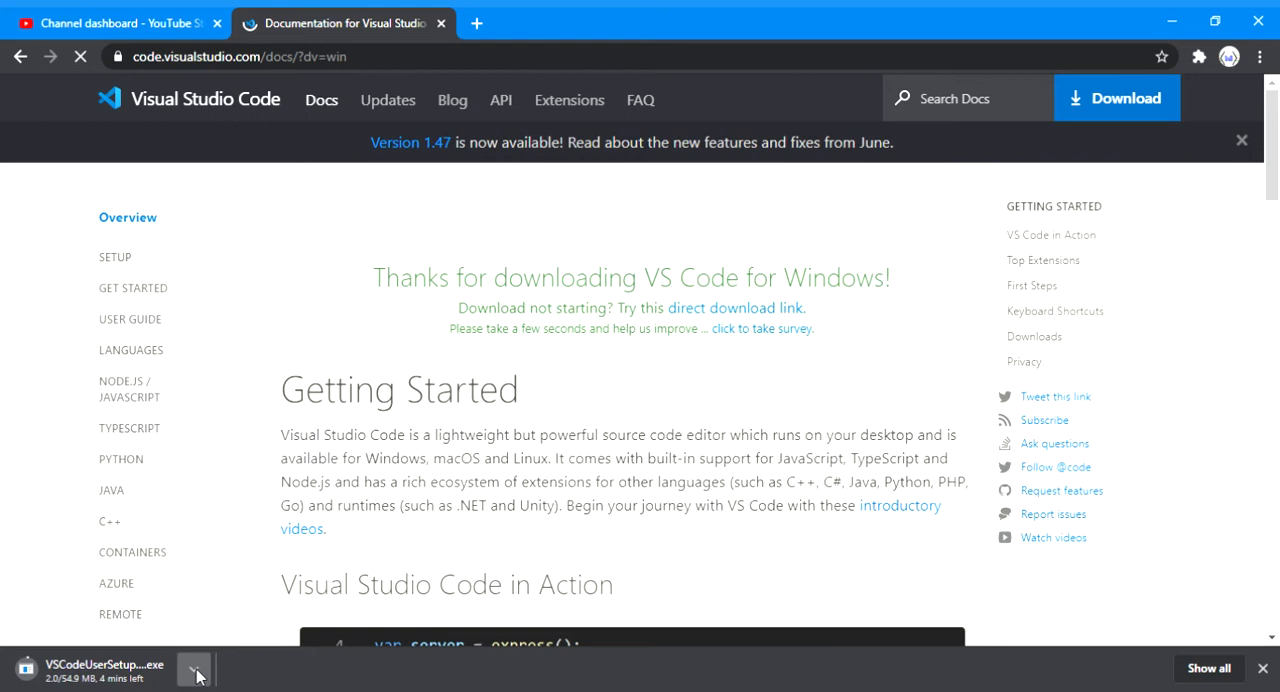
# Cancel the VSCodeUserSetup installer download and return the docs page to its top
pyautogui.click(196, 668)
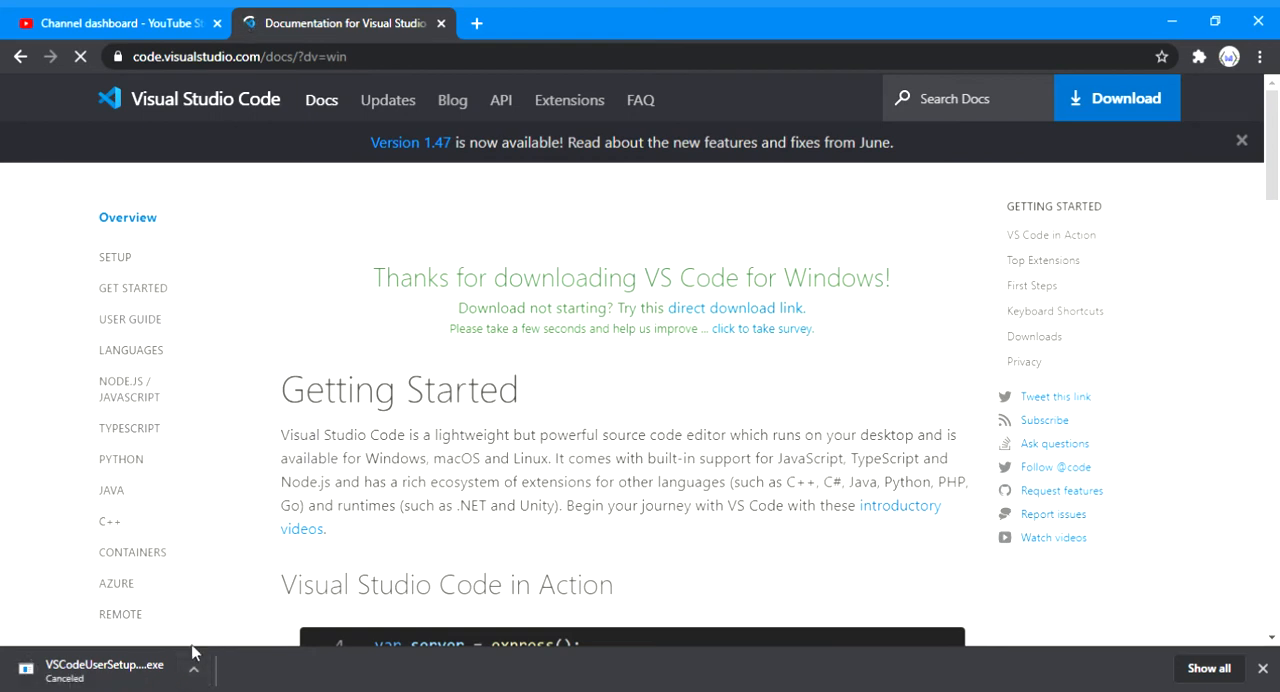
pyautogui.moveTo(136, 688)
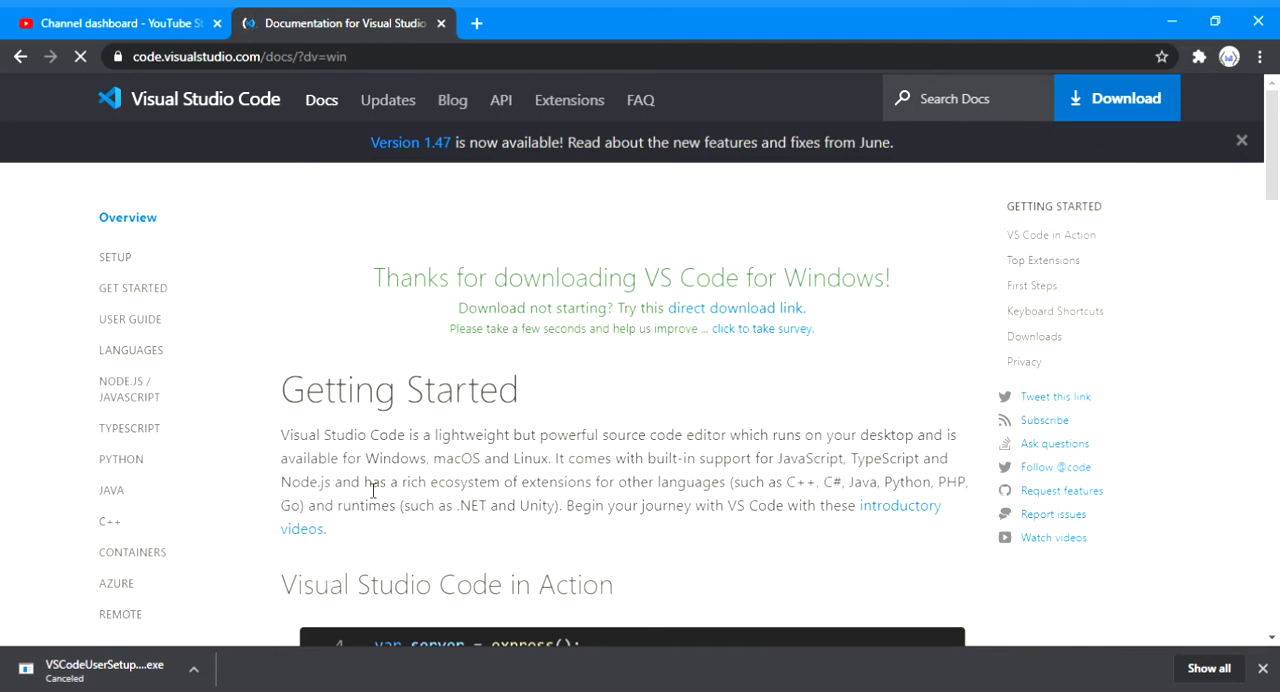
pyautogui.moveTo(840, 492)
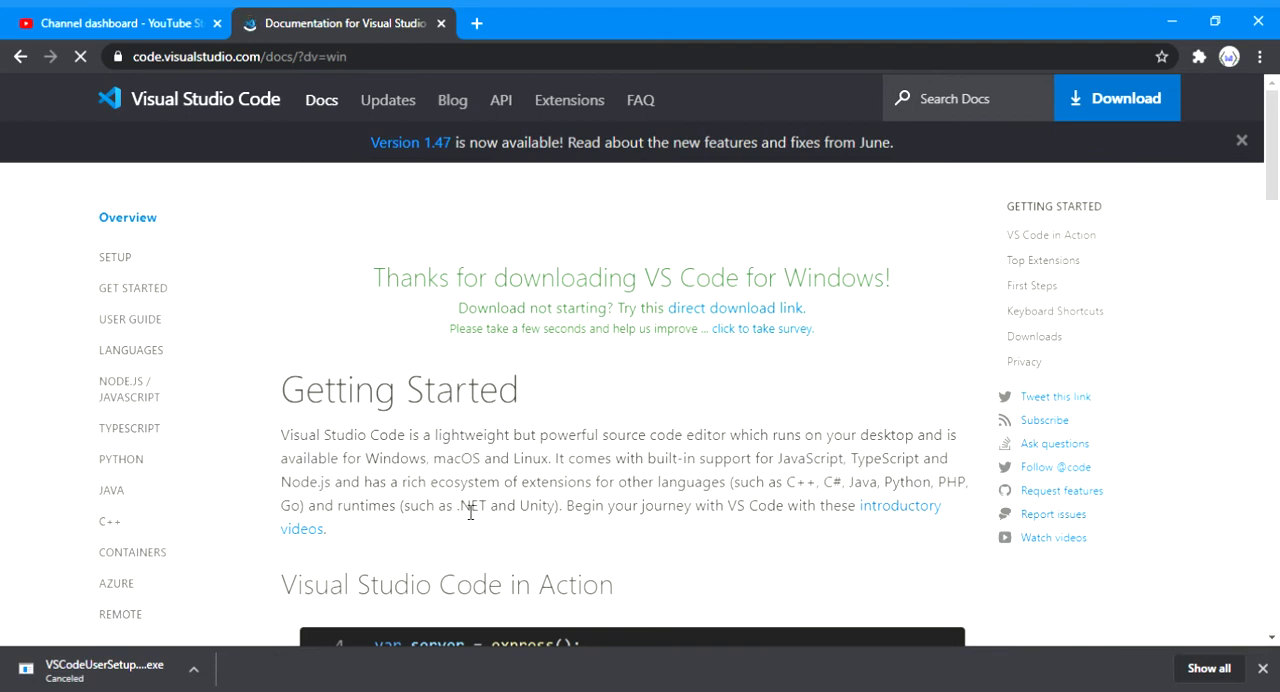
pyautogui.moveTo(636, 506)
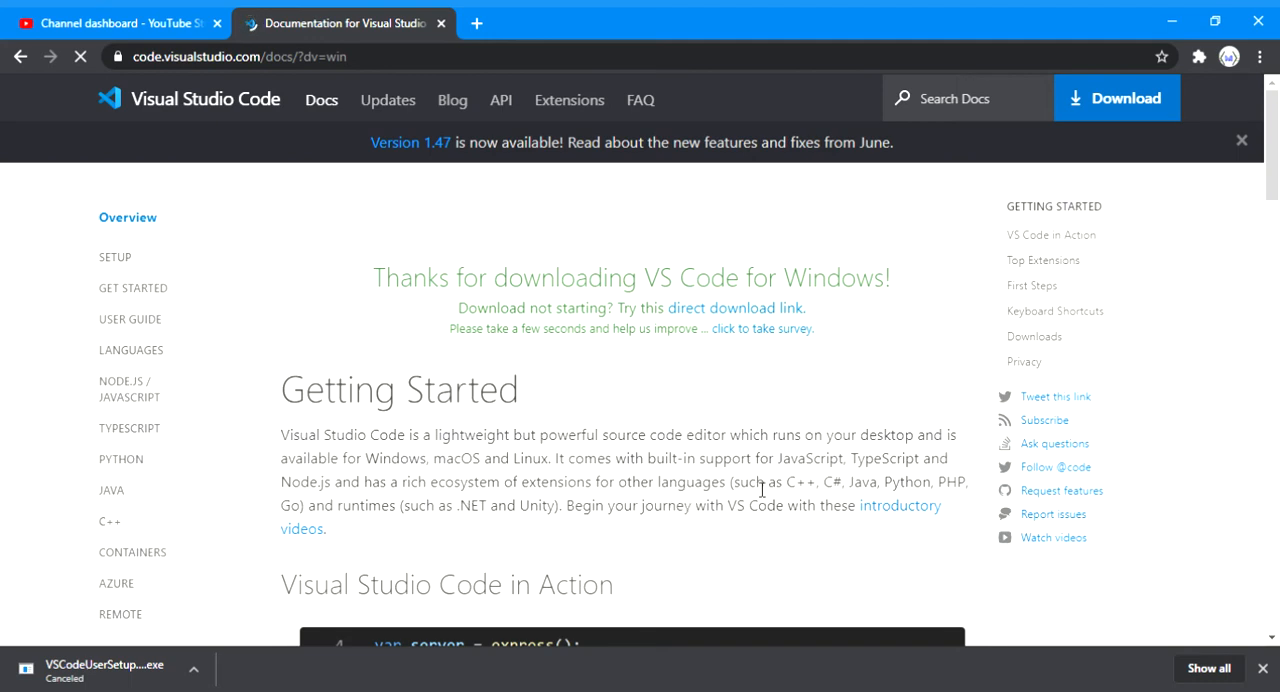
pyautogui.moveTo(860, 500)
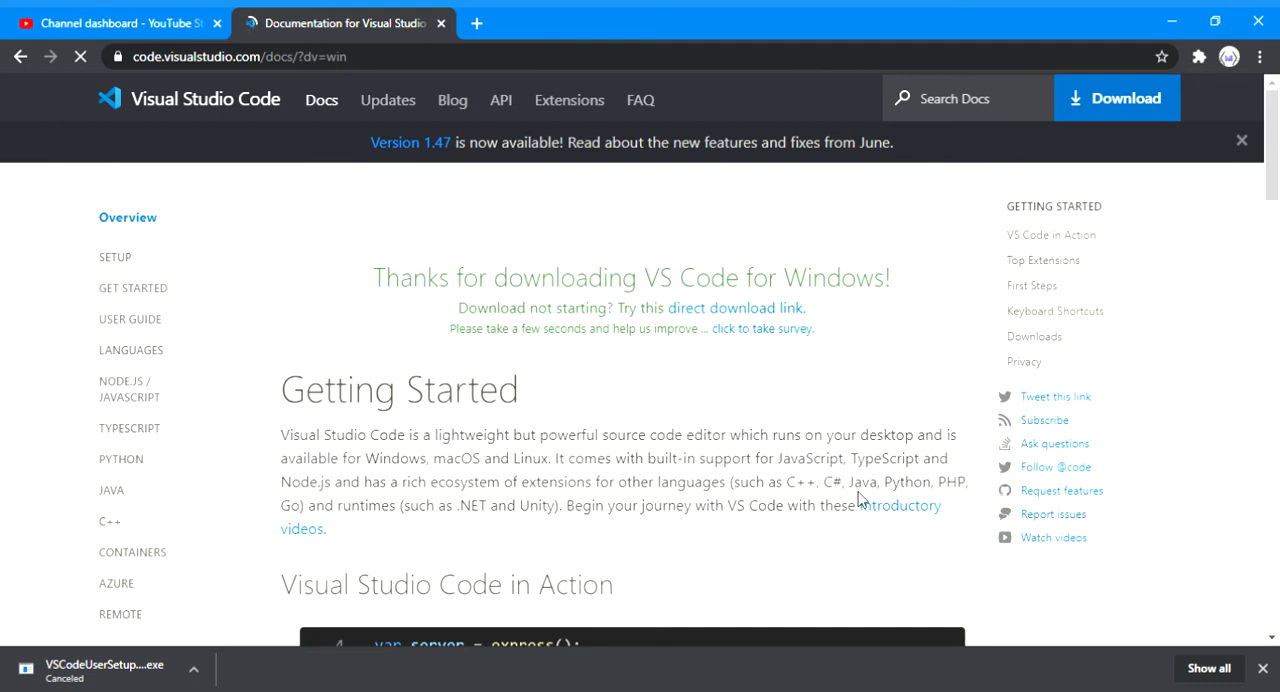
pyautogui.moveTo(364, 510)
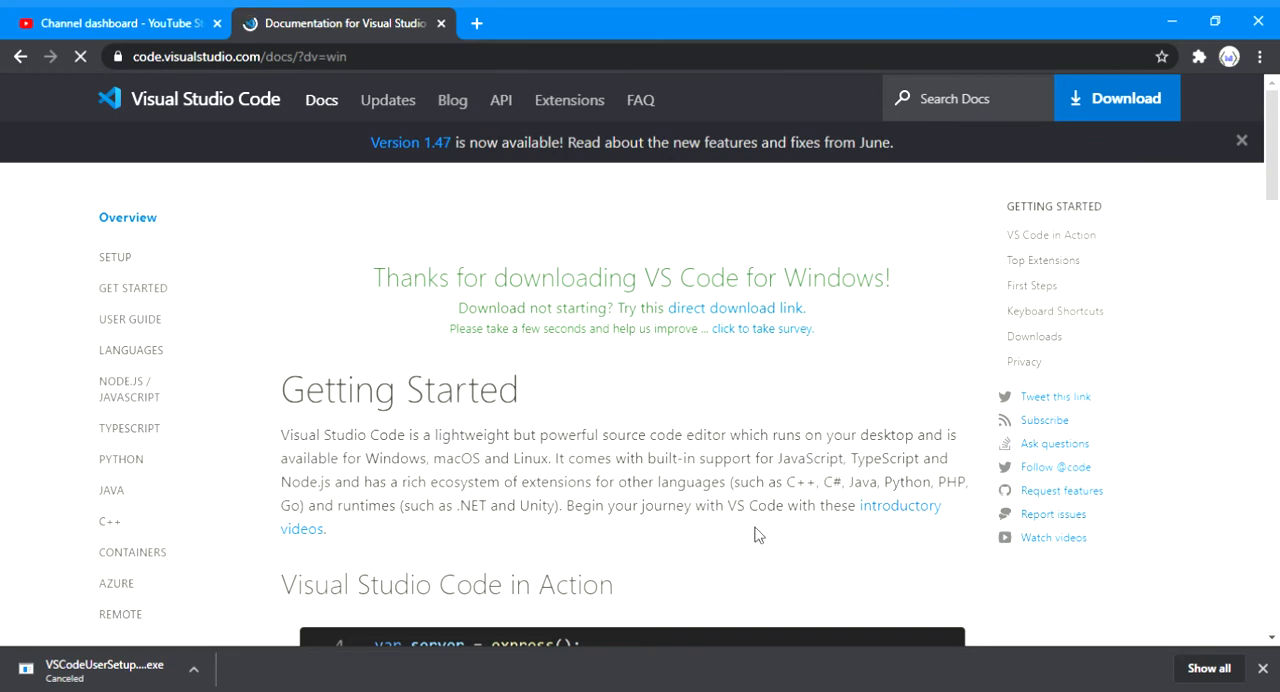
pyautogui.scroll(-3)
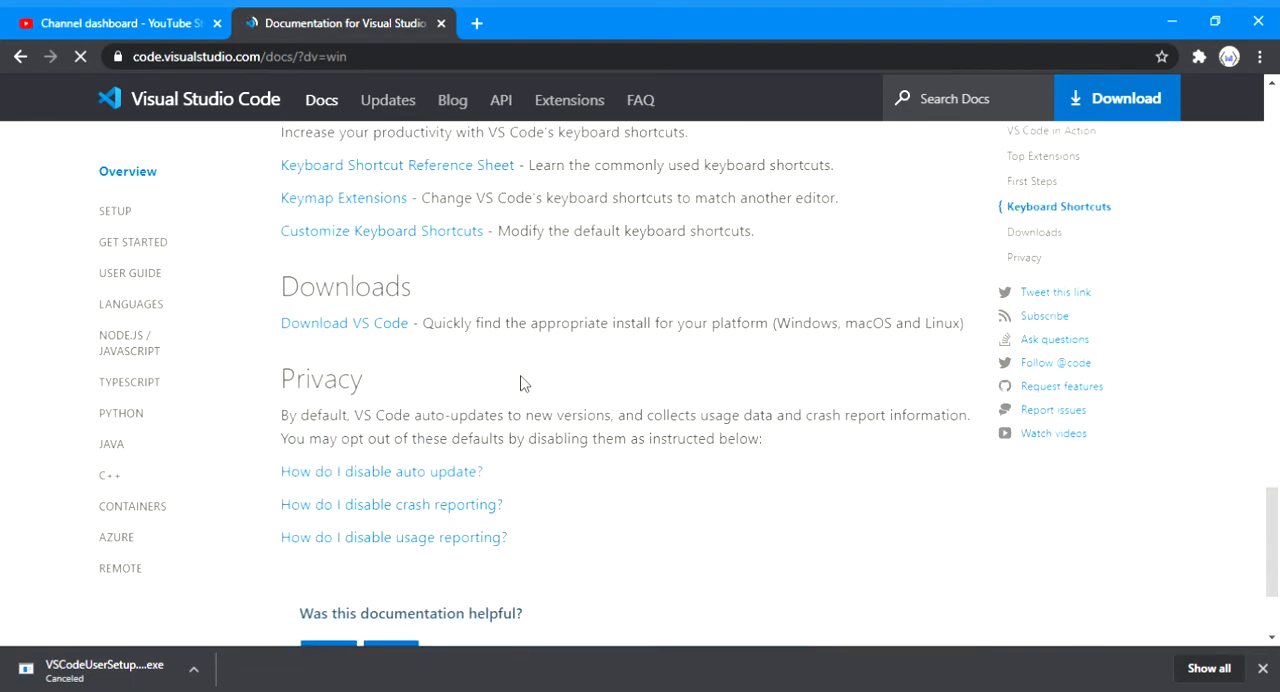
pyautogui.scroll(3)
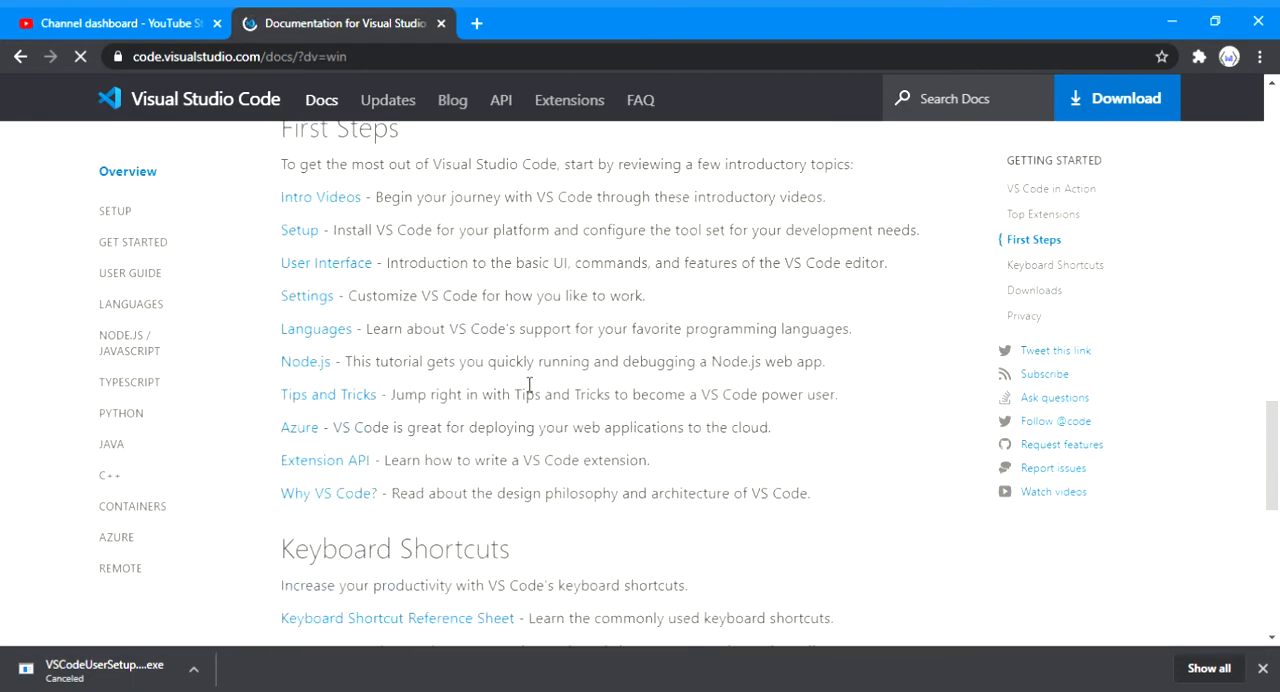
pyautogui.click(1116, 98)
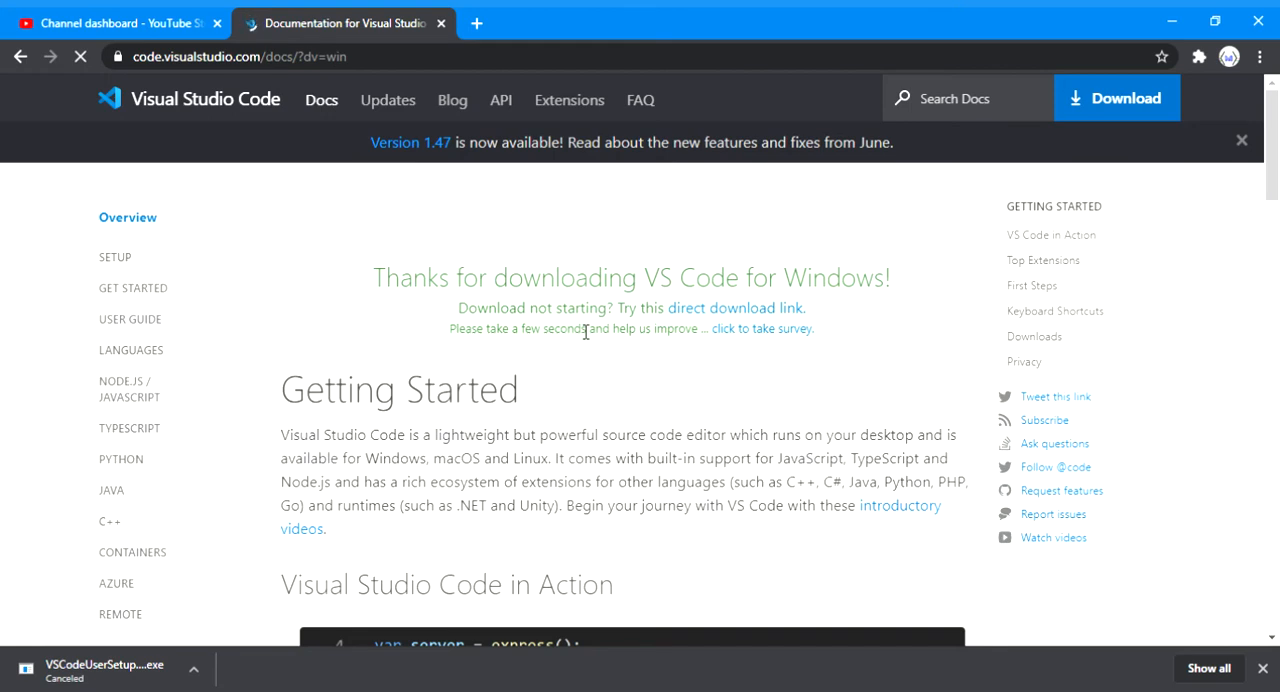
pyautogui.moveTo(180, 656)
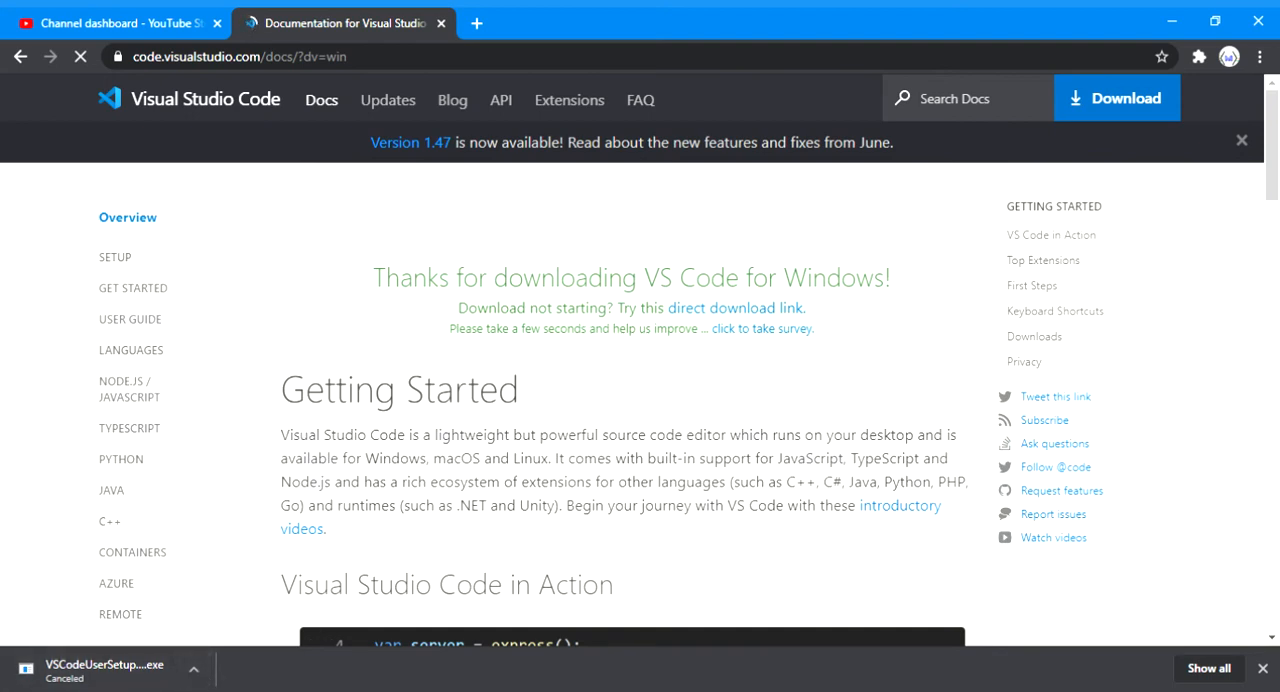
pyautogui.moveTo(576, 378)
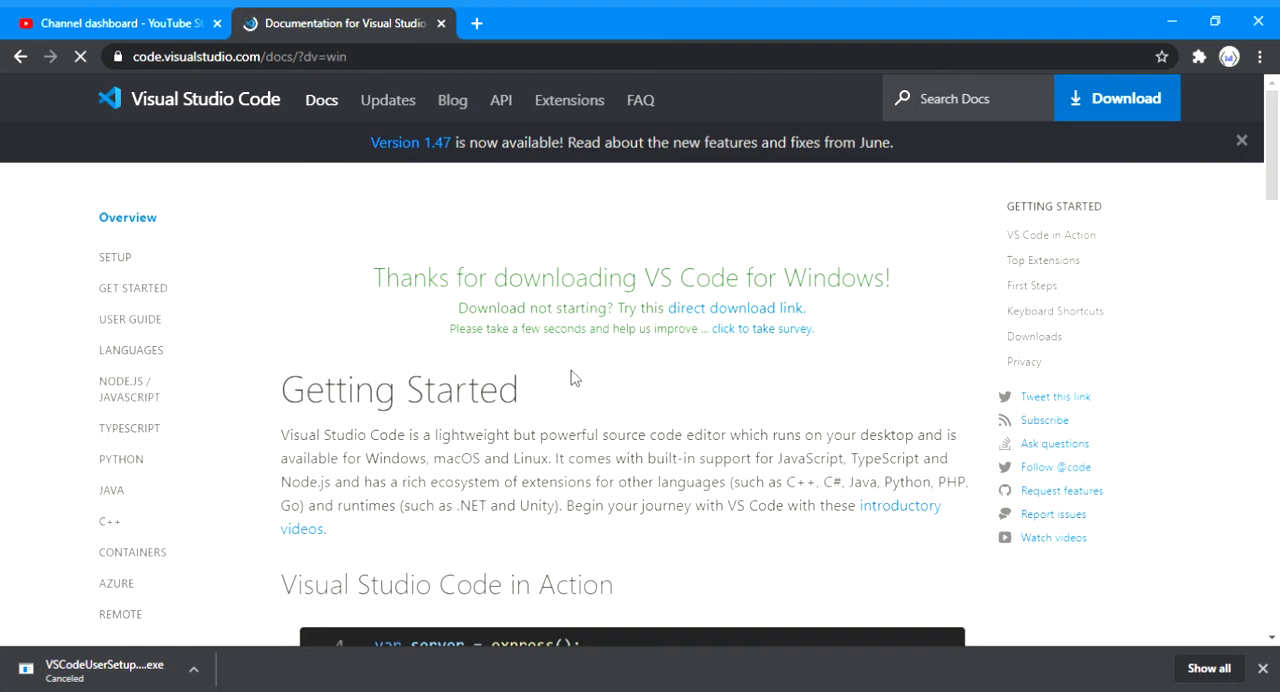
pyautogui.moveTo(1078, 50)
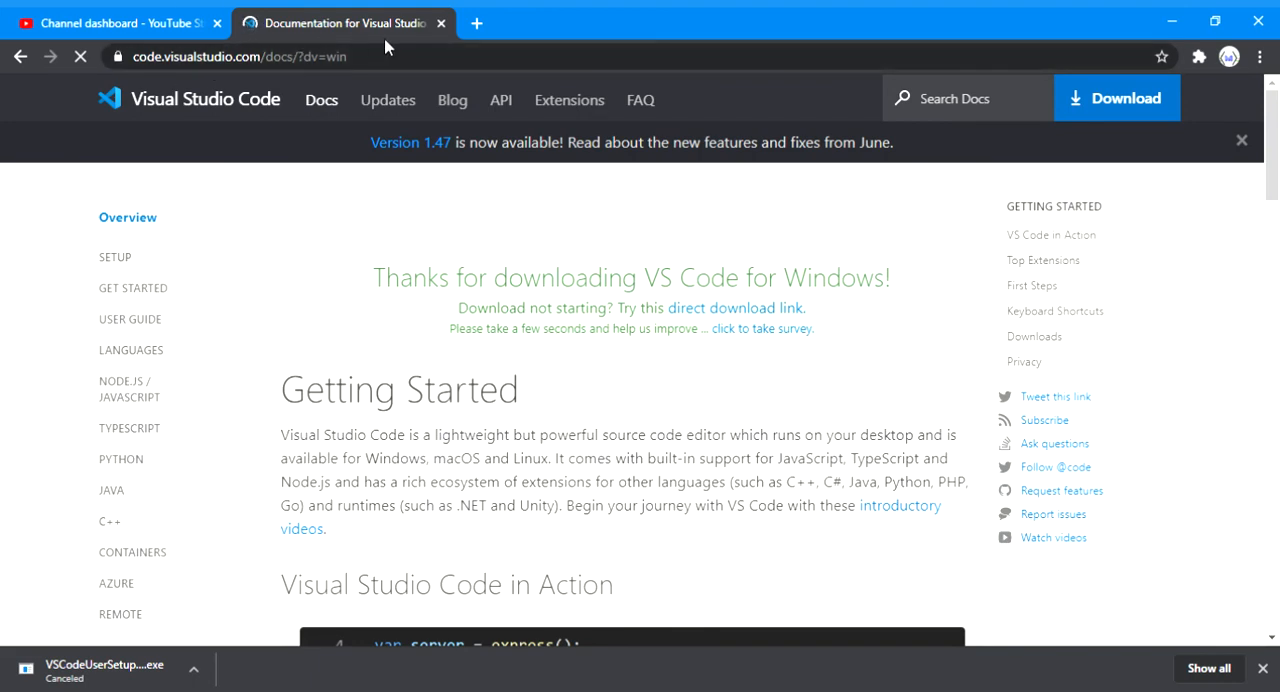
# Close the VS Code documentation tab and start a fresh new tab
pyautogui.click(440, 22)
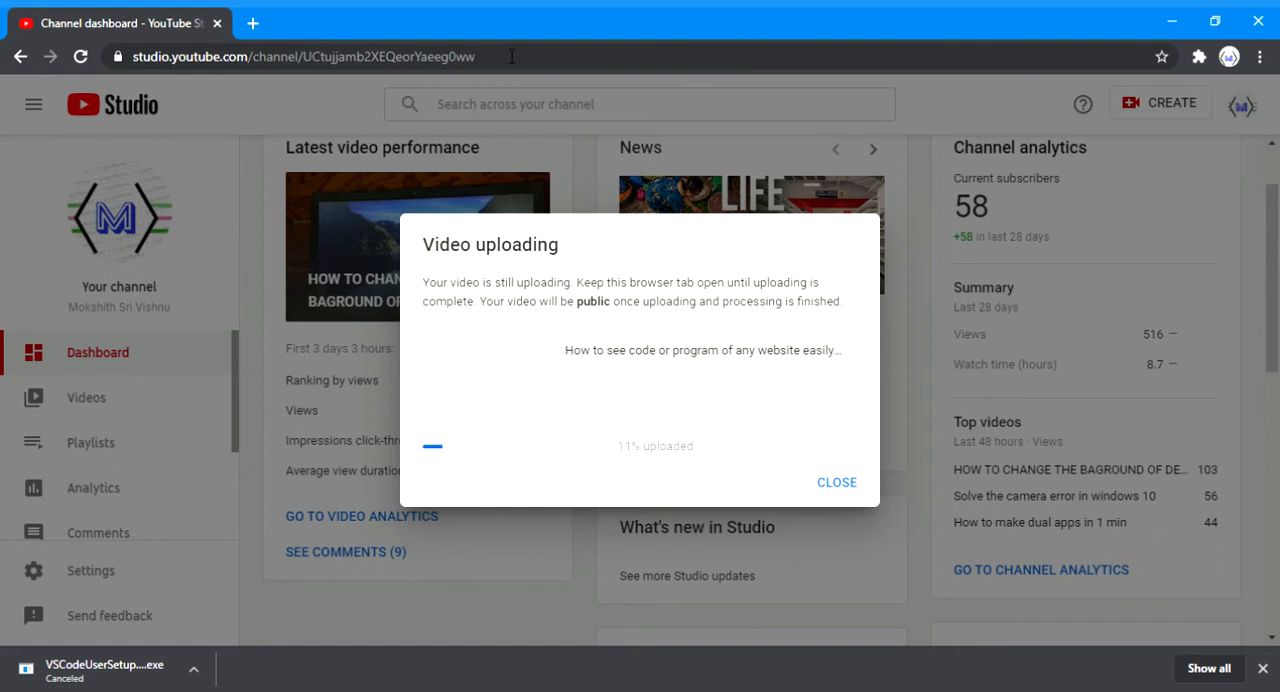
pyautogui.click(252, 22)
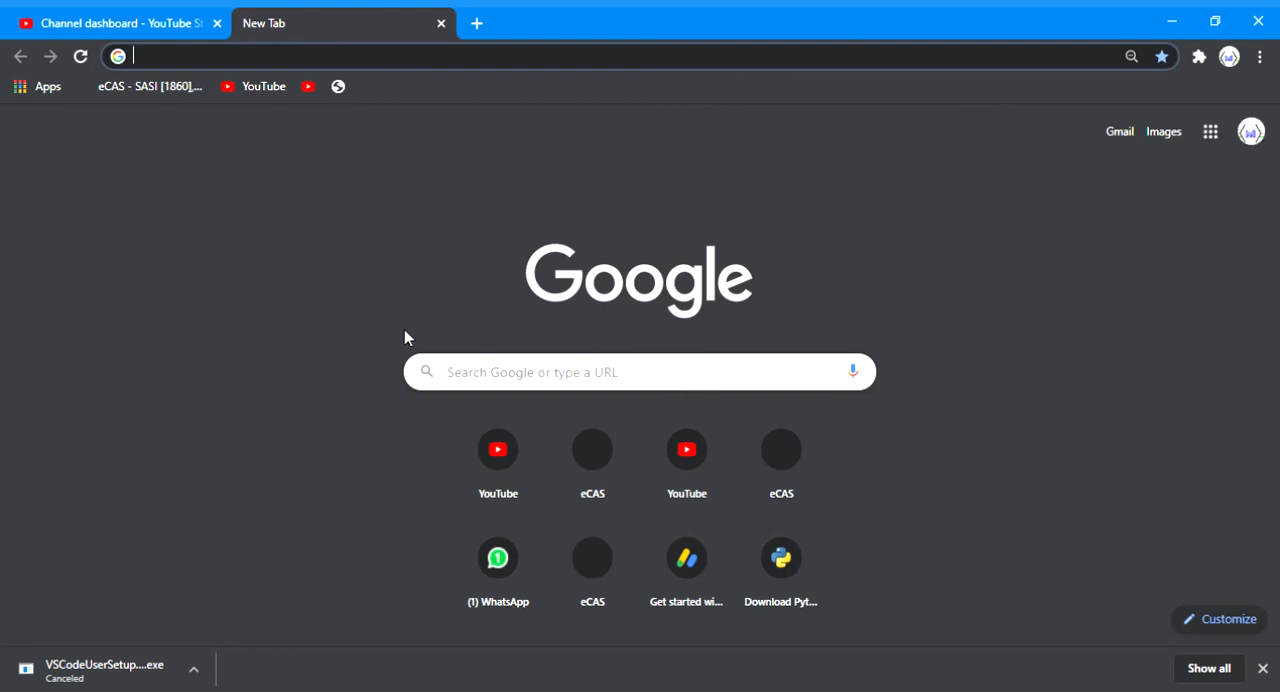
# Replace the typed python.org address with the Google search "python 3 install"
pyautogui.write('python.org')
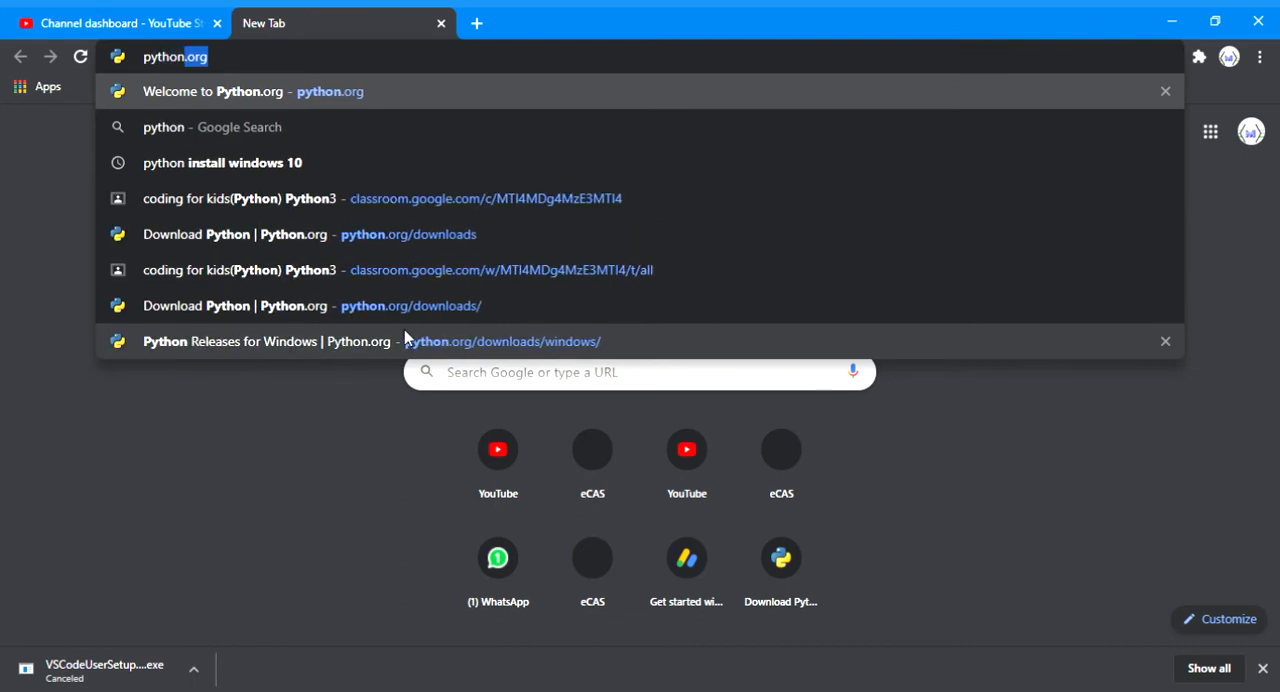
pyautogui.press('Backspace')
pyautogui.write(' 3')
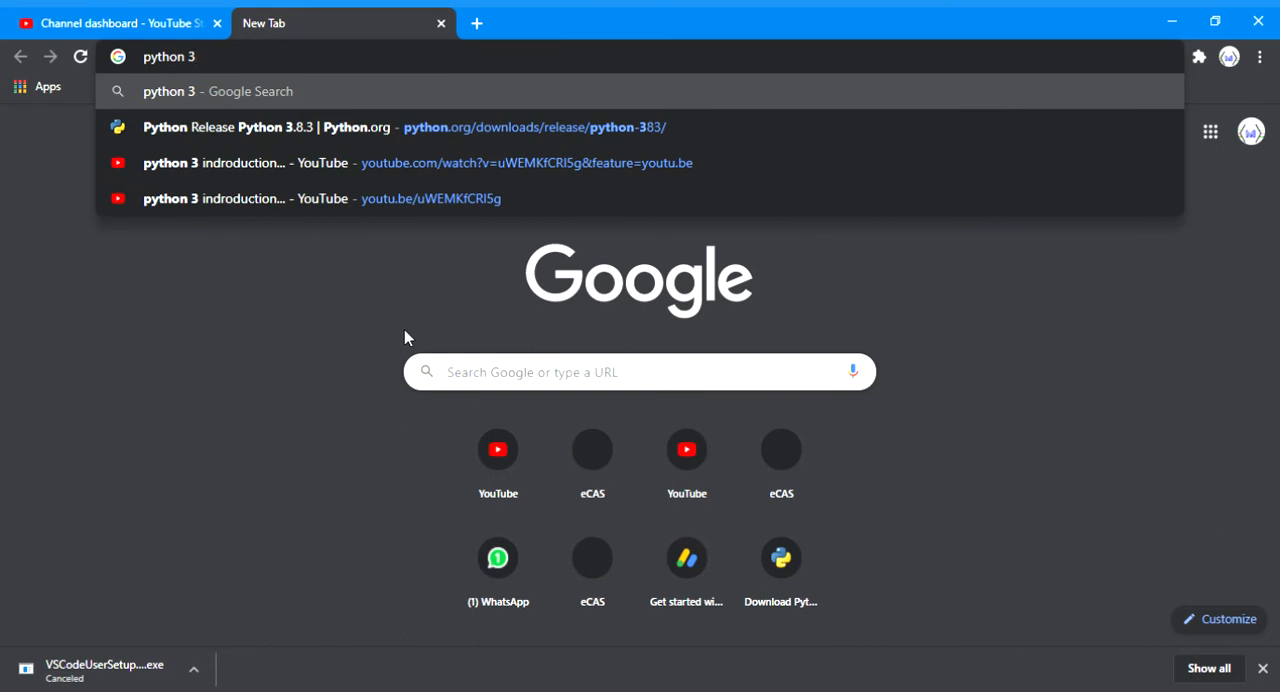
pyautogui.write('in')
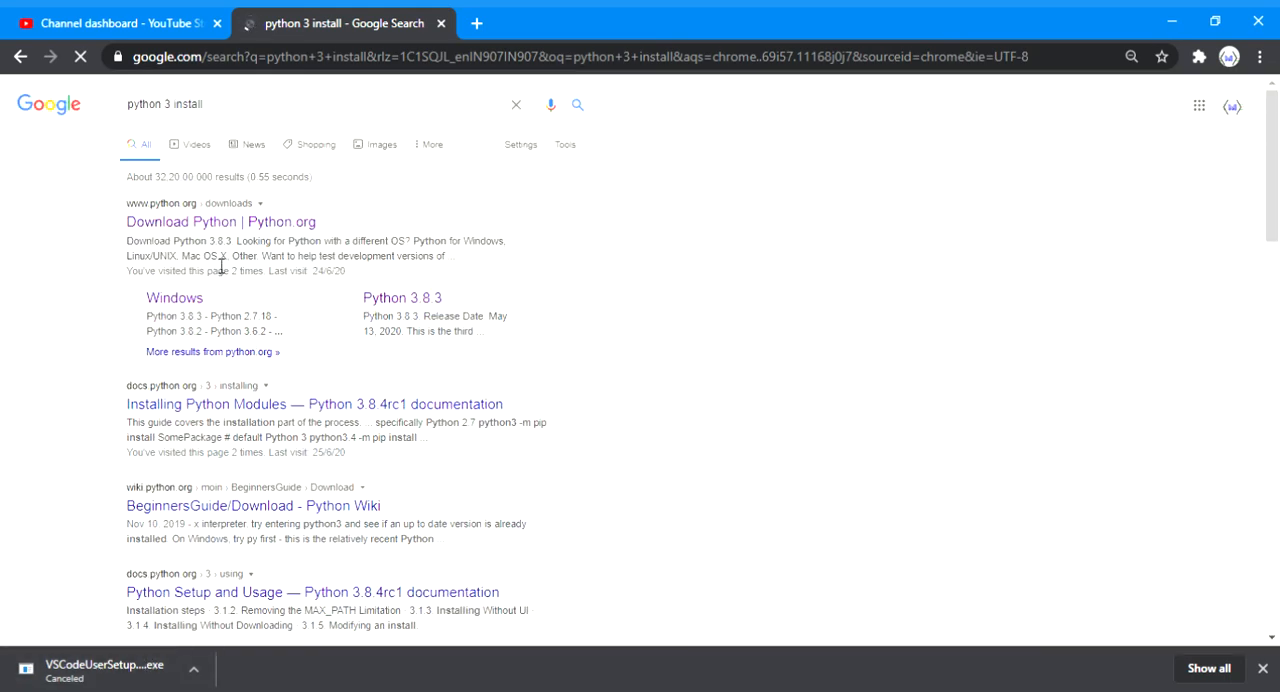
pyautogui.moveTo(210, 222)
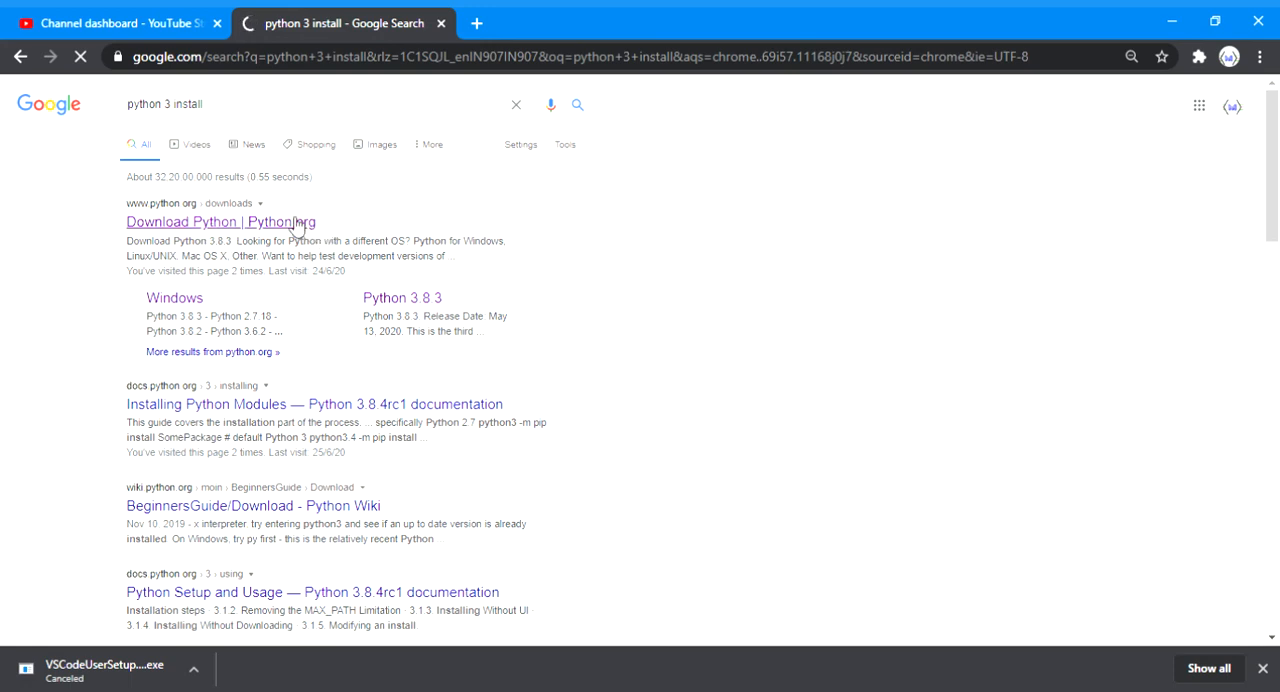
# Follow the 'Download Python | Python.org' result to the python.org Downloads page
pyautogui.click(220, 222)
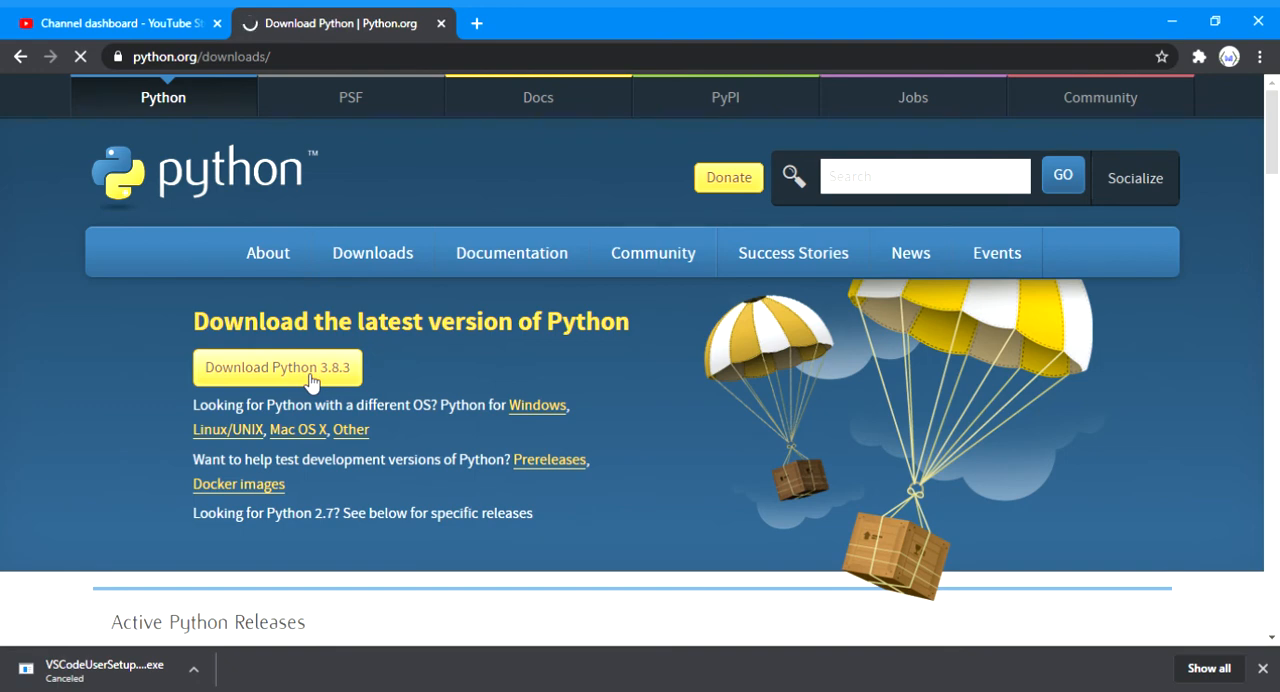
pyautogui.click(276, 368)
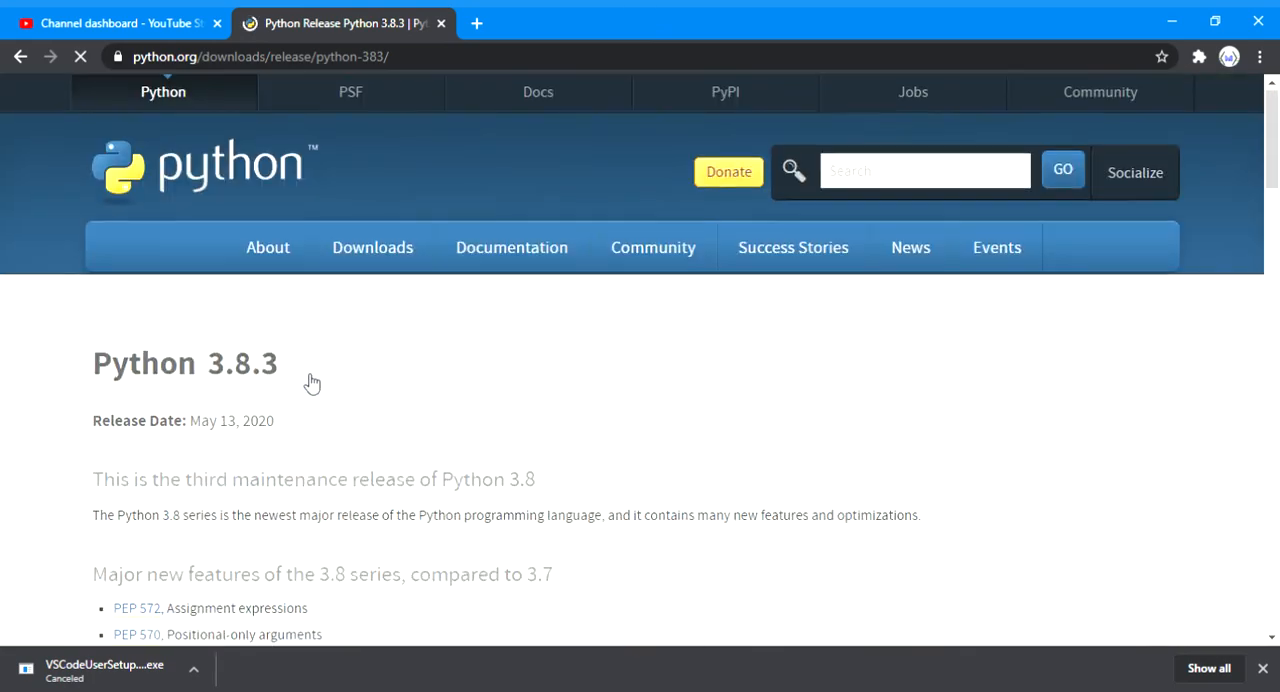
pyautogui.scroll(-3)
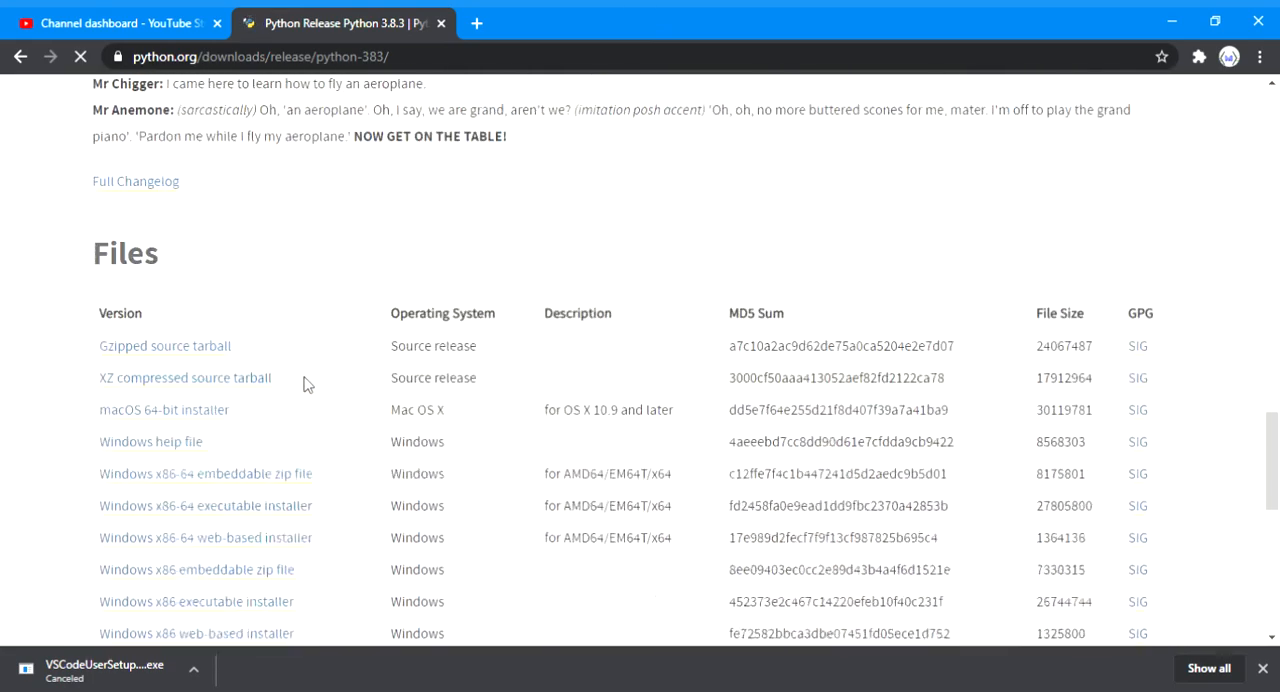
pyautogui.scroll(-3)
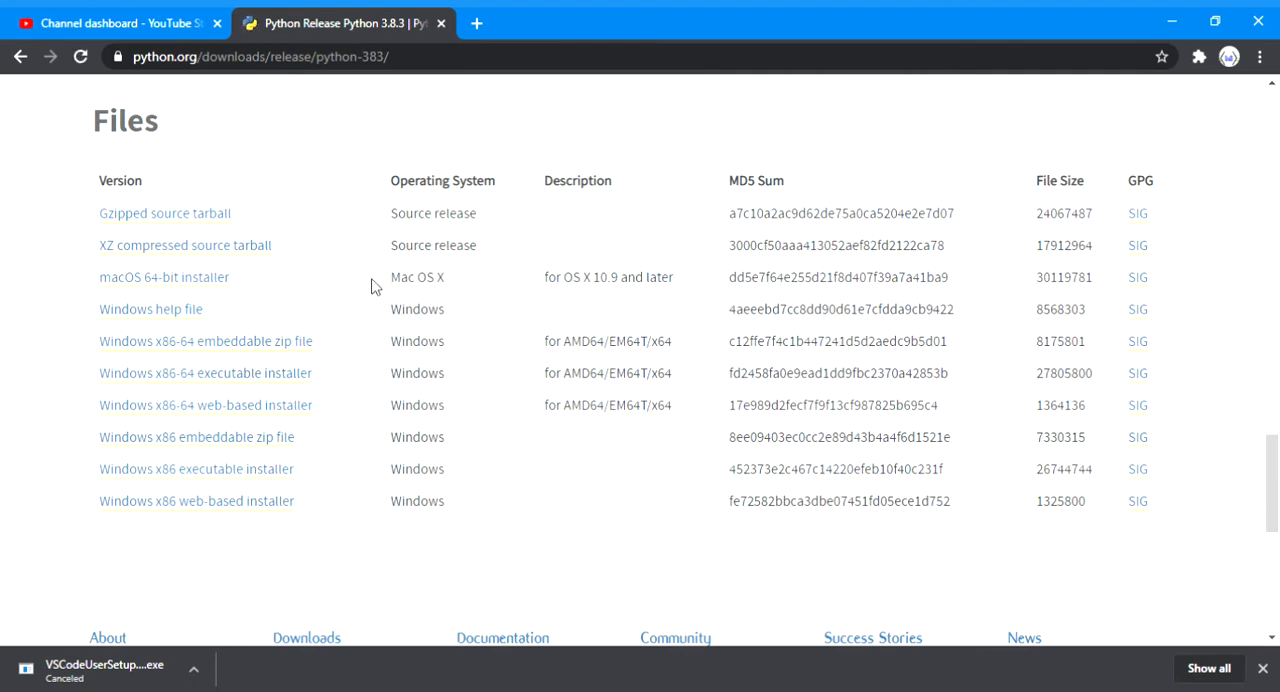
pyautogui.moveTo(218, 296)
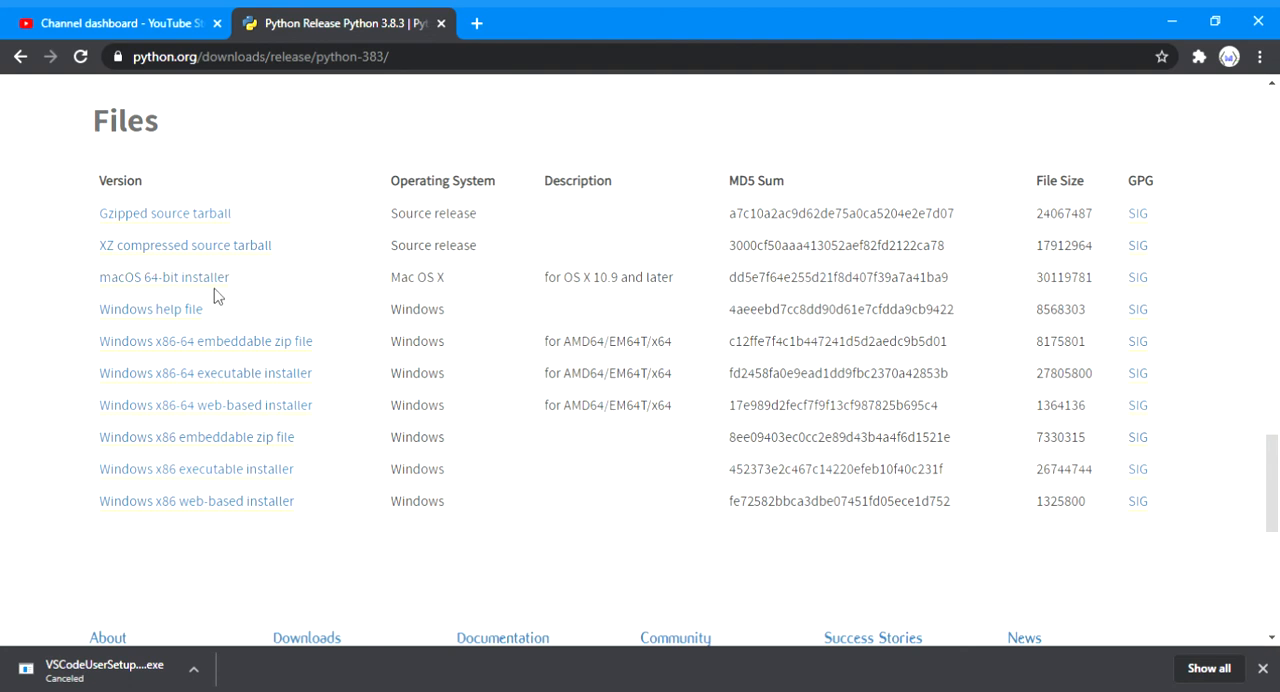
pyautogui.moveTo(332, 232)
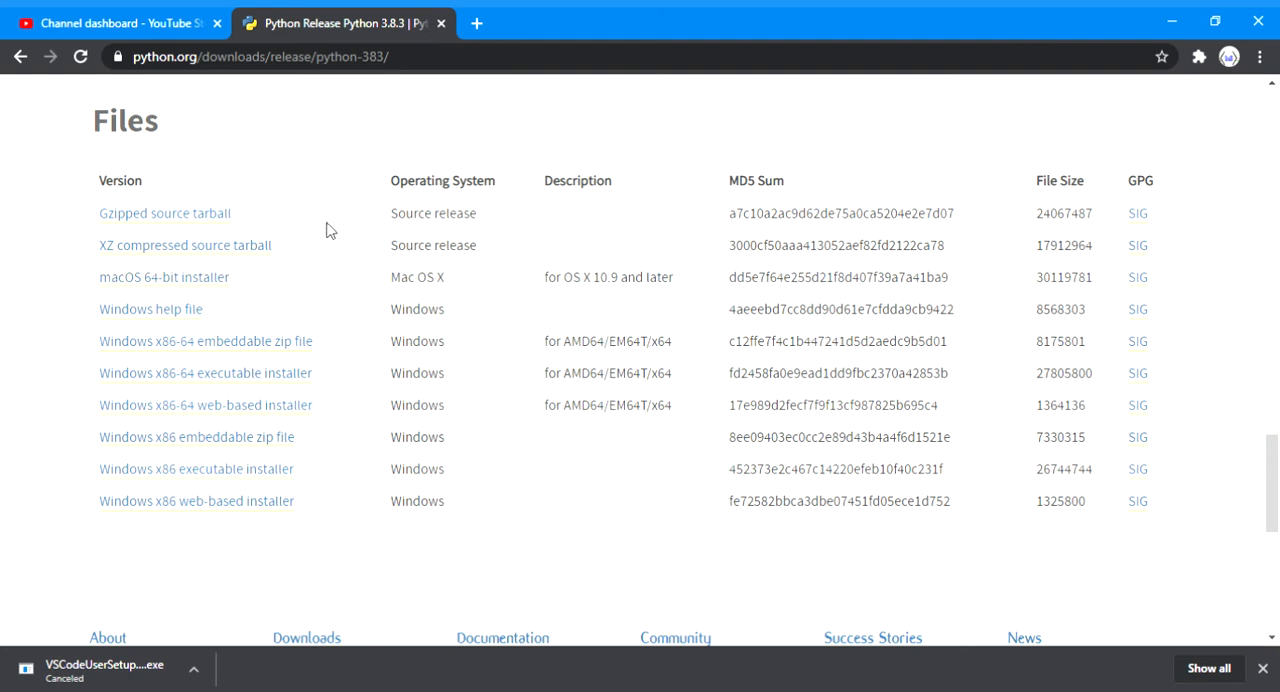
pyautogui.moveTo(304, 372)
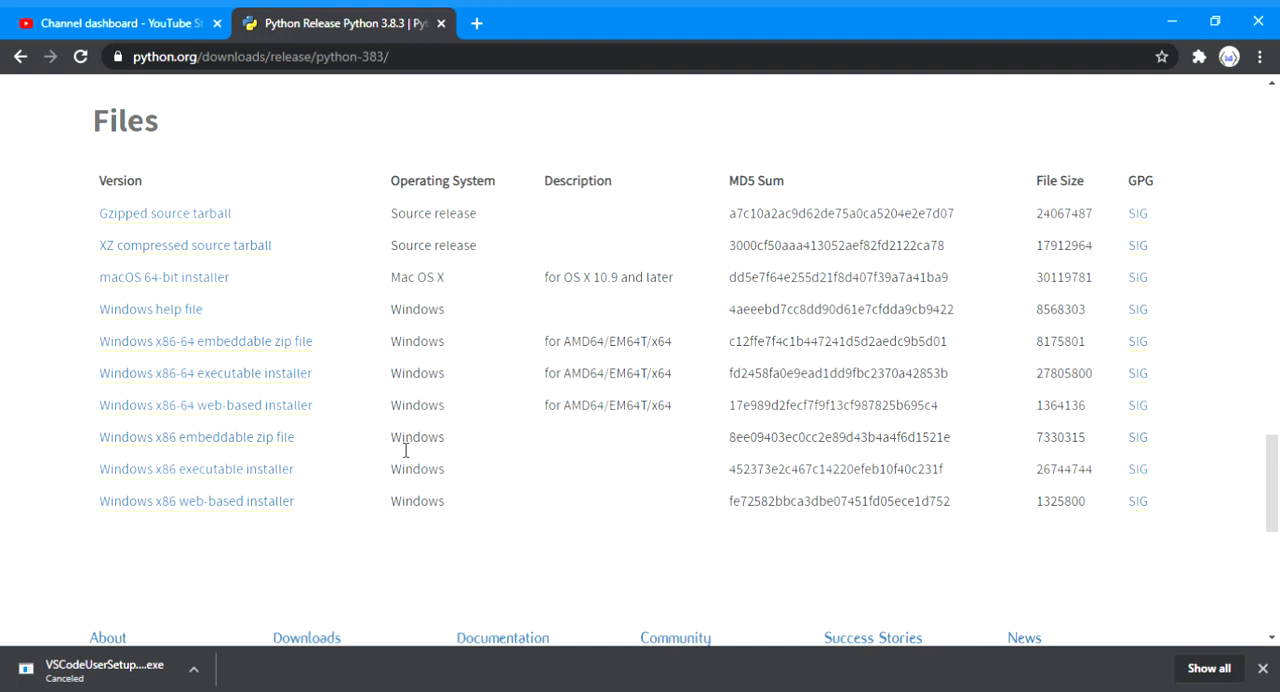
pyautogui.moveTo(390, 496)
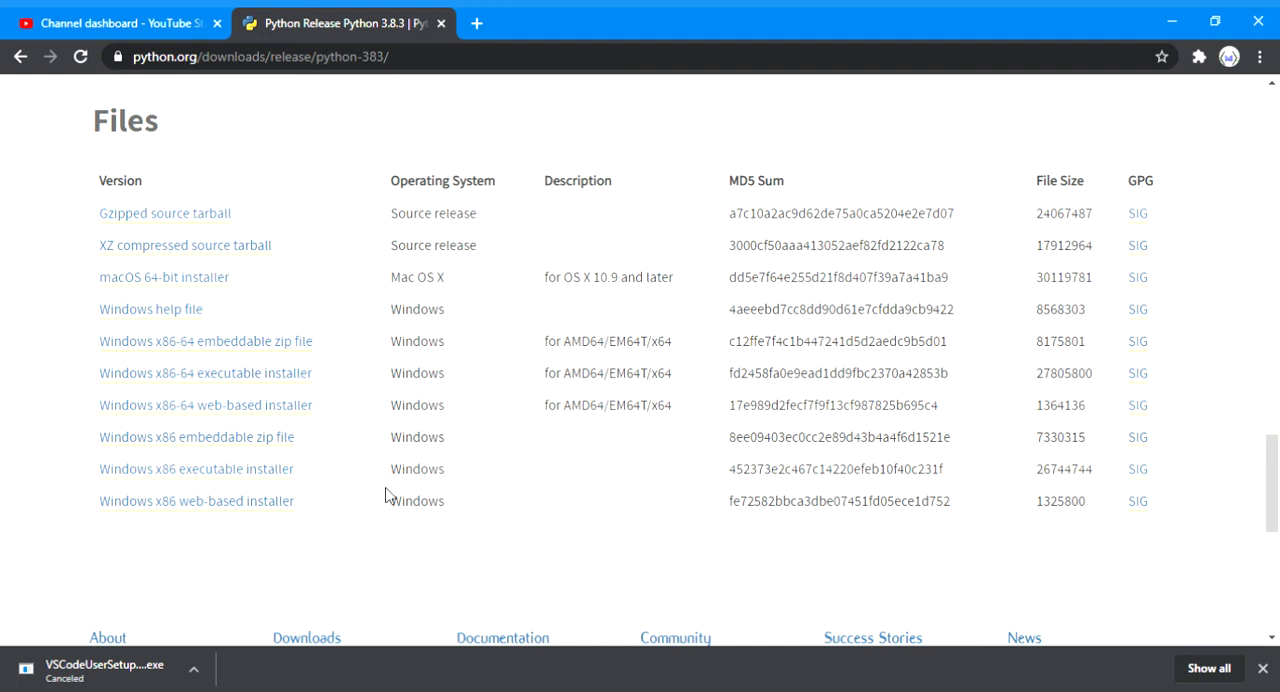
pyautogui.moveTo(210, 392)
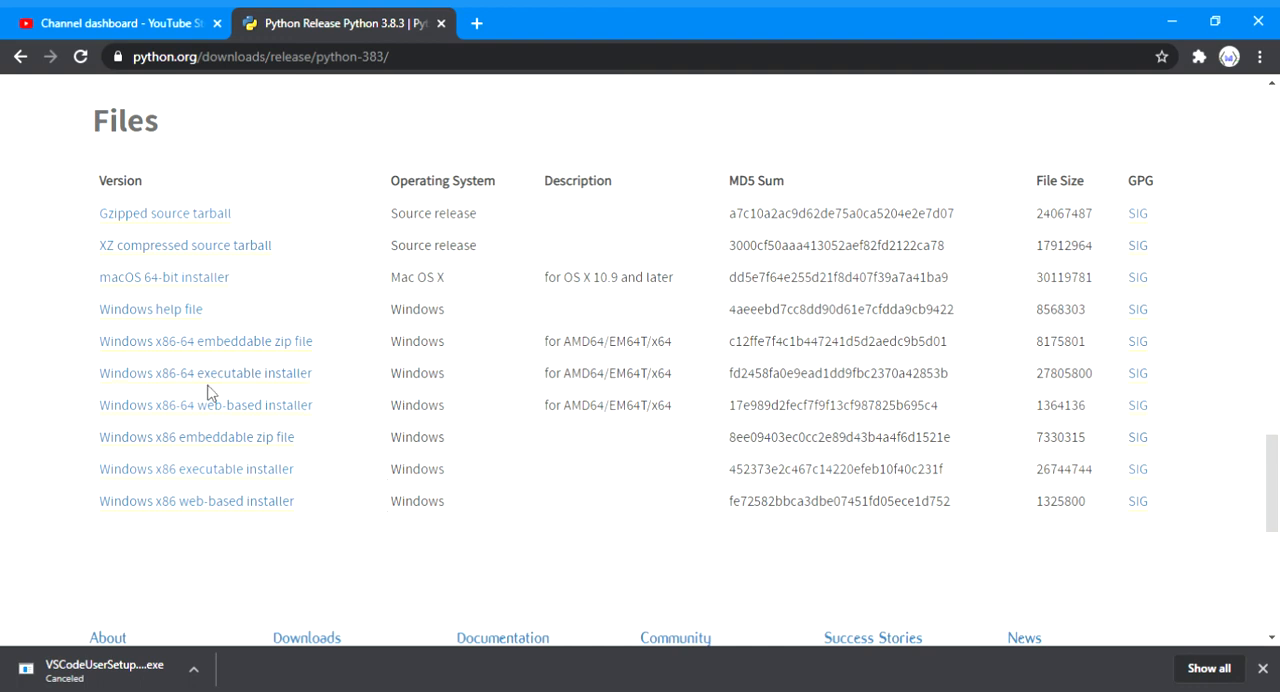
pyautogui.moveTo(204, 372)
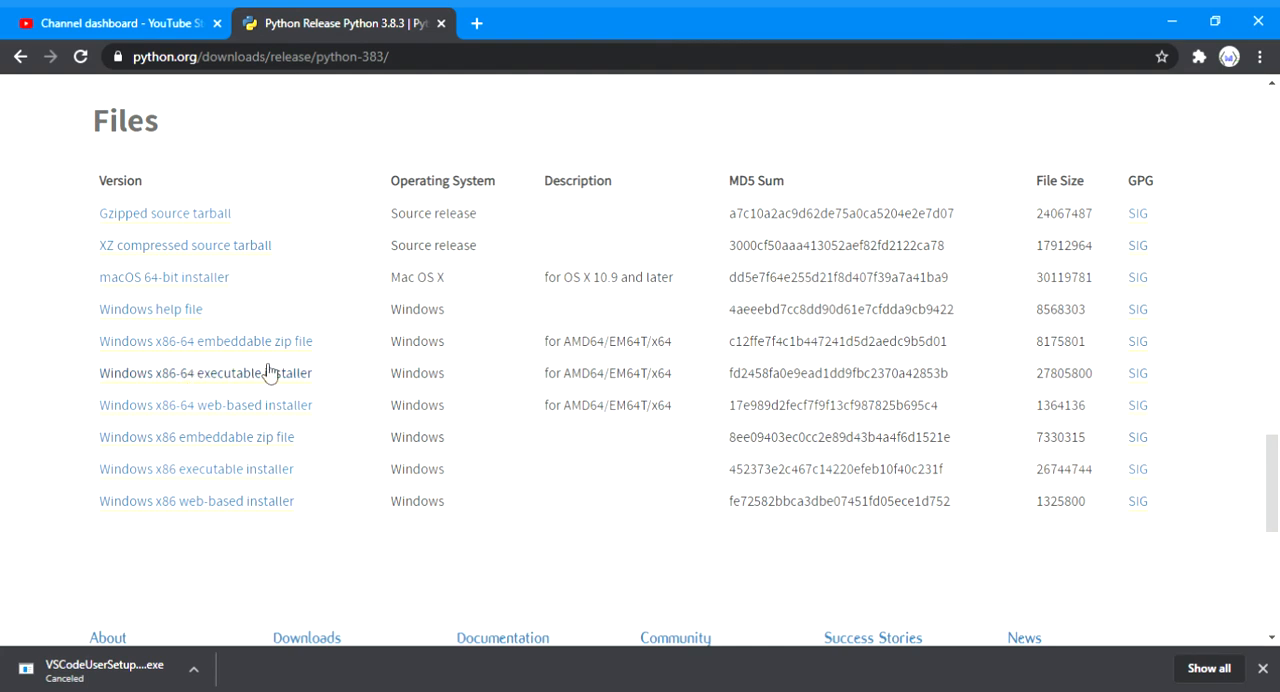
pyautogui.moveTo(280, 414)
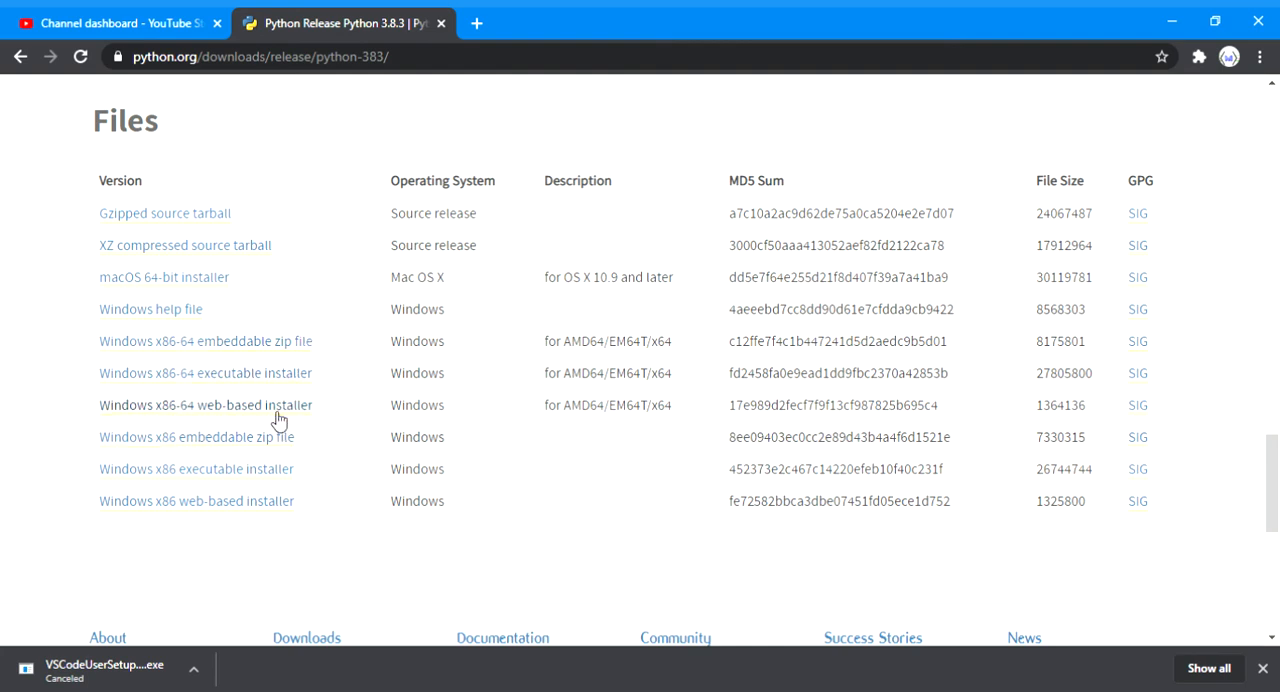
pyautogui.moveTo(278, 414)
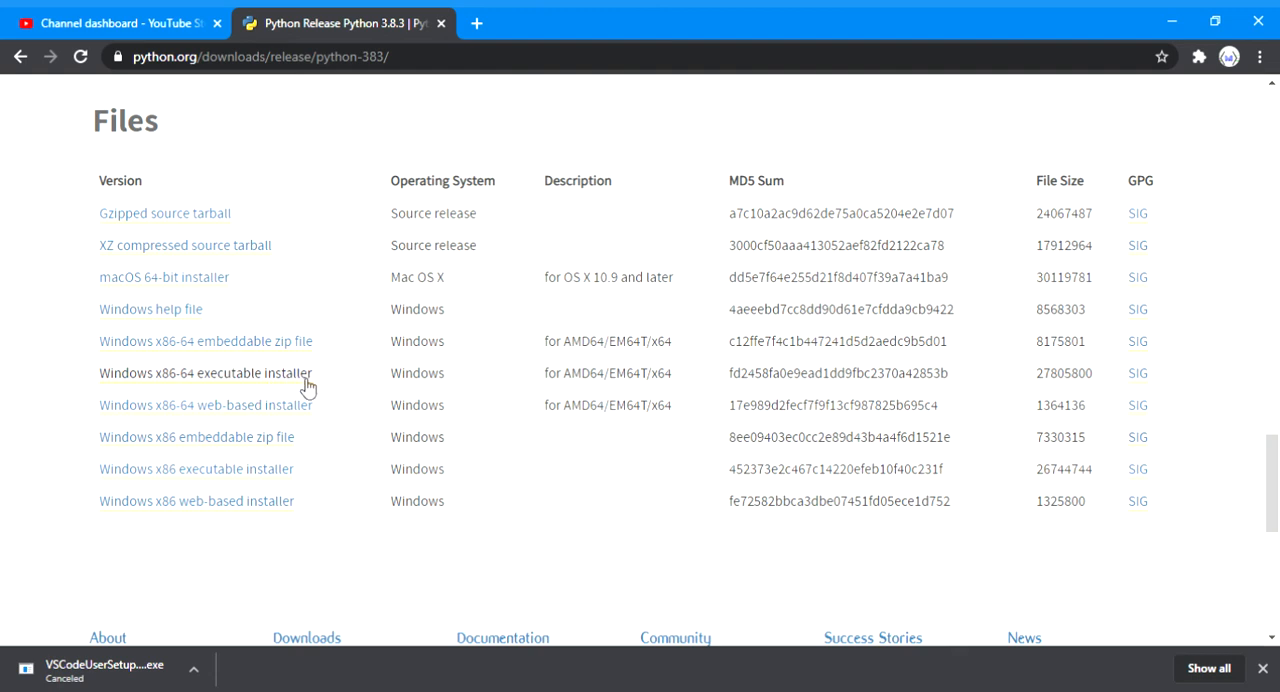
pyautogui.click(204, 372)
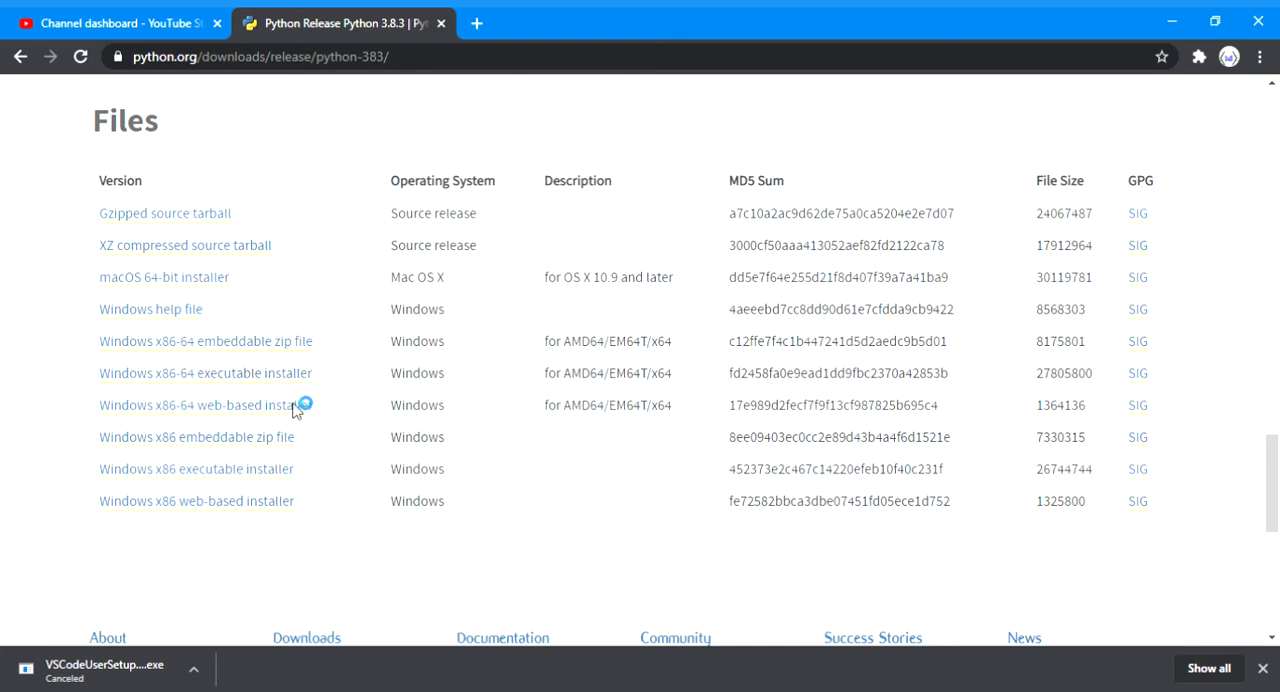
pyautogui.moveTo(252, 480)
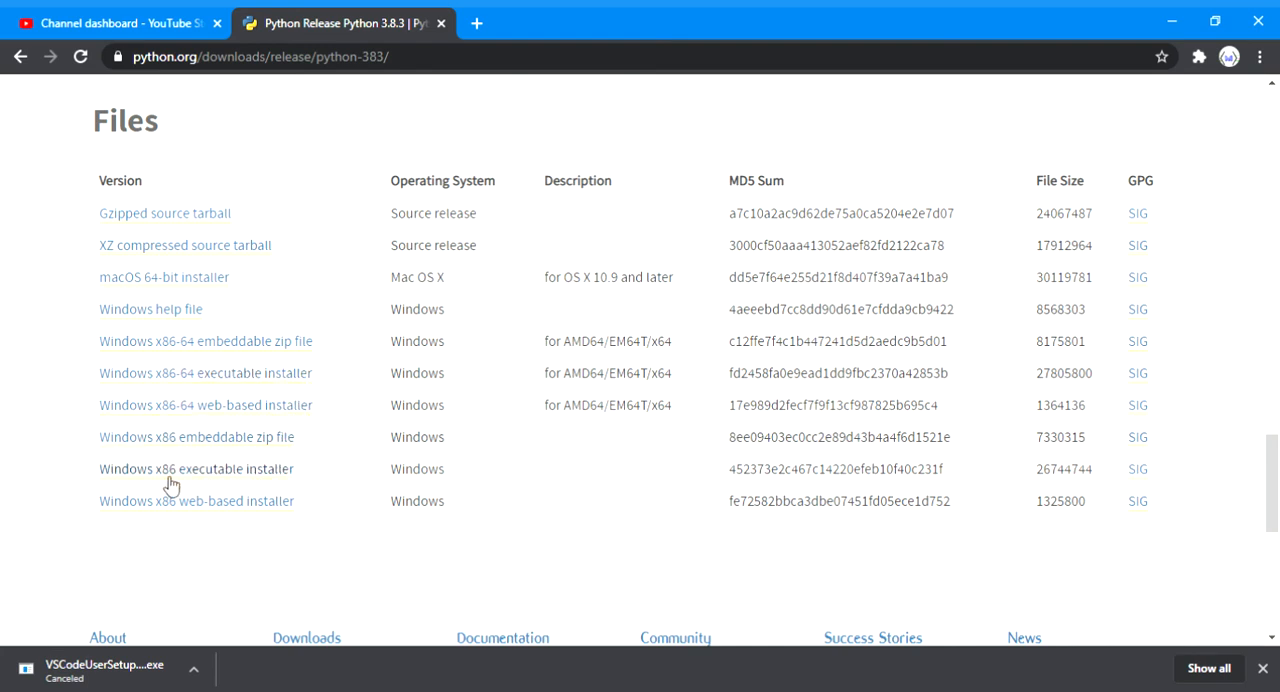
pyautogui.moveTo(222, 480)
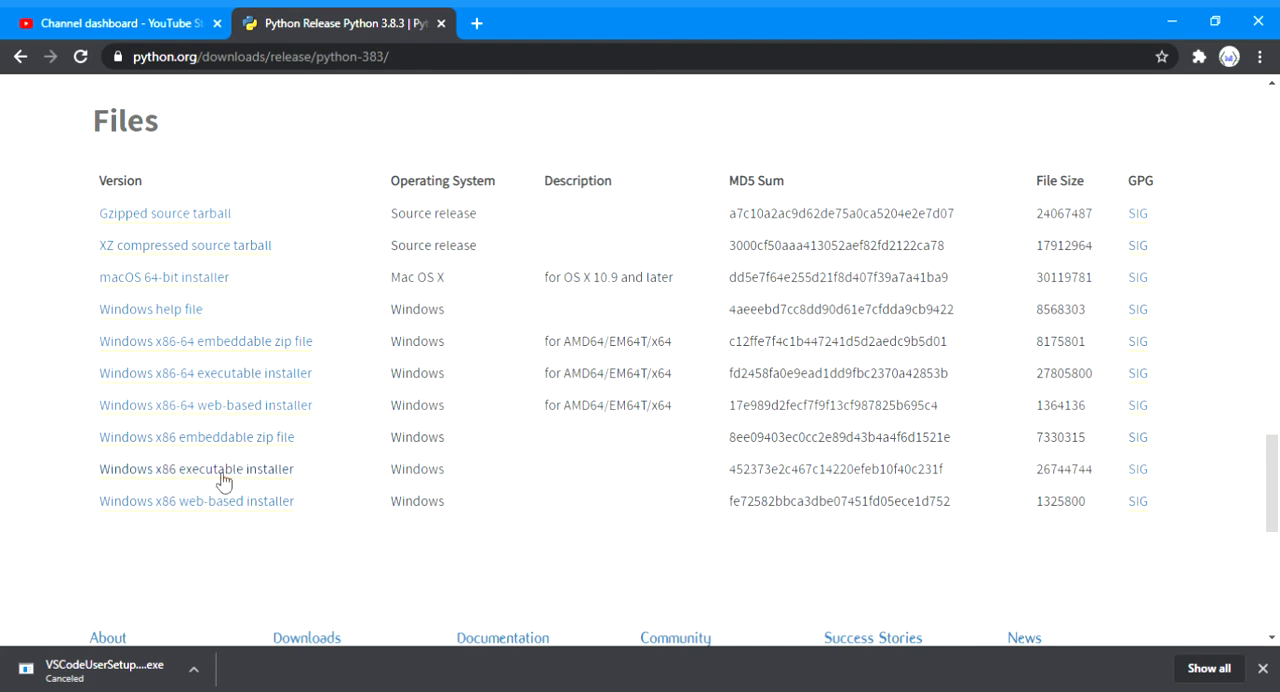
pyautogui.moveTo(312, 490)
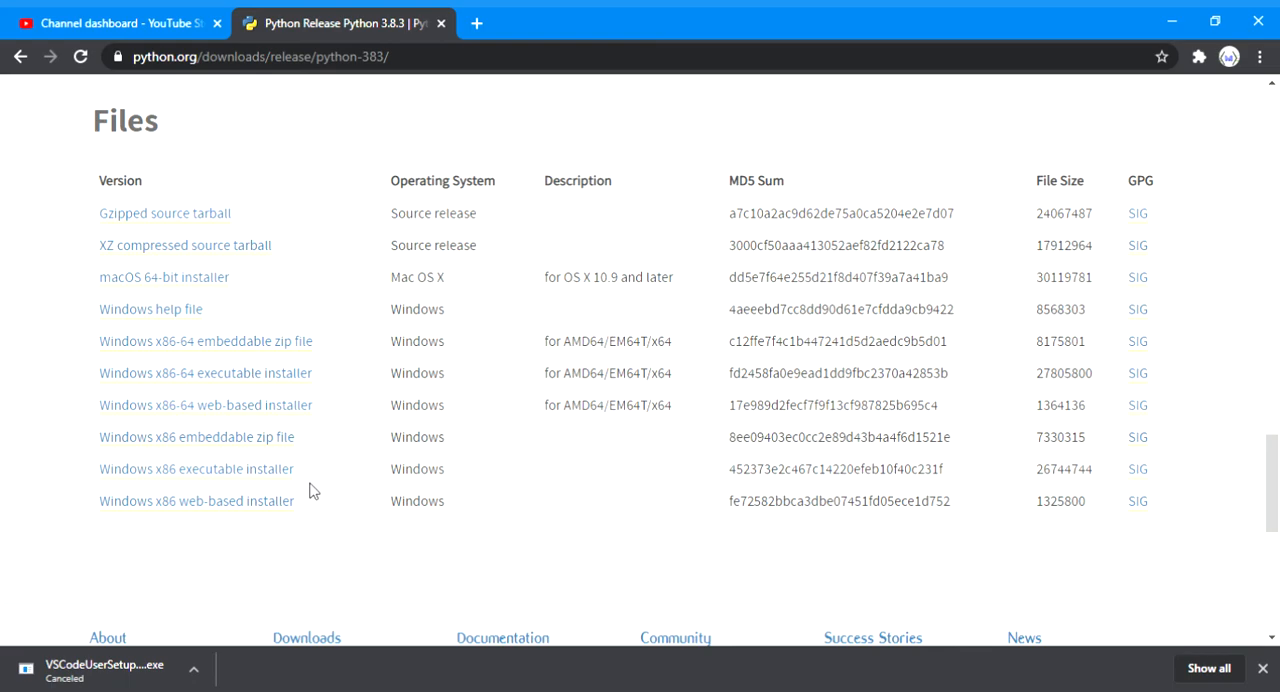
pyautogui.moveTo(372, 536)
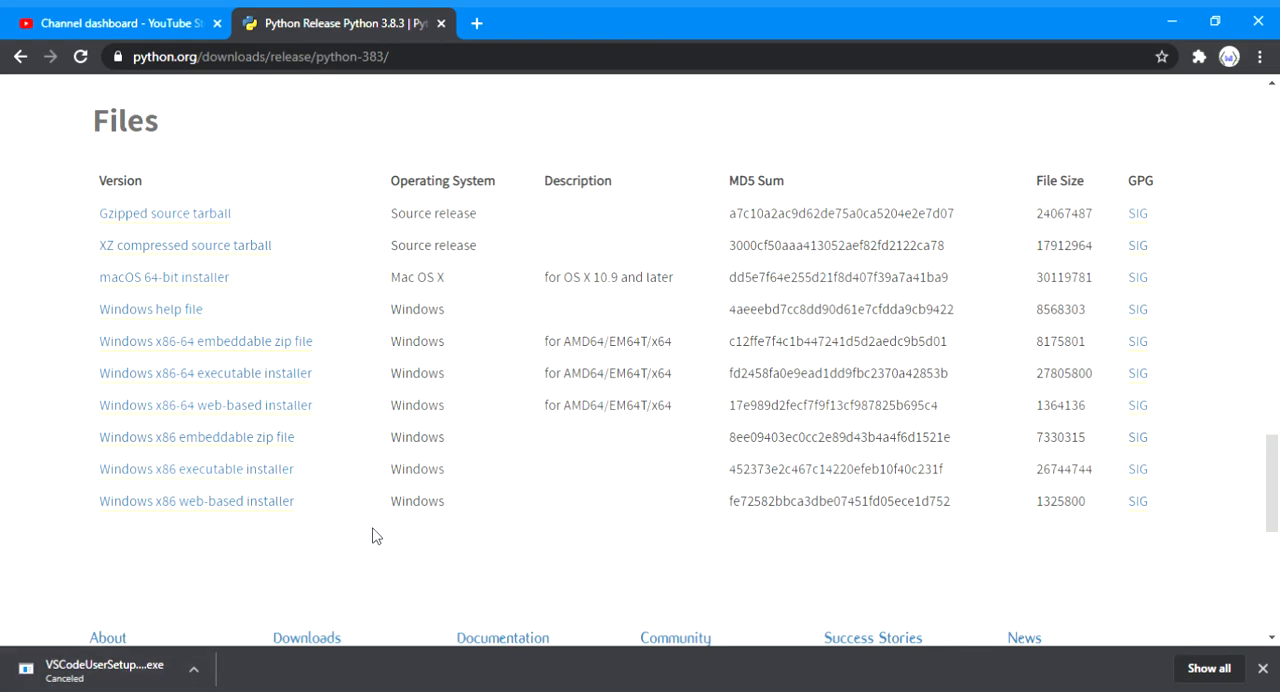
pyautogui.moveTo(548, 490)
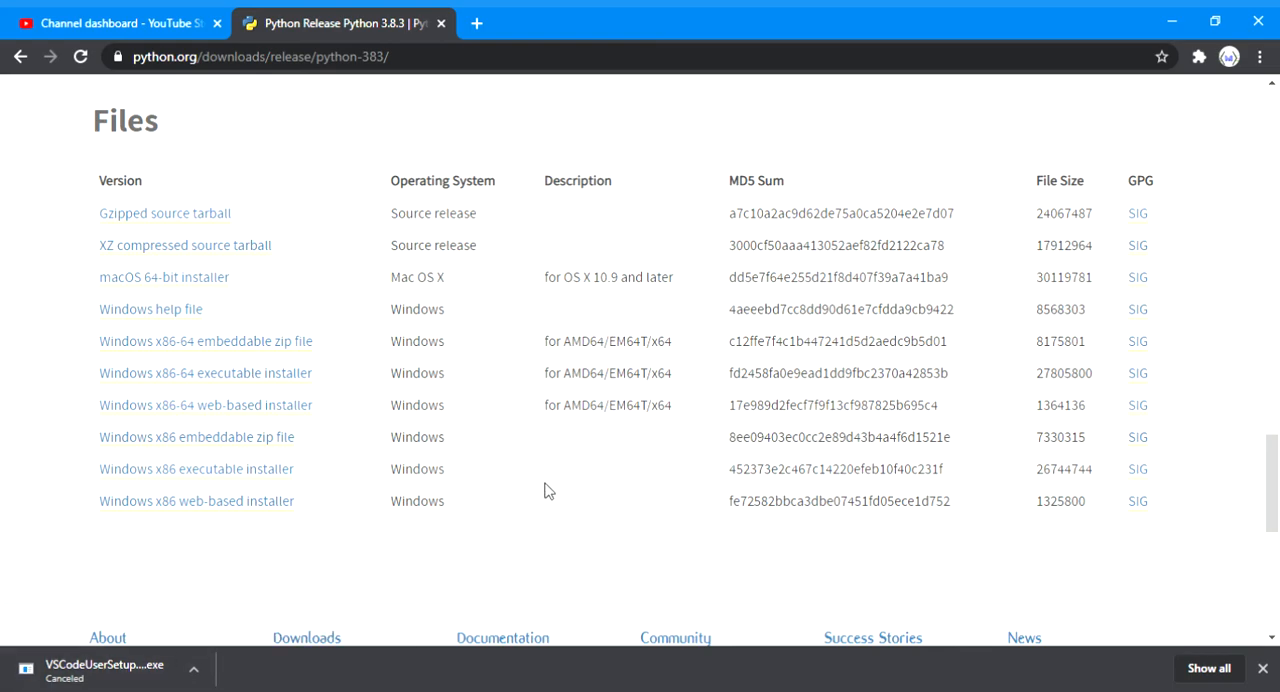
# Scroll the Python 3.8.3 release page back to its title and release date
pyautogui.scroll(3)
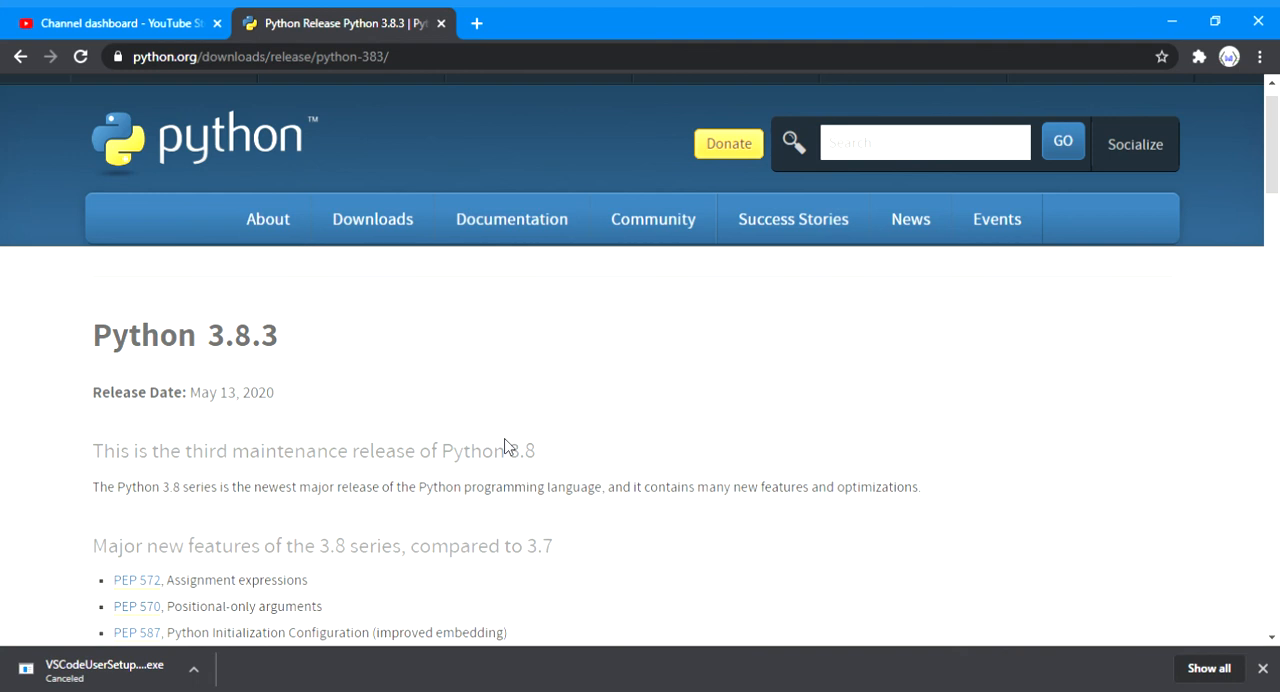
pyautogui.moveTo(490, 518)
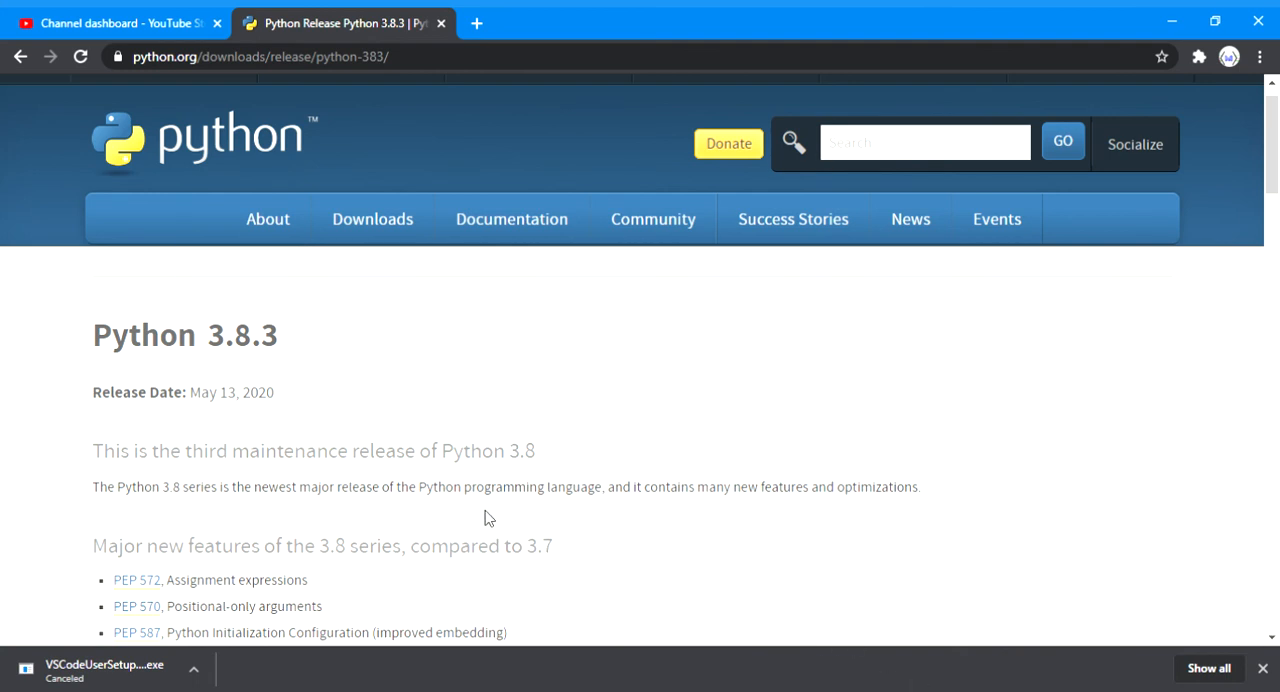
pyautogui.moveTo(532, 480)
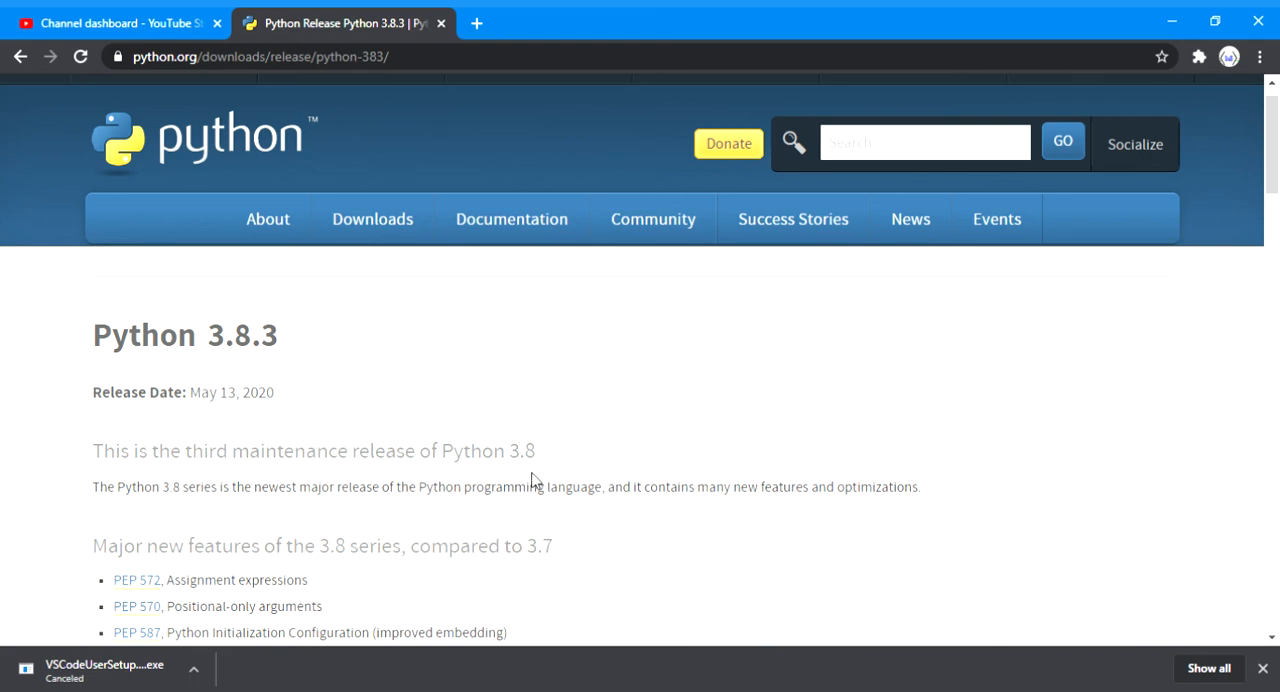
pyautogui.moveTo(490, 538)
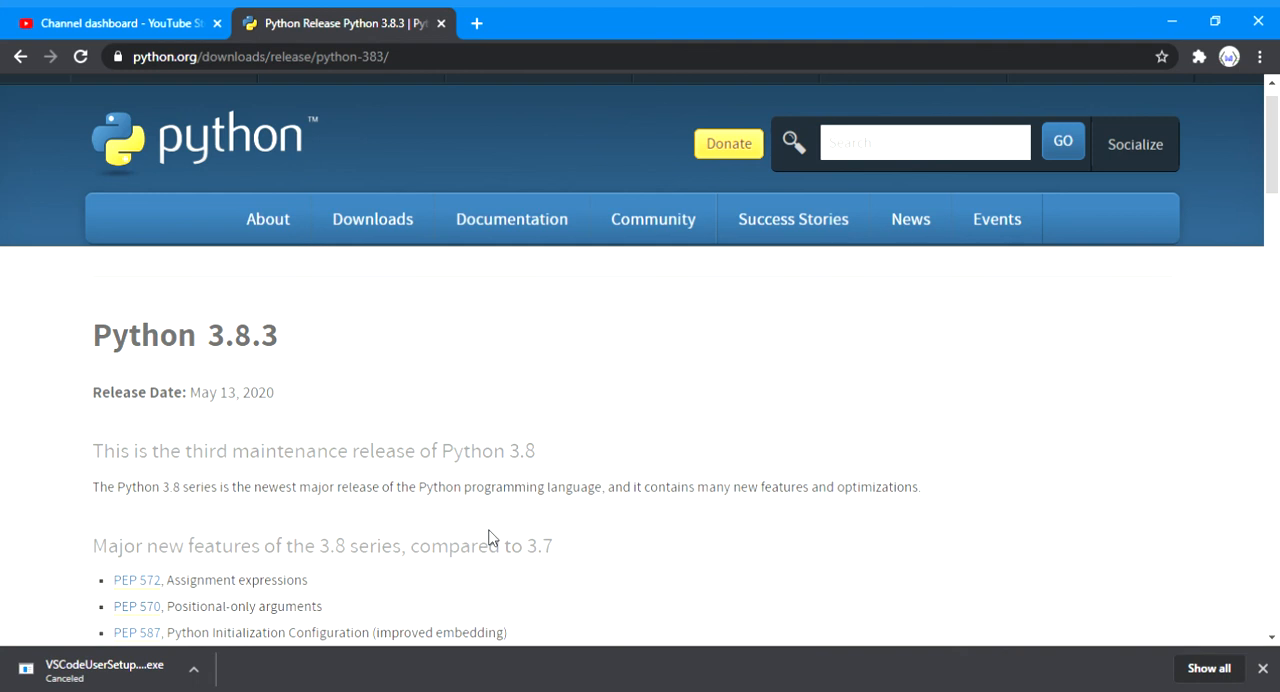
pyautogui.moveTo(4, 624)
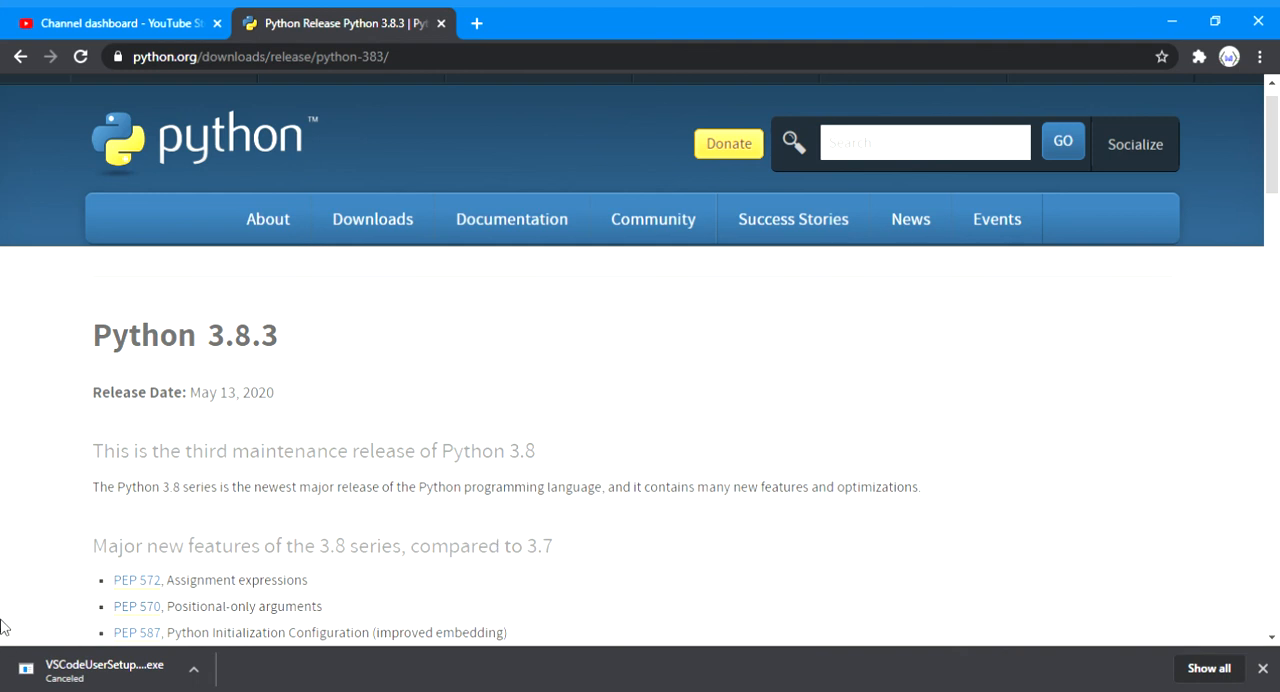
pyautogui.moveTo(1032, 560)
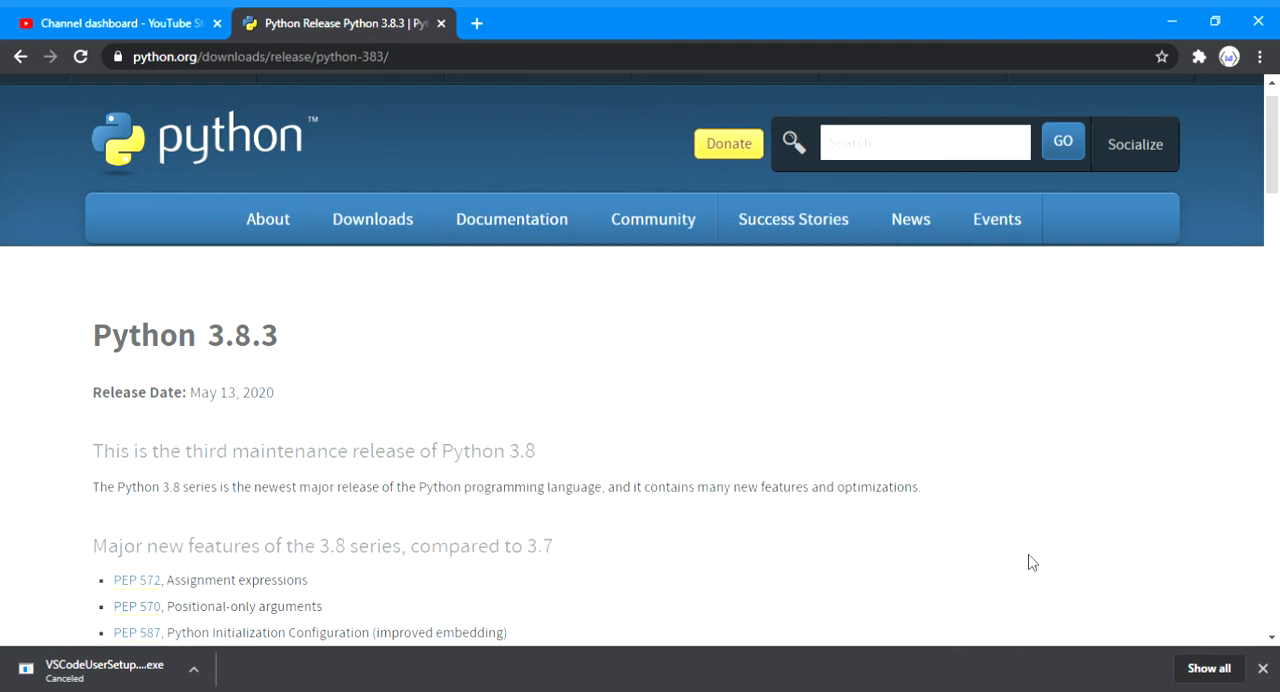
pyautogui.moveTo(944, 532)
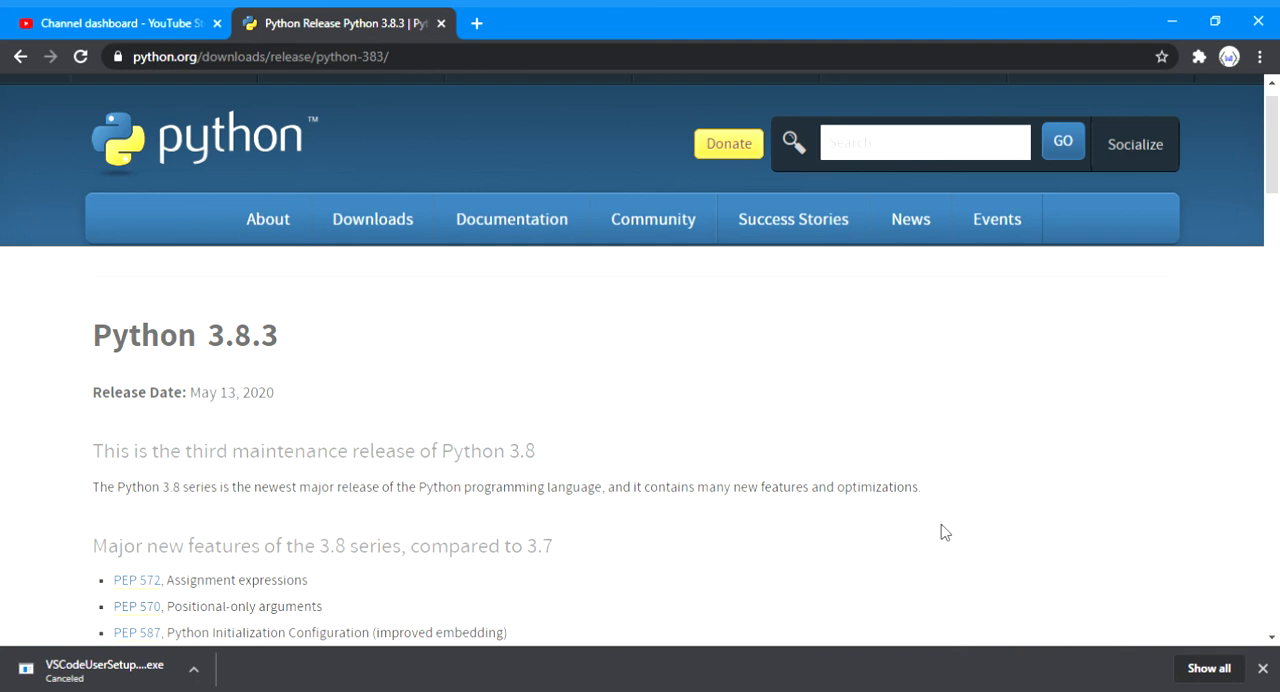
pyautogui.moveTo(730, 564)
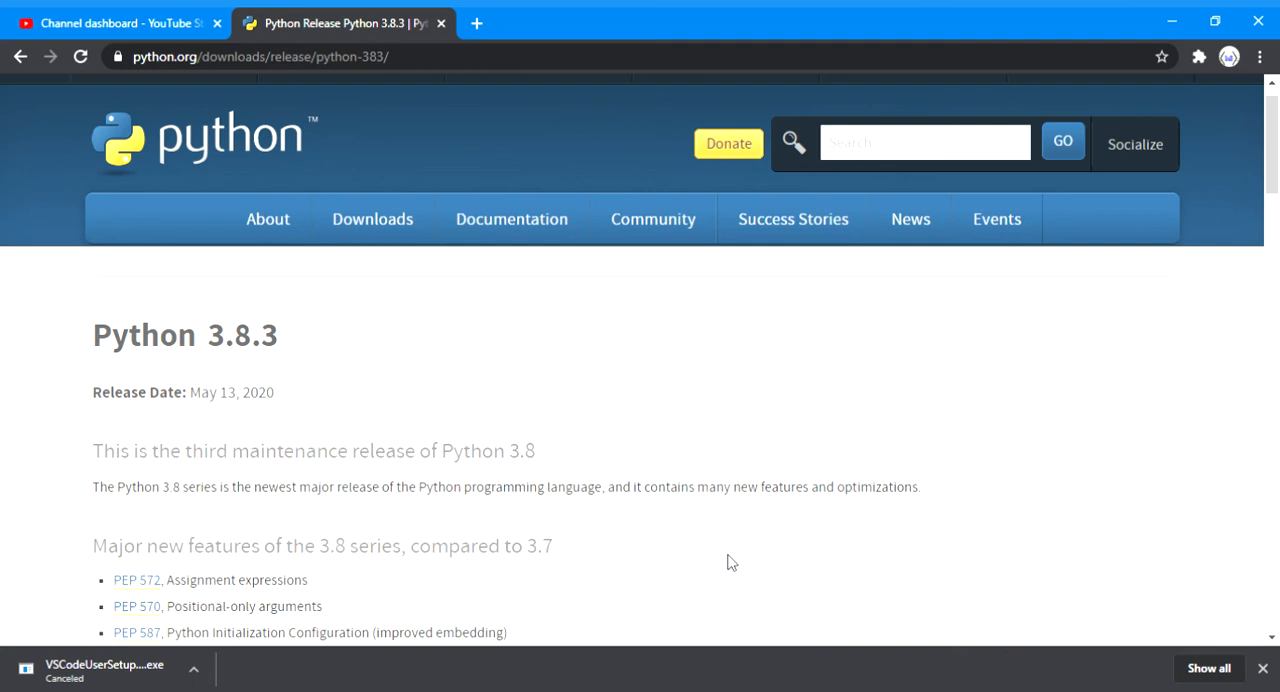
pyautogui.moveTo(844, 536)
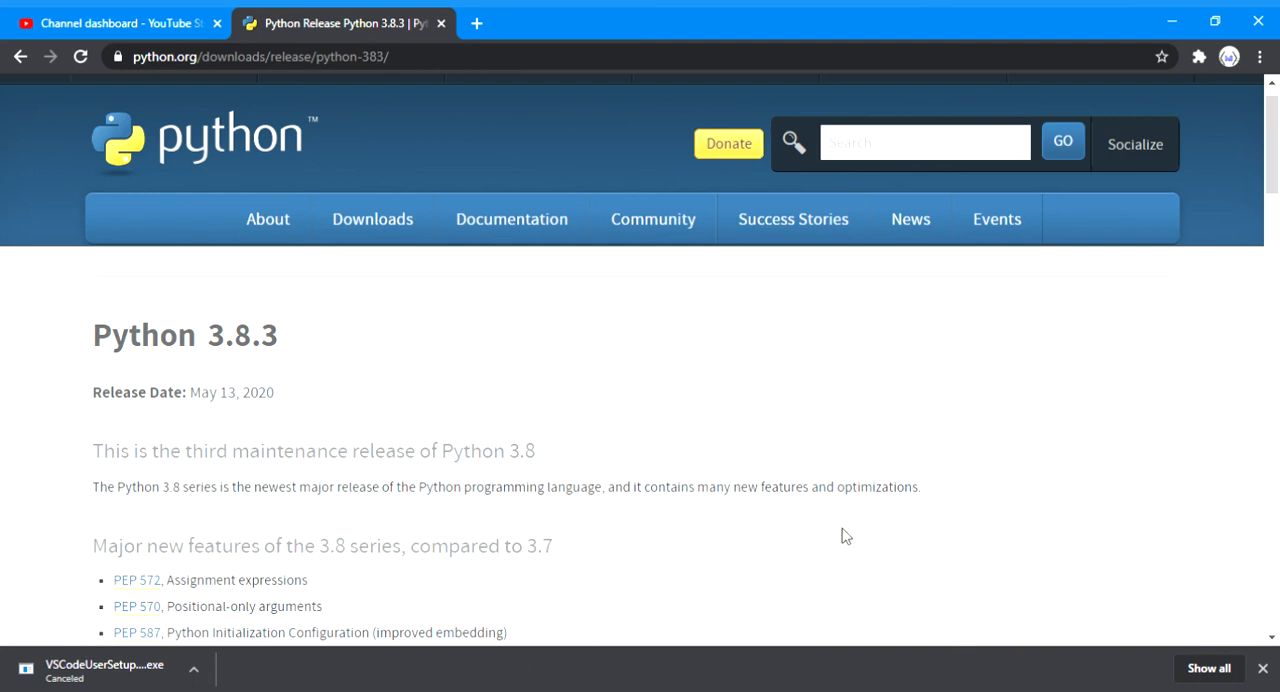
pyautogui.moveTo(924, 396)
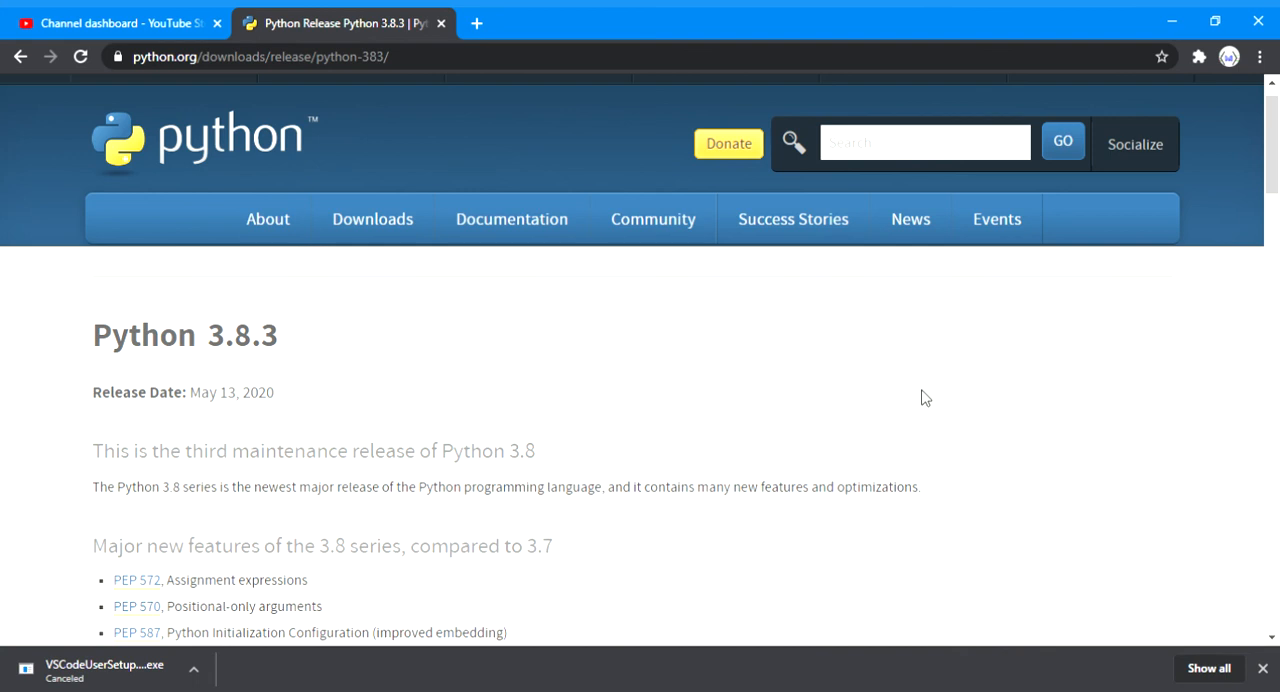
# Scroll the release page to the new 3.8 features list and More resources links
pyautogui.scroll(-3)
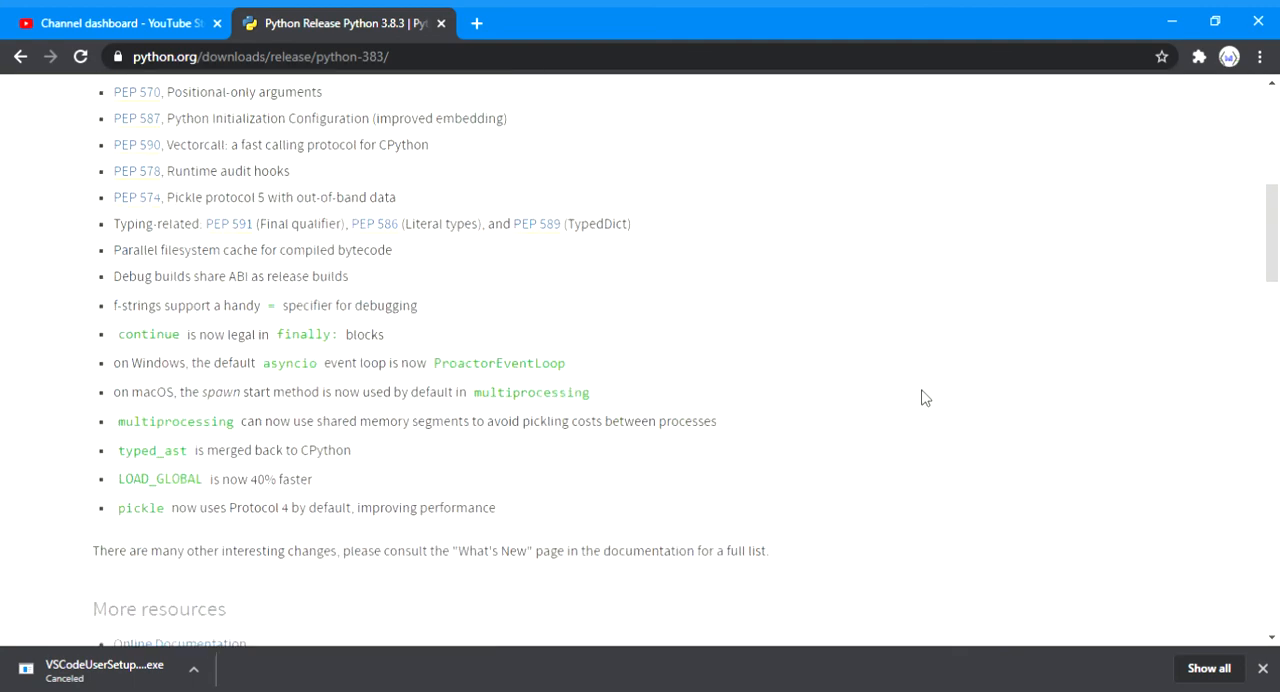
pyautogui.scroll(3)
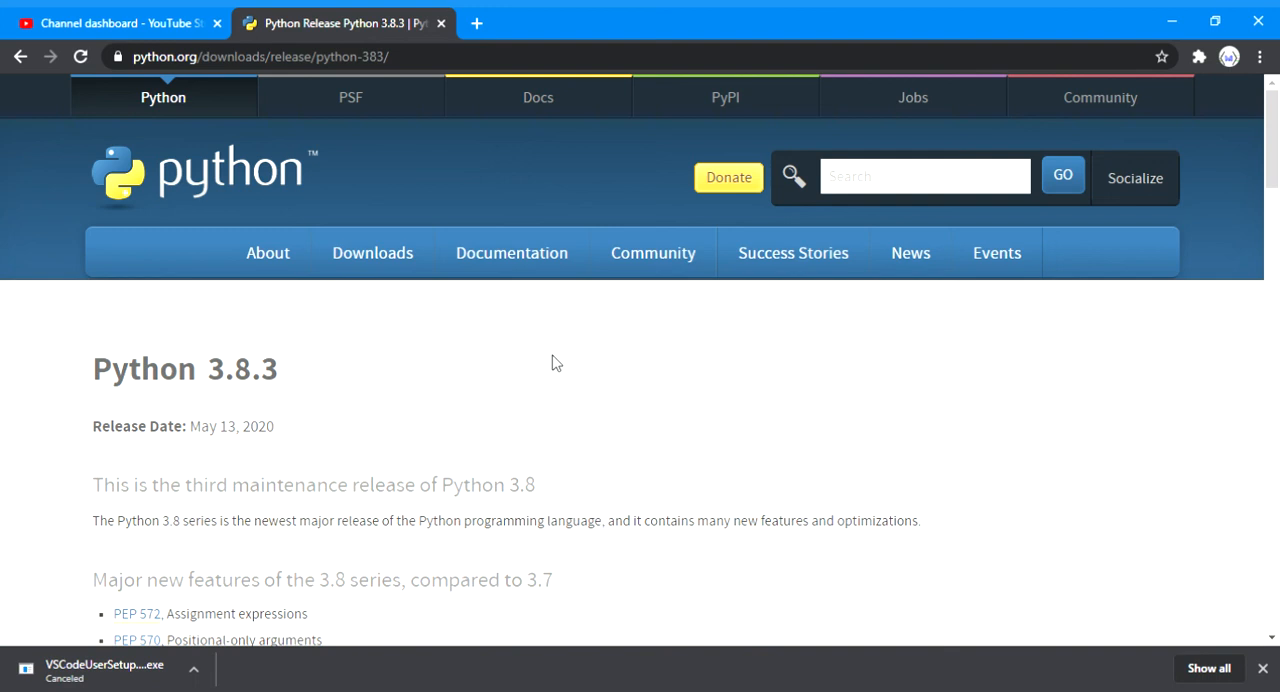
pyautogui.moveTo(848, 360)
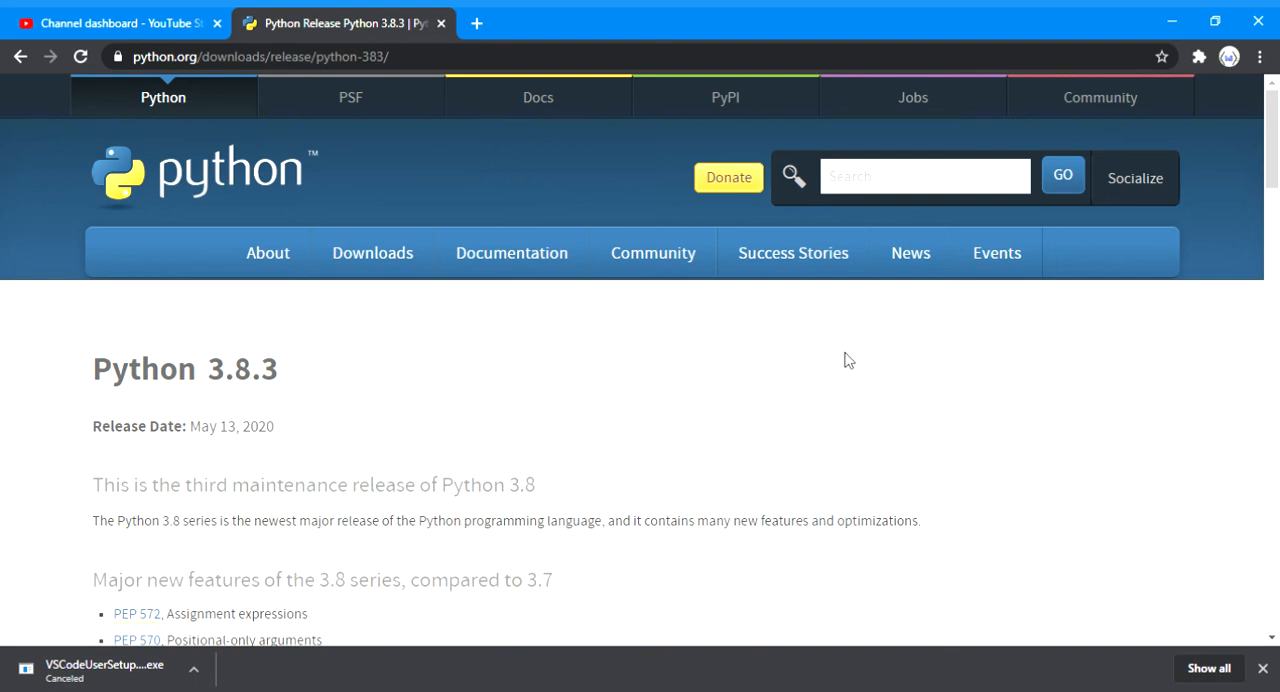
pyautogui.scroll(-3)
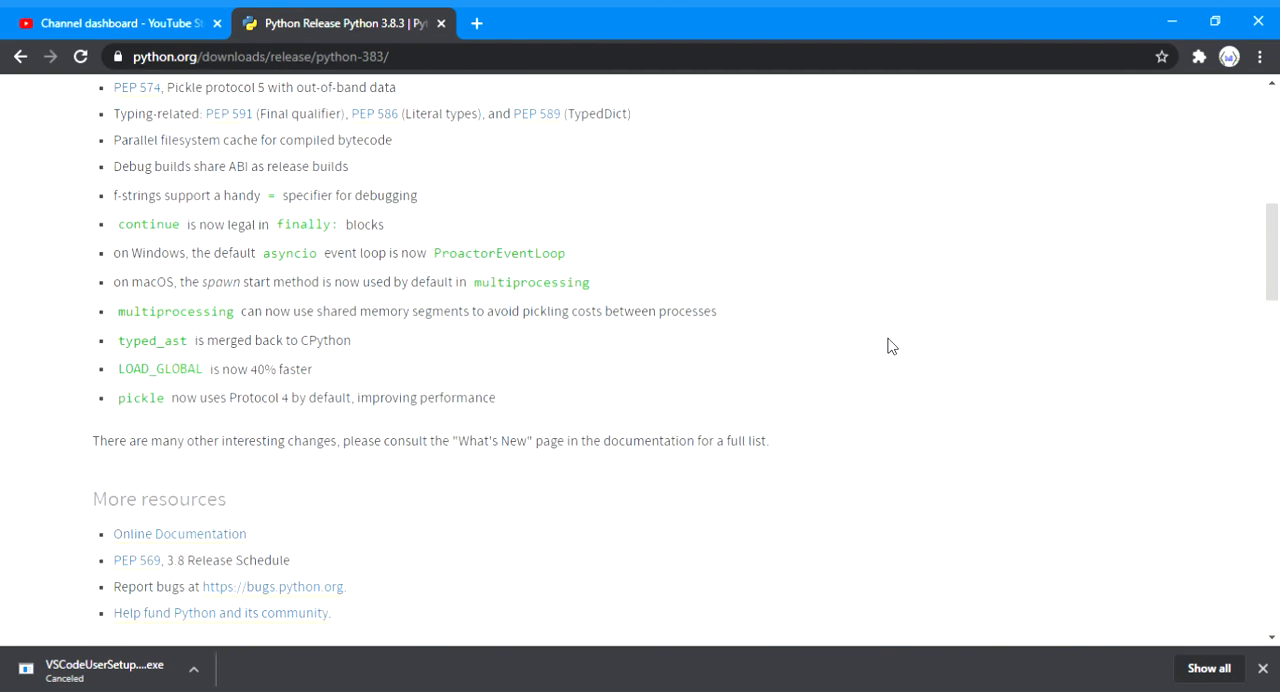